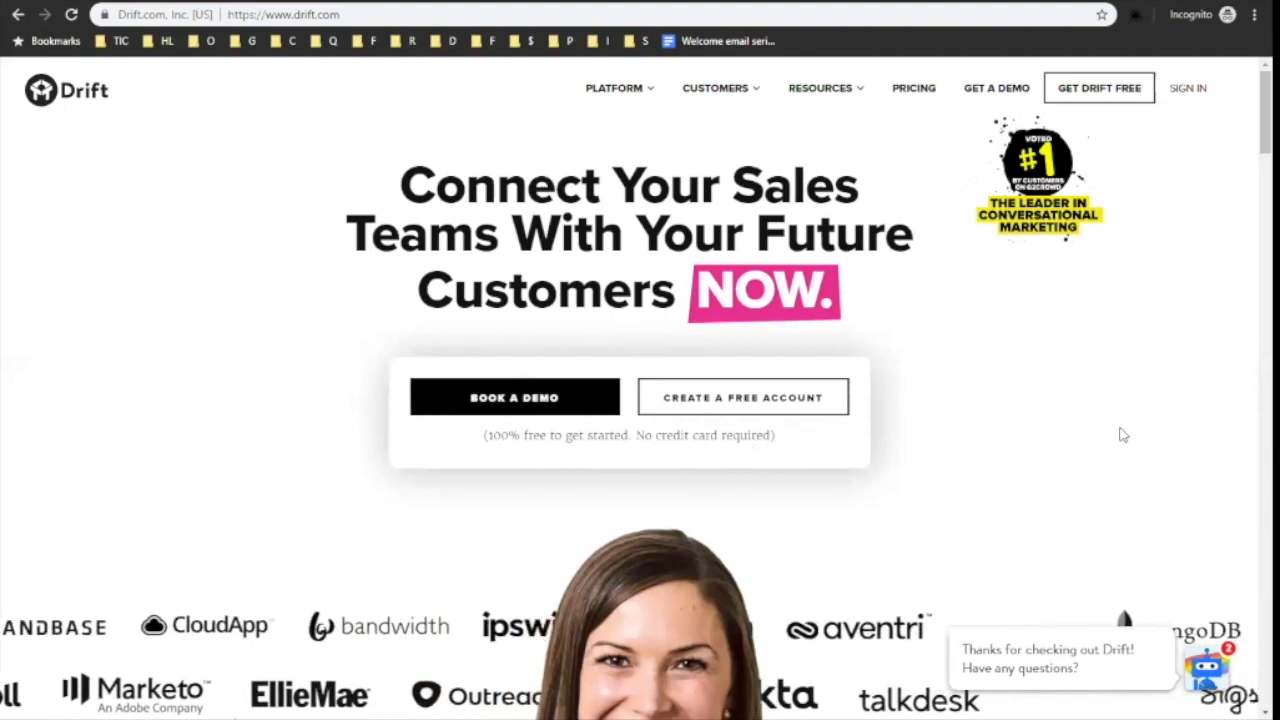
Scroll the homepage down to the 'Download the Modern Marketers Playbook E-Book' section with its email field.
{"action": "scroll", "scroll_direction": "down", "scroll_amount": 3}
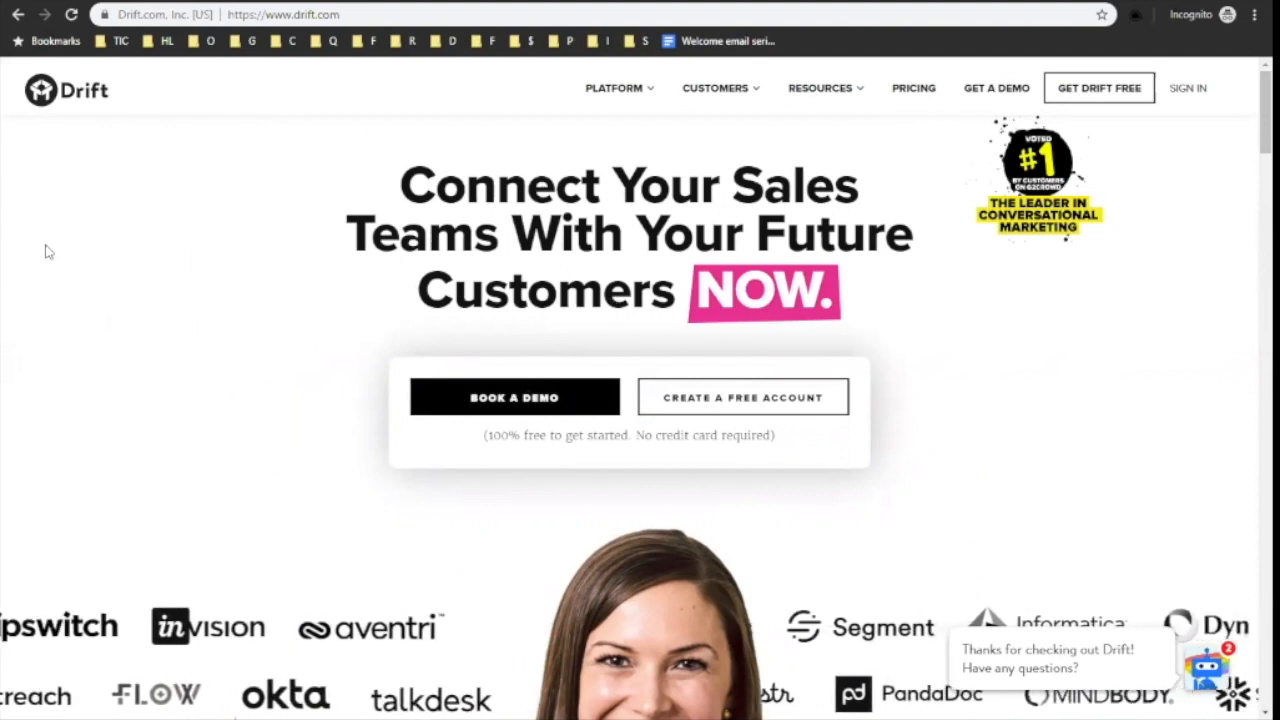
{"action": "scroll", "scroll_direction": "down", "scroll_amount": 3}
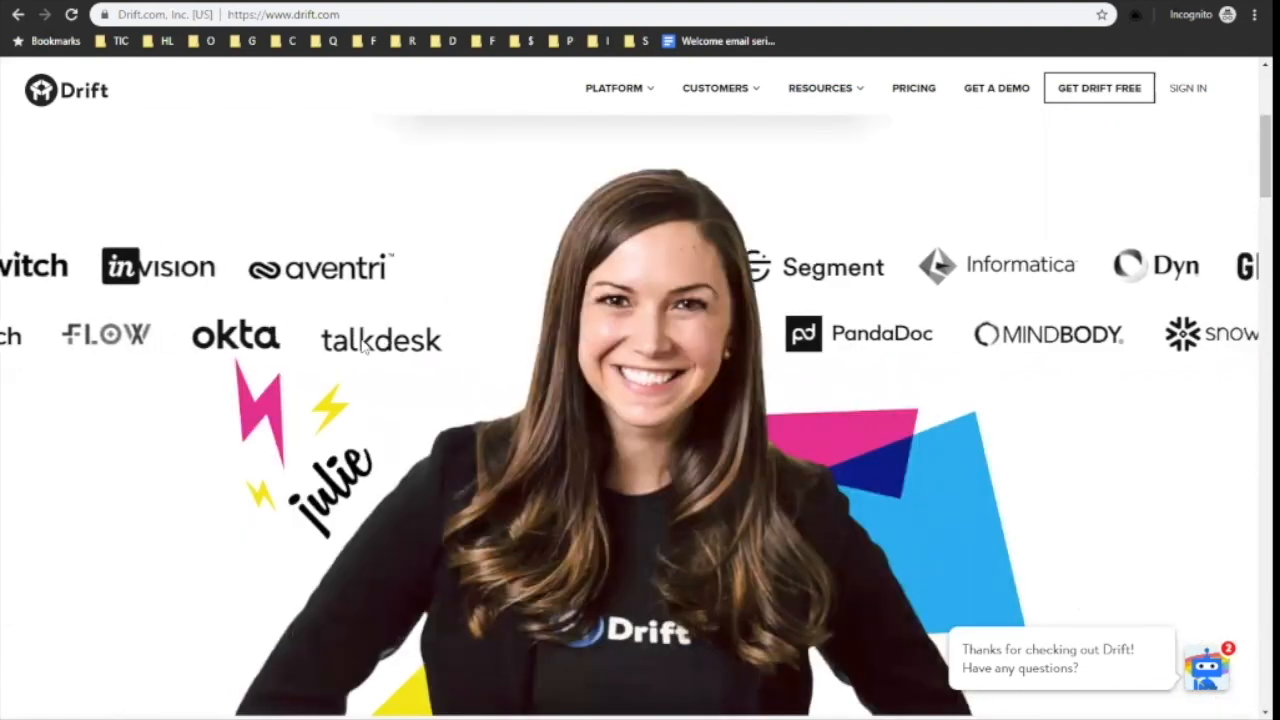
{"action": "scroll", "scroll_direction": "down", "scroll_amount": 3}
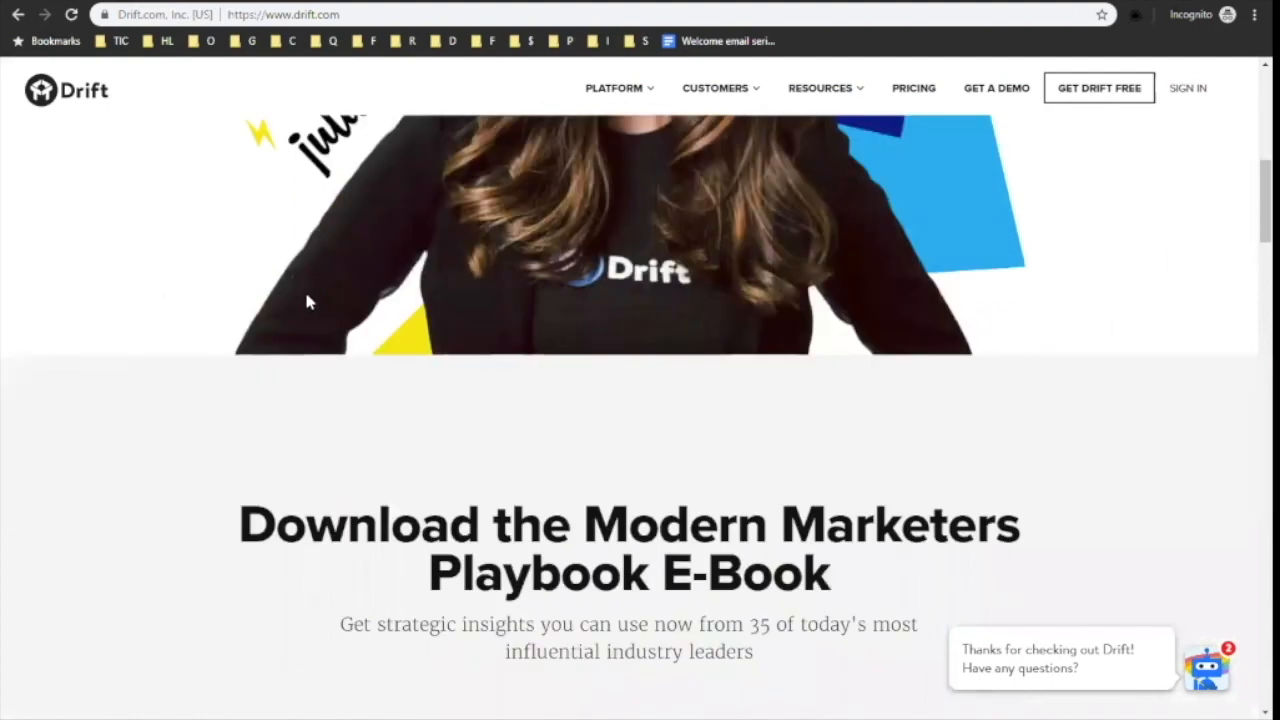
{"action": "mouse_move", "coordinate": [296, 282]}
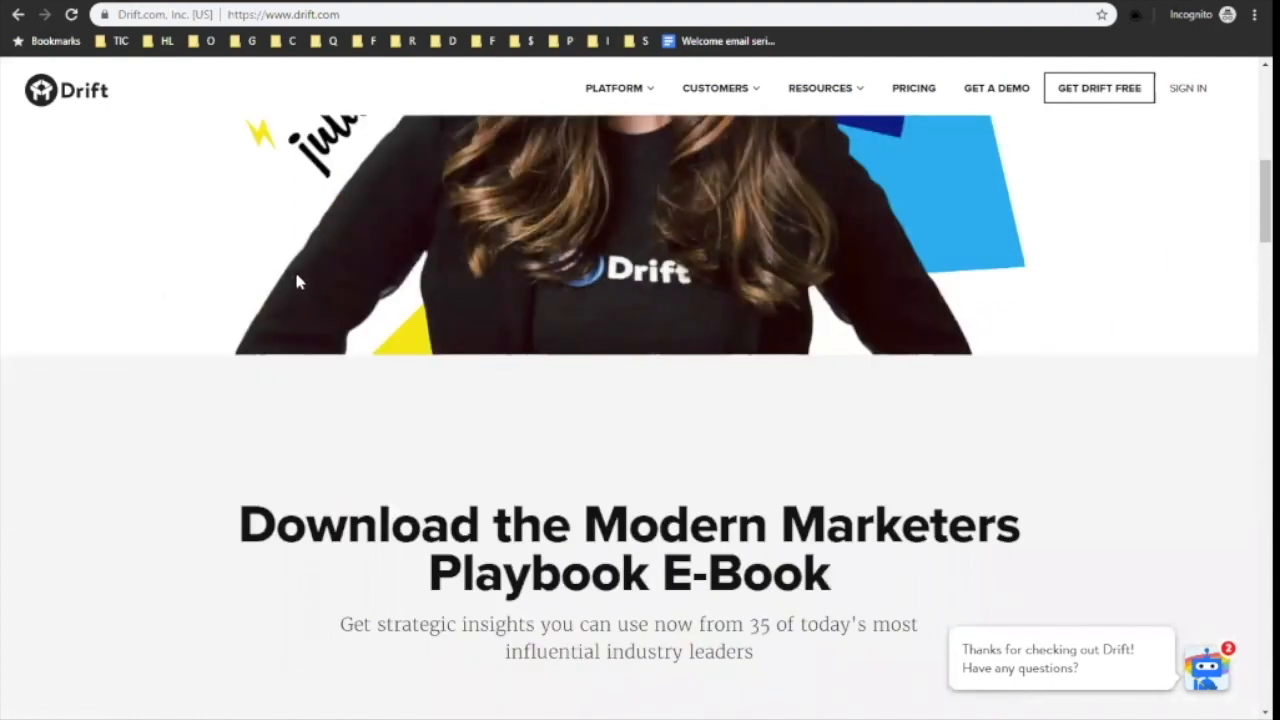
{"action": "scroll", "scroll_direction": "up", "scroll_amount": 3}
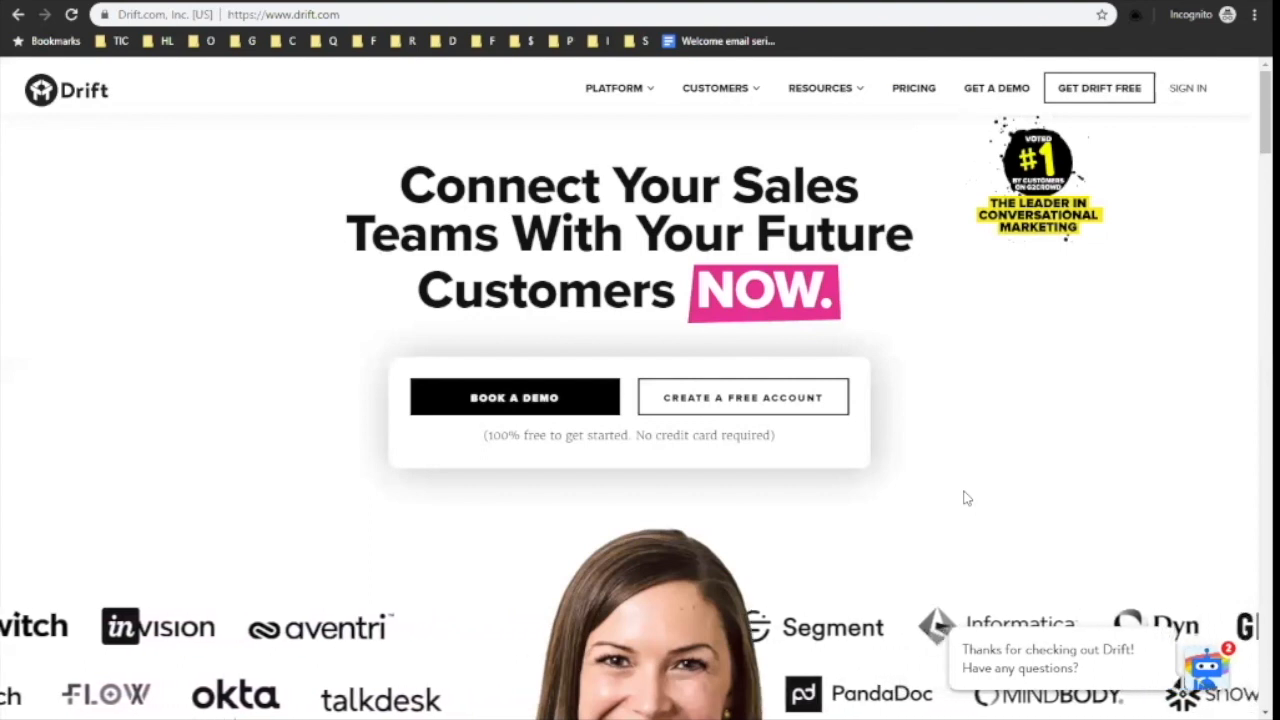
{"action": "scroll", "scroll_direction": "down", "scroll_amount": 3}
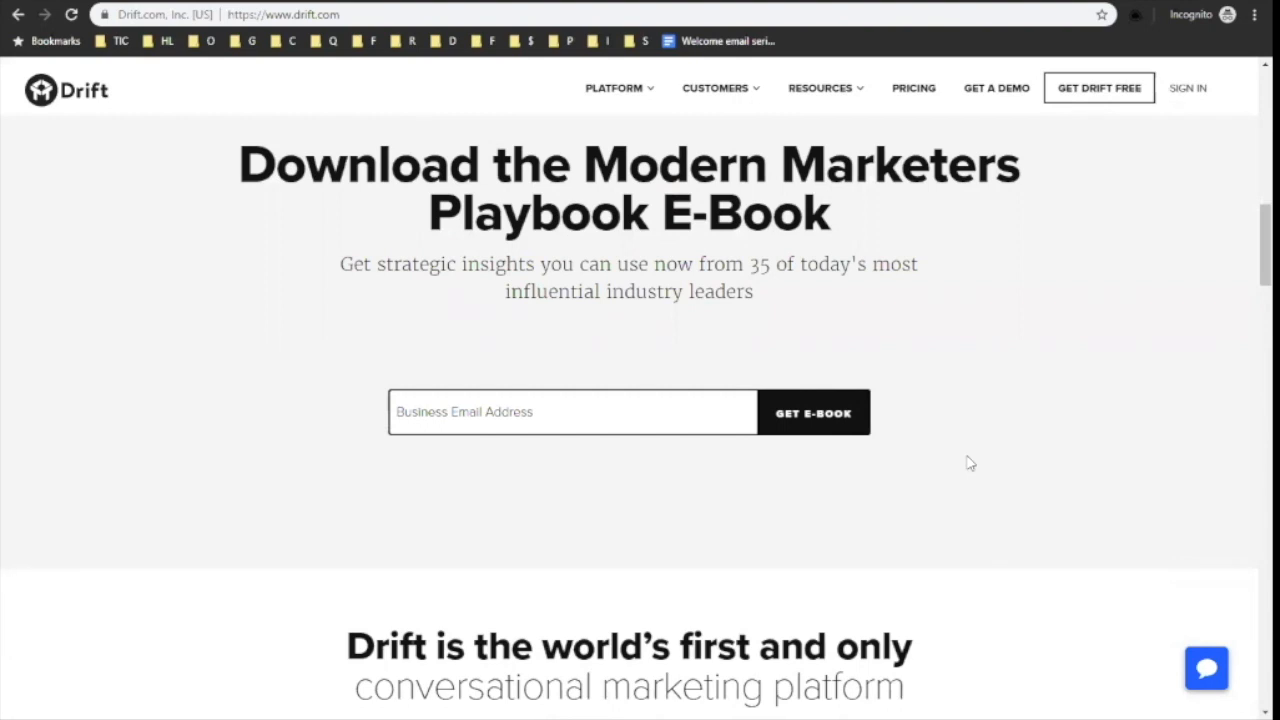
{"action": "mouse_move", "coordinate": [972, 444]}
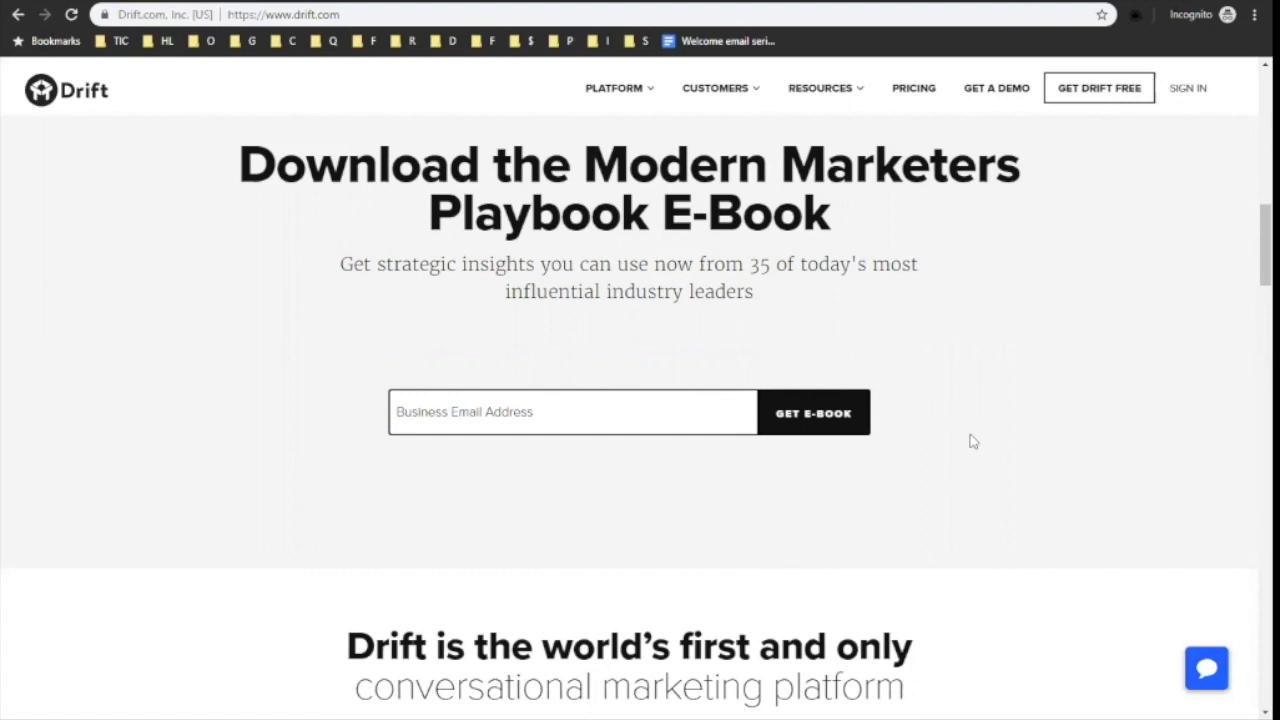
{"action": "mouse_move", "coordinate": [982, 492]}
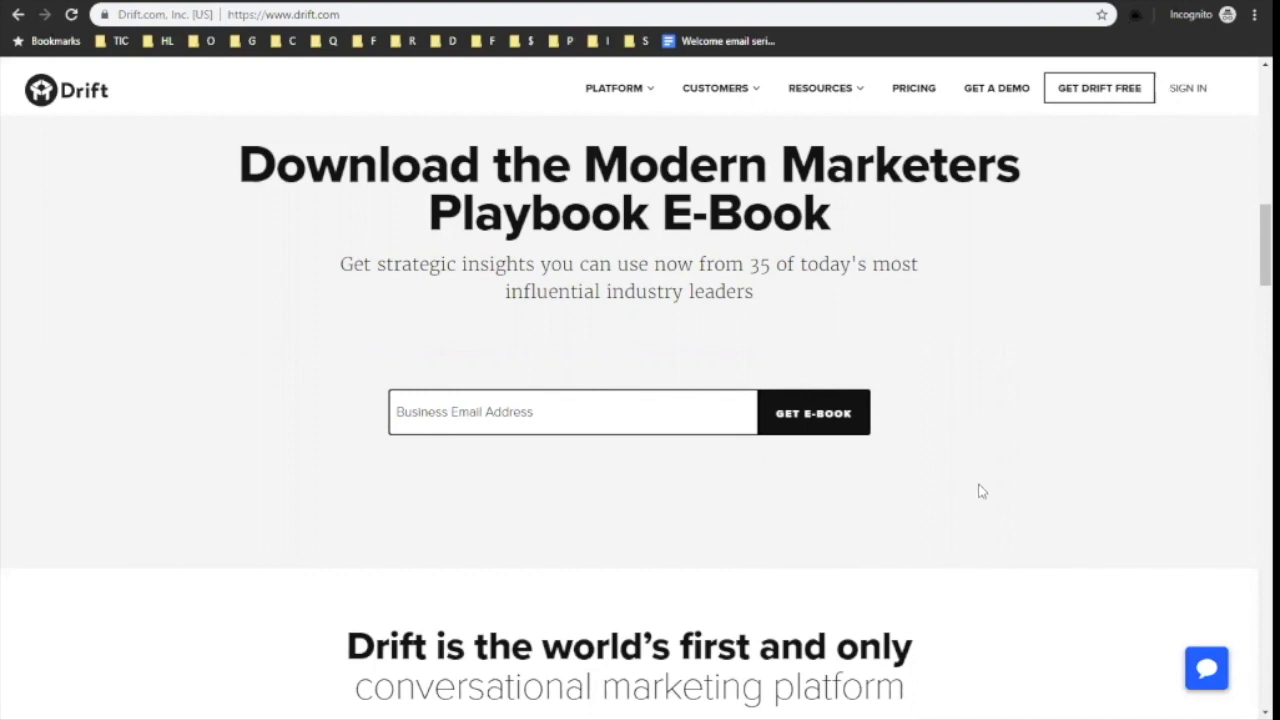
{"action": "mouse_move", "coordinate": [390, 480]}
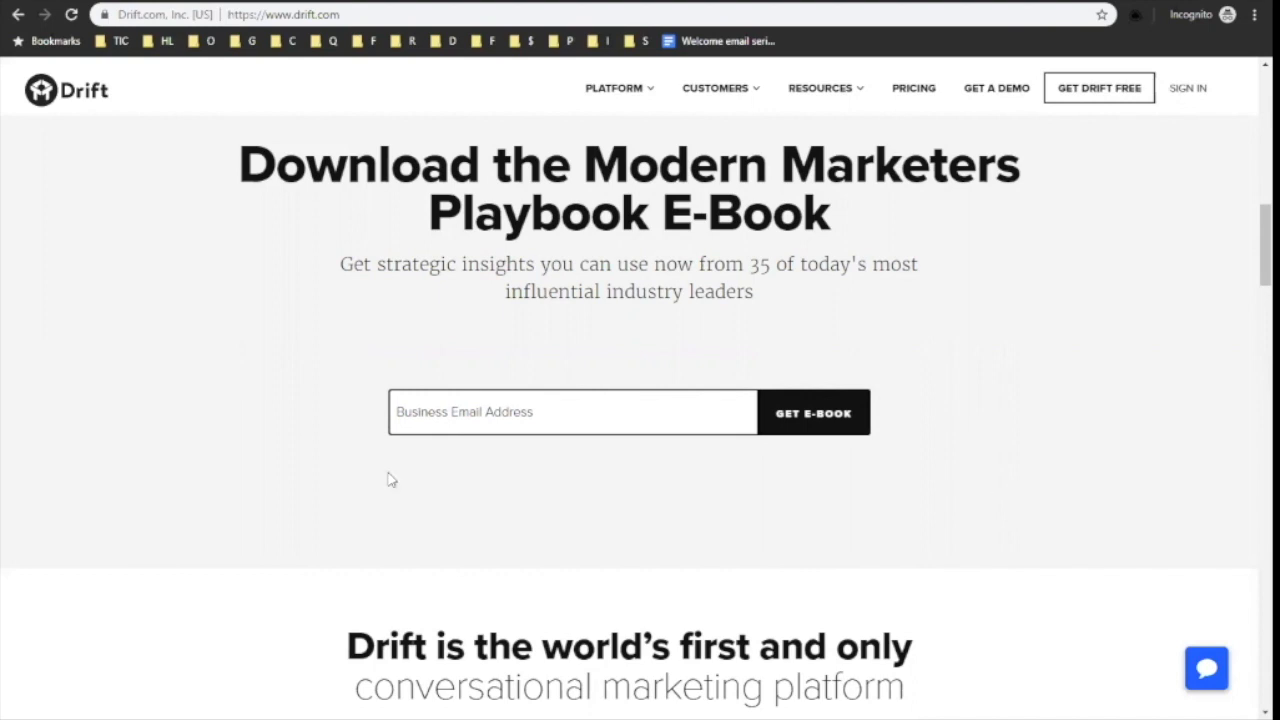
{"action": "left_click", "coordinate": [572, 412]}
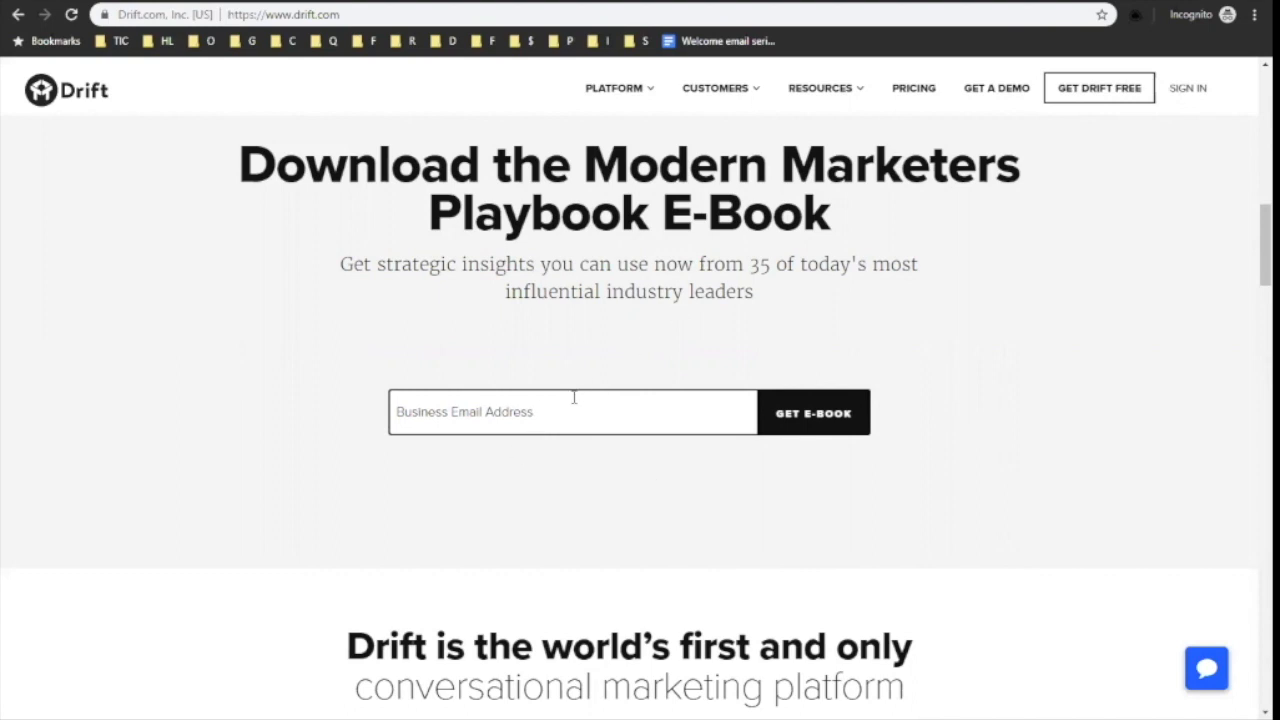
{"action": "scroll", "scroll_direction": "down", "scroll_amount": 3}
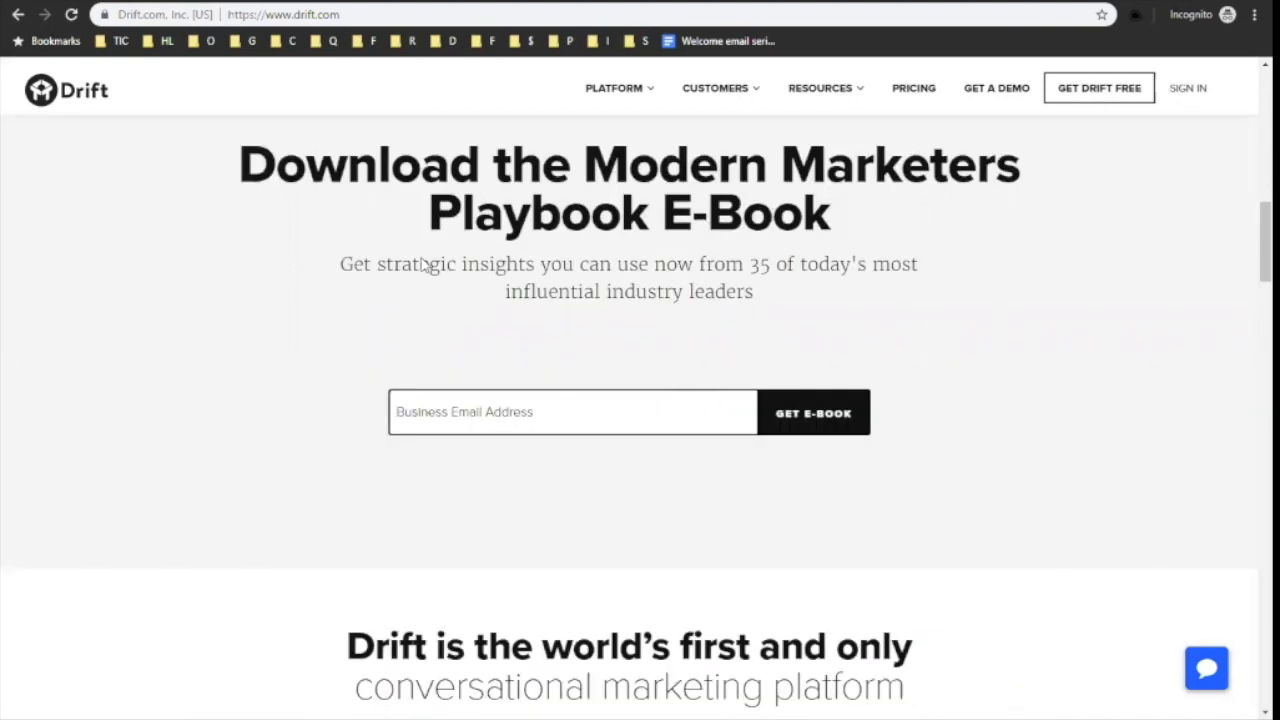
Scroll down through the customer logos and chatbot sections of the homepage.
{"action": "scroll", "scroll_direction": "down", "scroll_amount": 3}
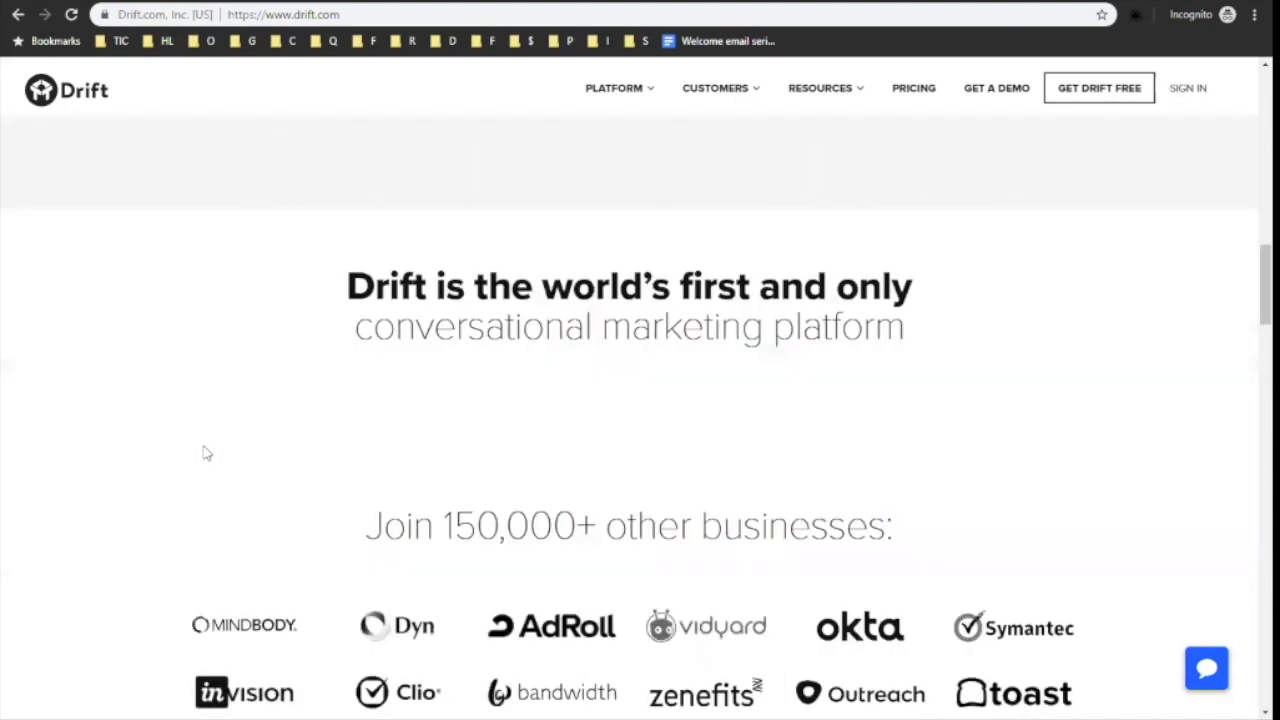
{"action": "scroll", "scroll_direction": "down", "scroll_amount": 3}
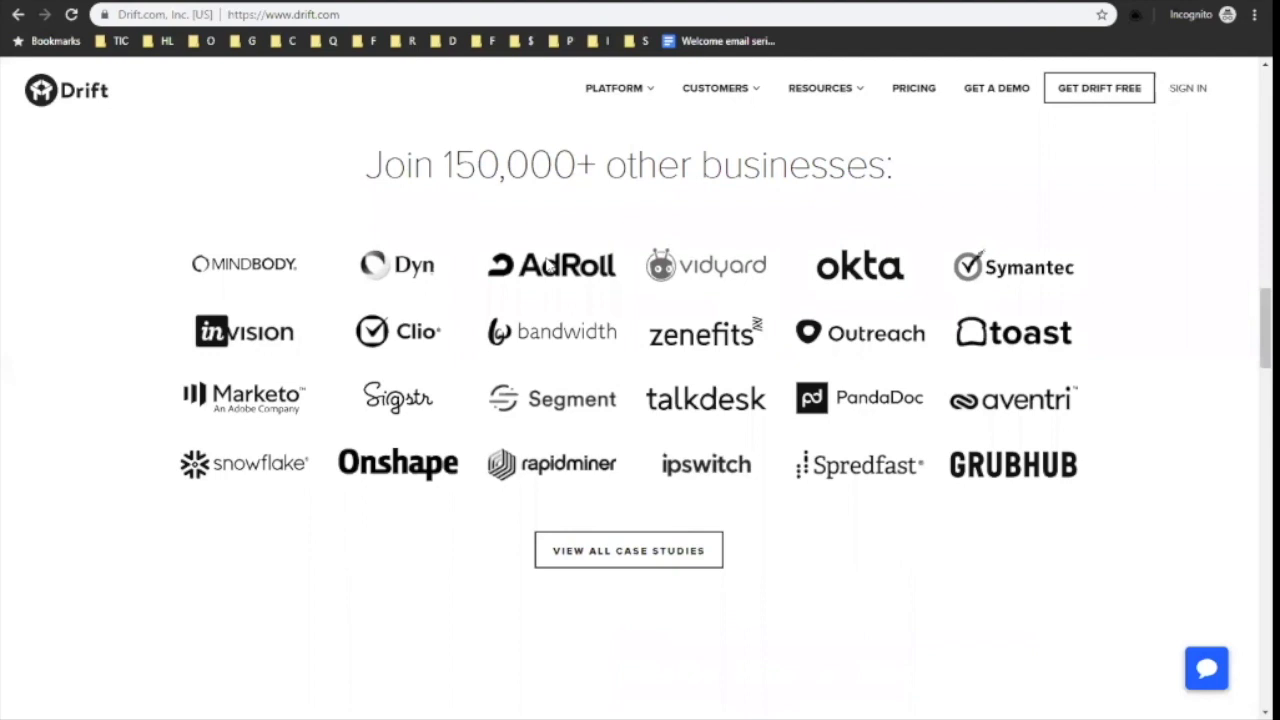
{"action": "mouse_move", "coordinate": [280, 364]}
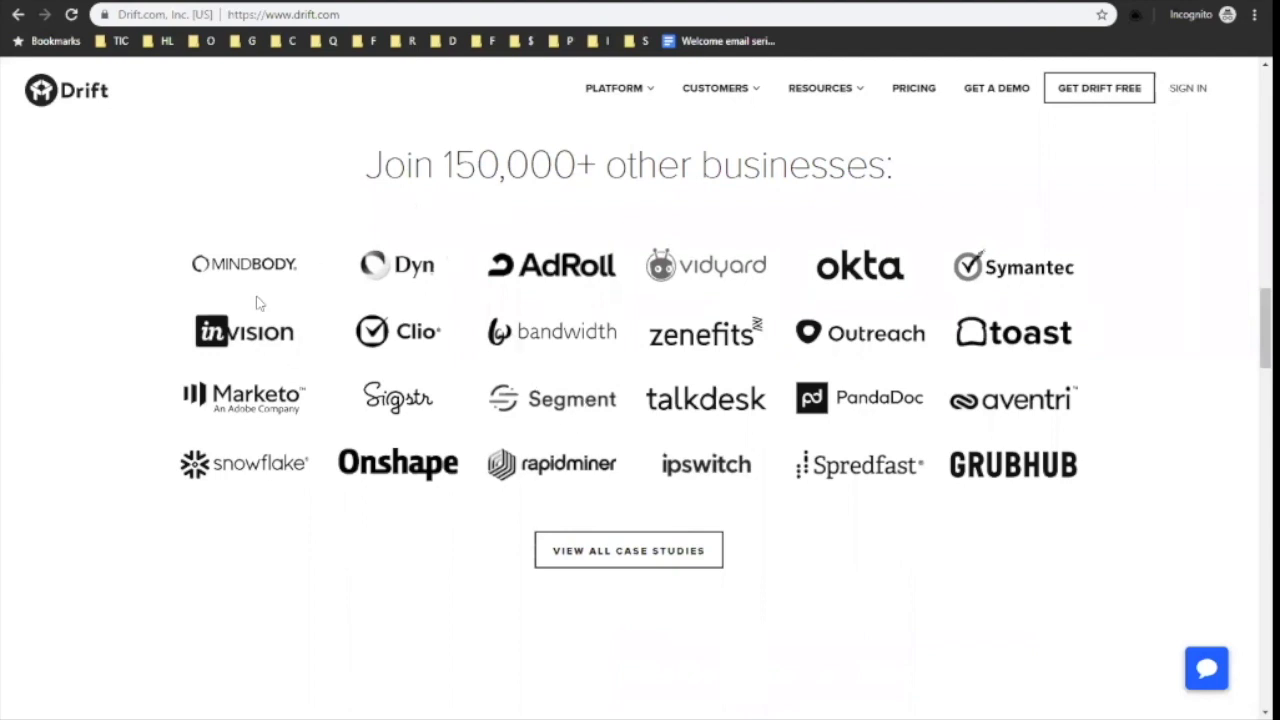
{"action": "mouse_move", "coordinate": [268, 336]}
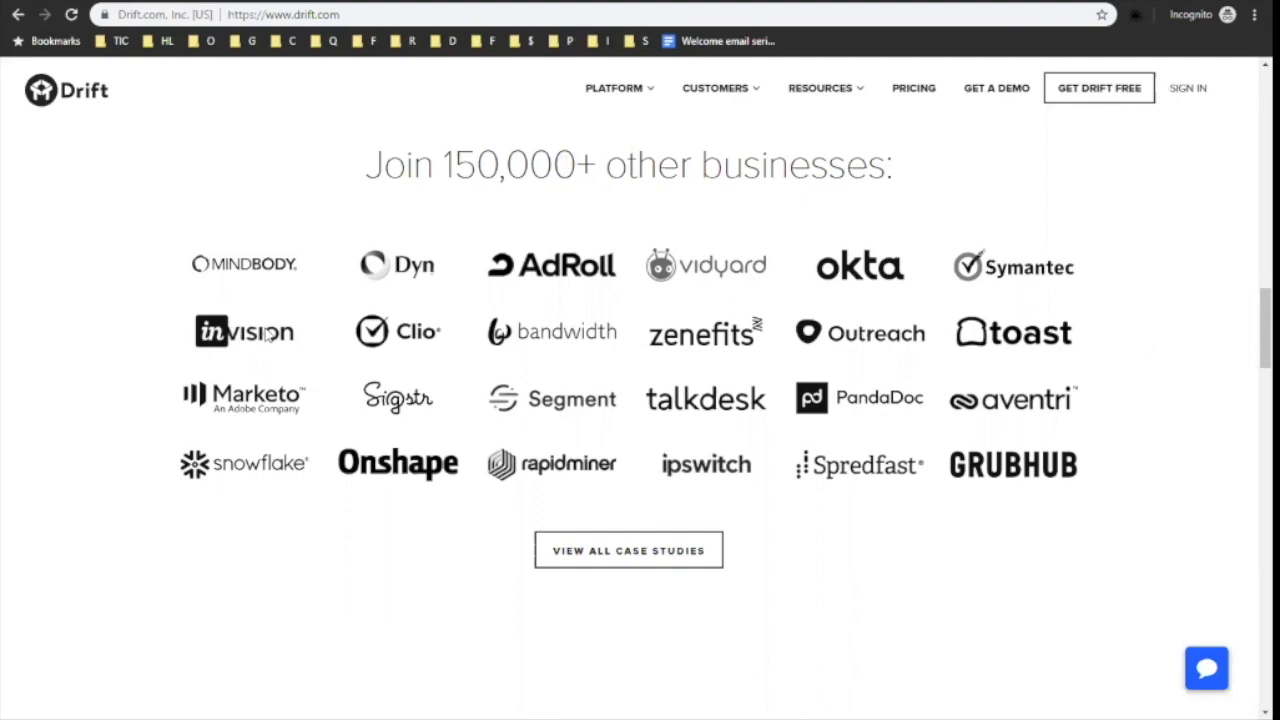
{"action": "scroll", "scroll_direction": "down", "scroll_amount": 3}
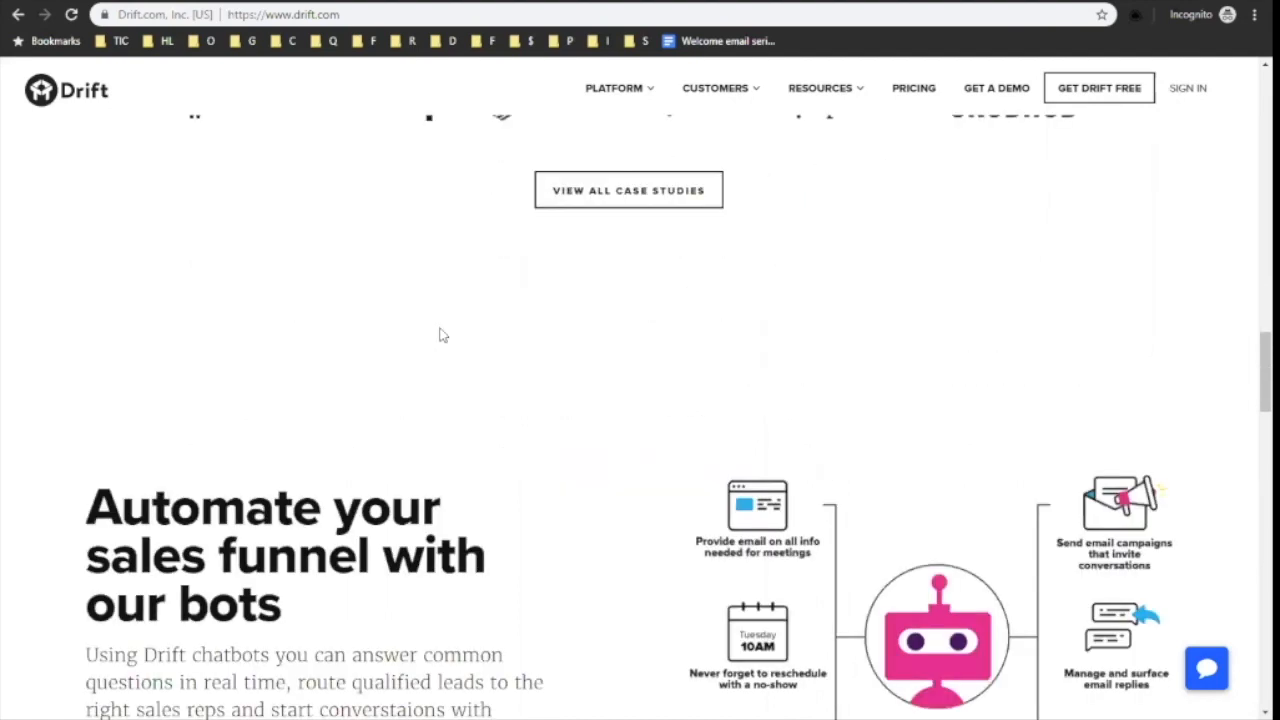
{"action": "scroll", "scroll_direction": "up", "scroll_amount": 3}
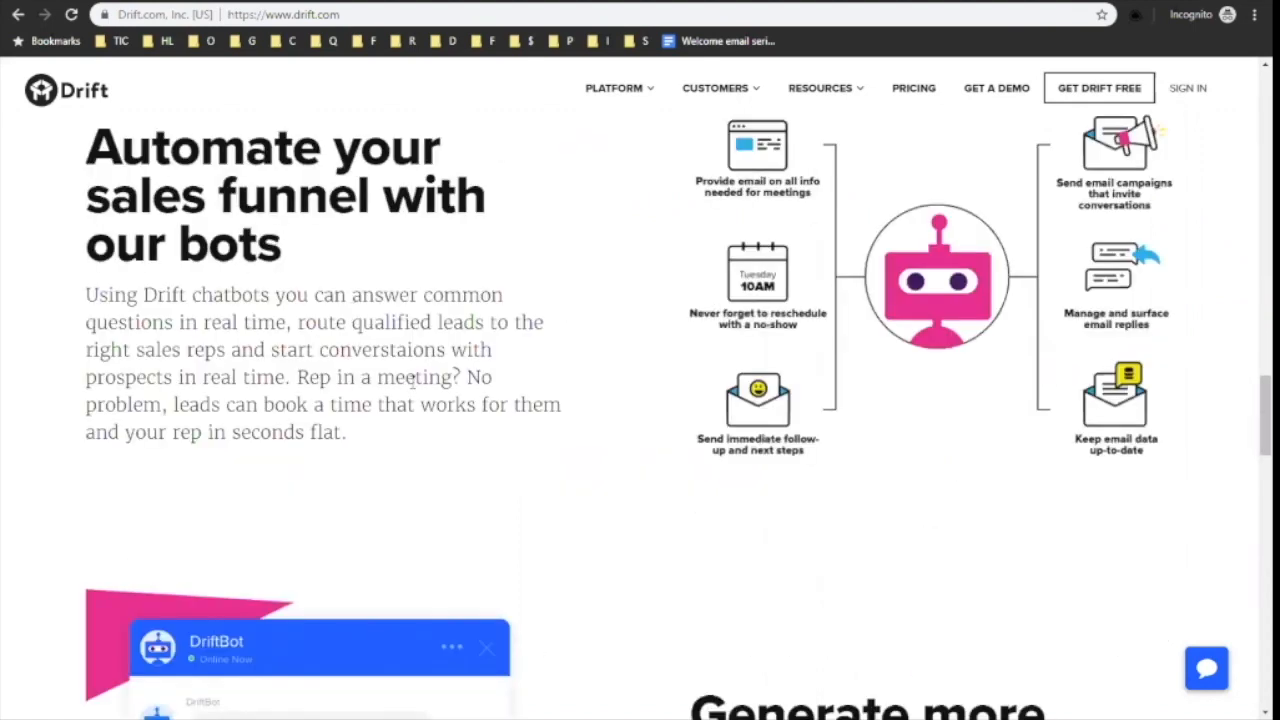
{"action": "scroll", "scroll_direction": "down", "scroll_amount": 3}
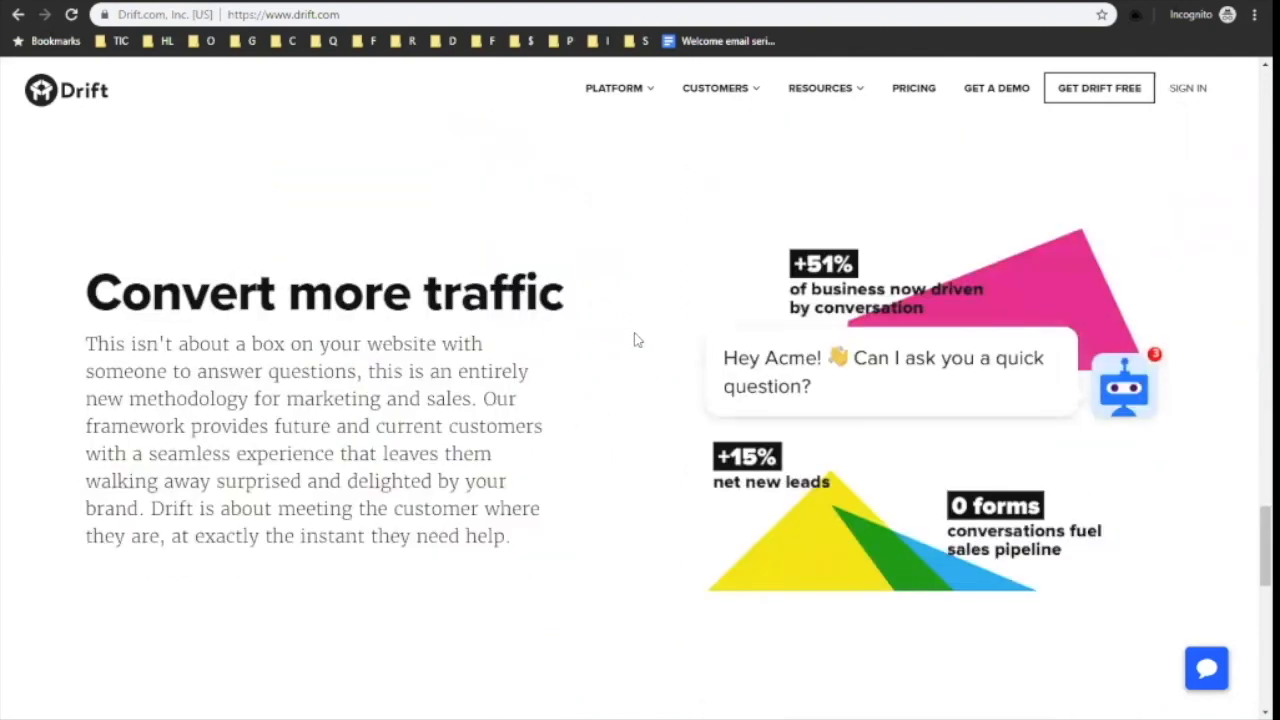
Continue through the traffic section to the footer and return to the hero banner.
{"action": "scroll", "scroll_direction": "down", "scroll_amount": 3}
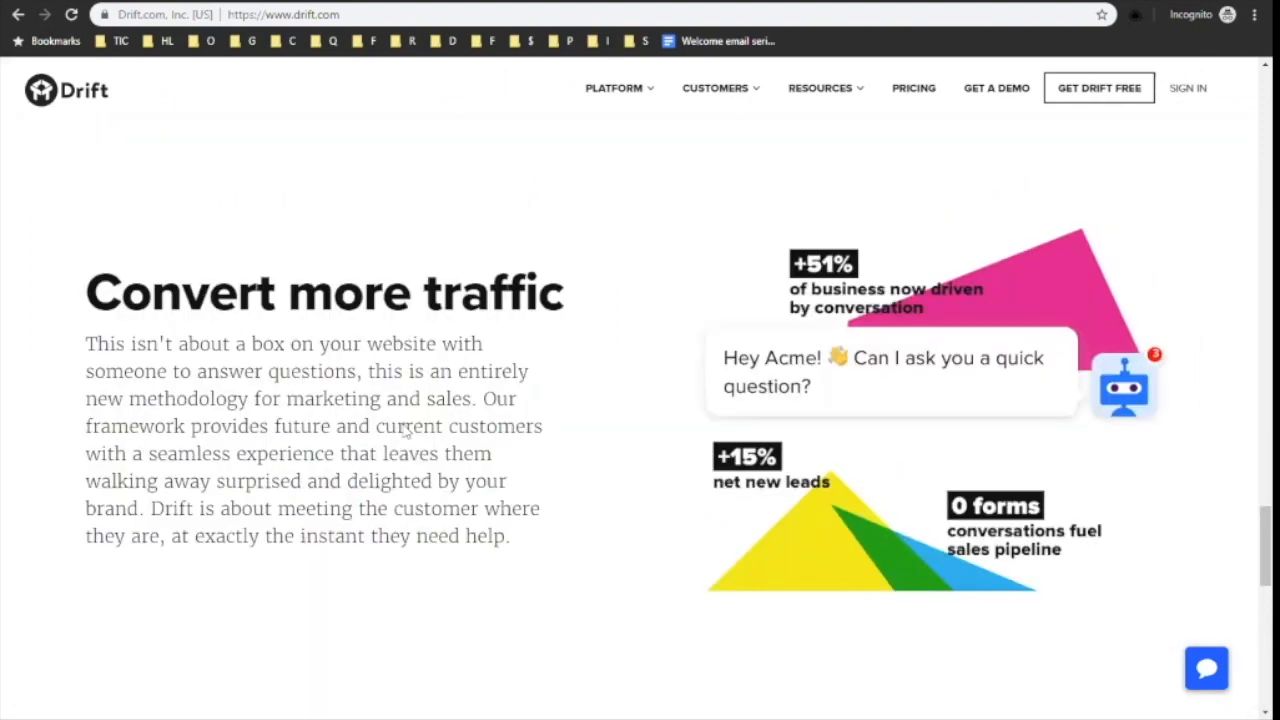
{"action": "scroll", "scroll_direction": "down", "scroll_amount": 3}
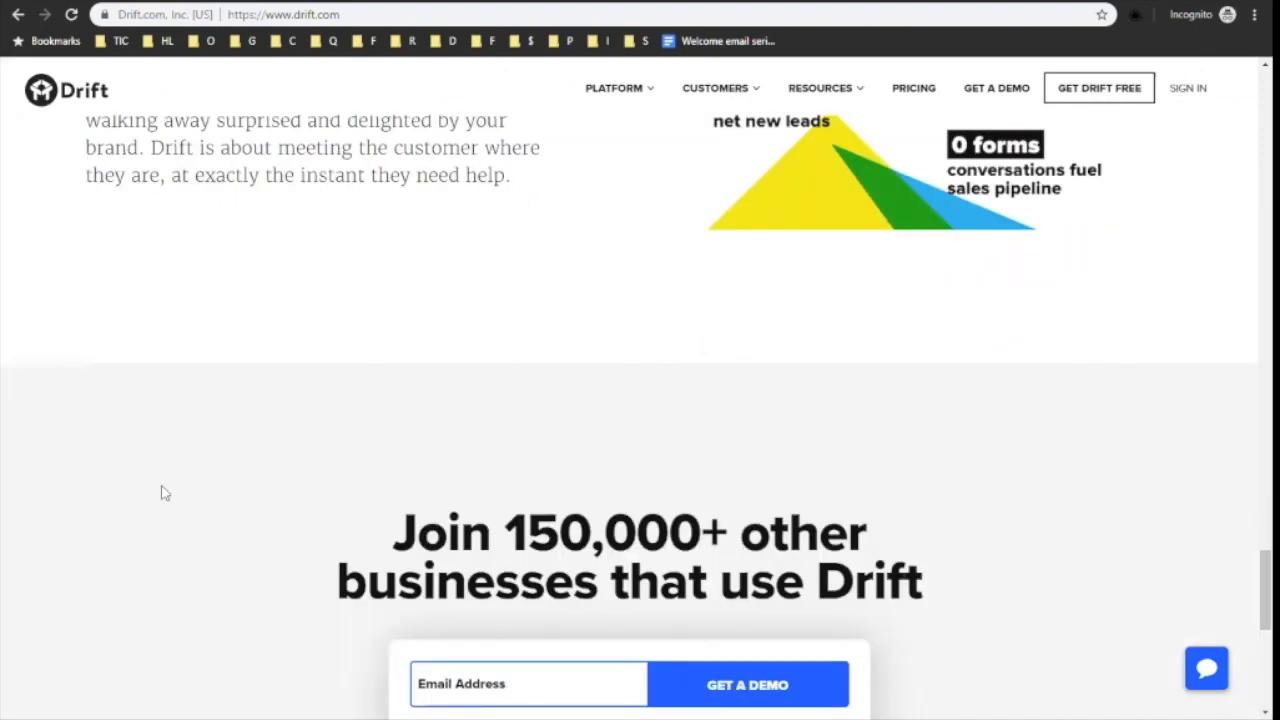
{"action": "scroll", "scroll_direction": "down", "scroll_amount": 3}
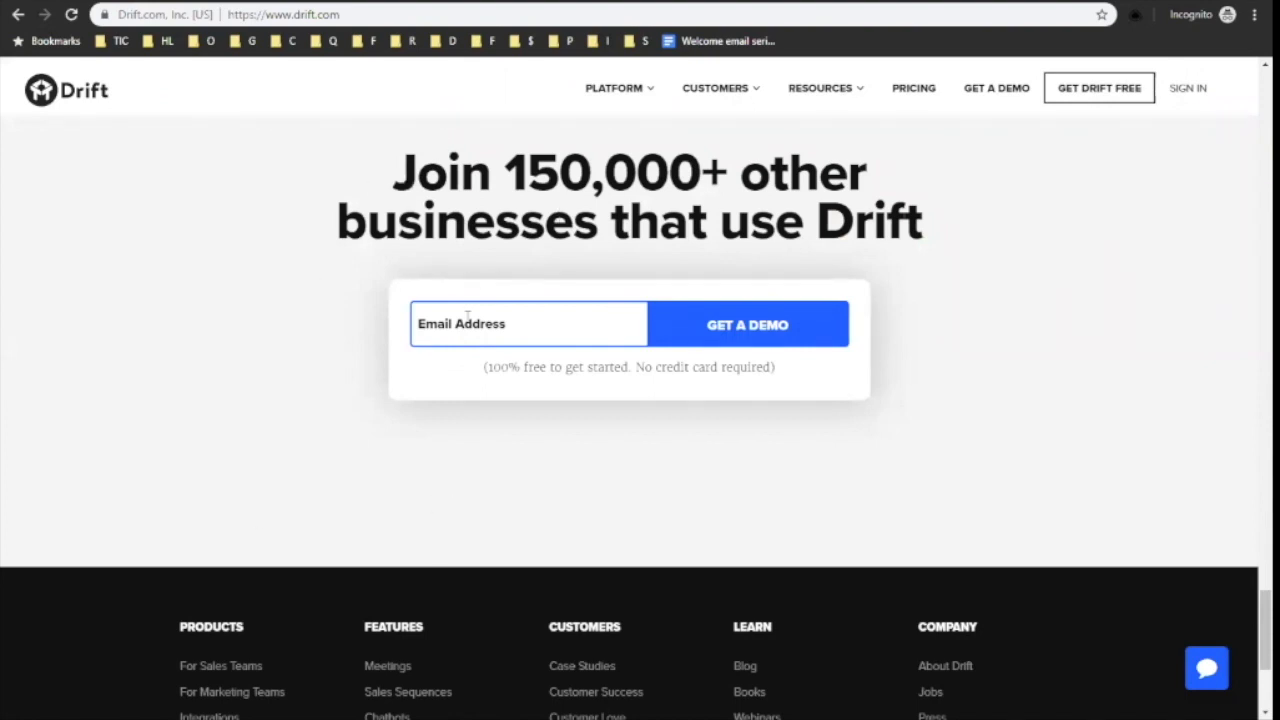
{"action": "scroll", "scroll_direction": "down", "scroll_amount": 3}
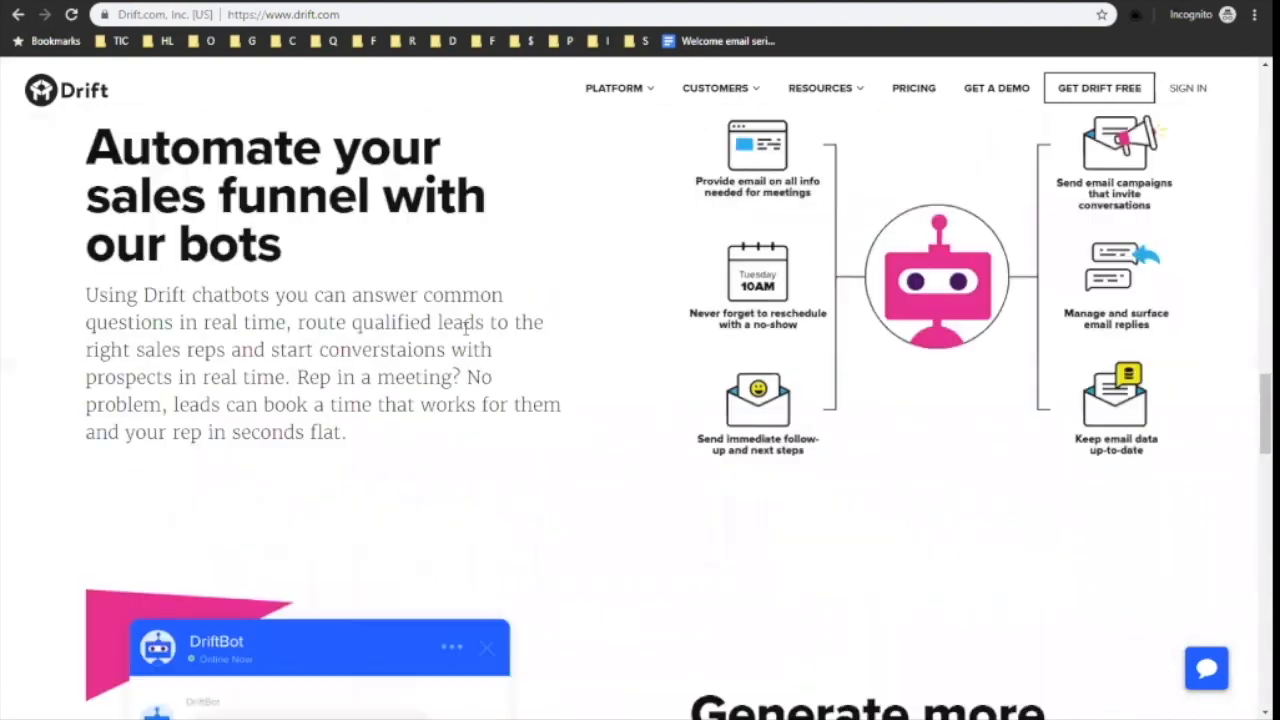
{"action": "scroll", "scroll_direction": "down", "scroll_amount": 3}
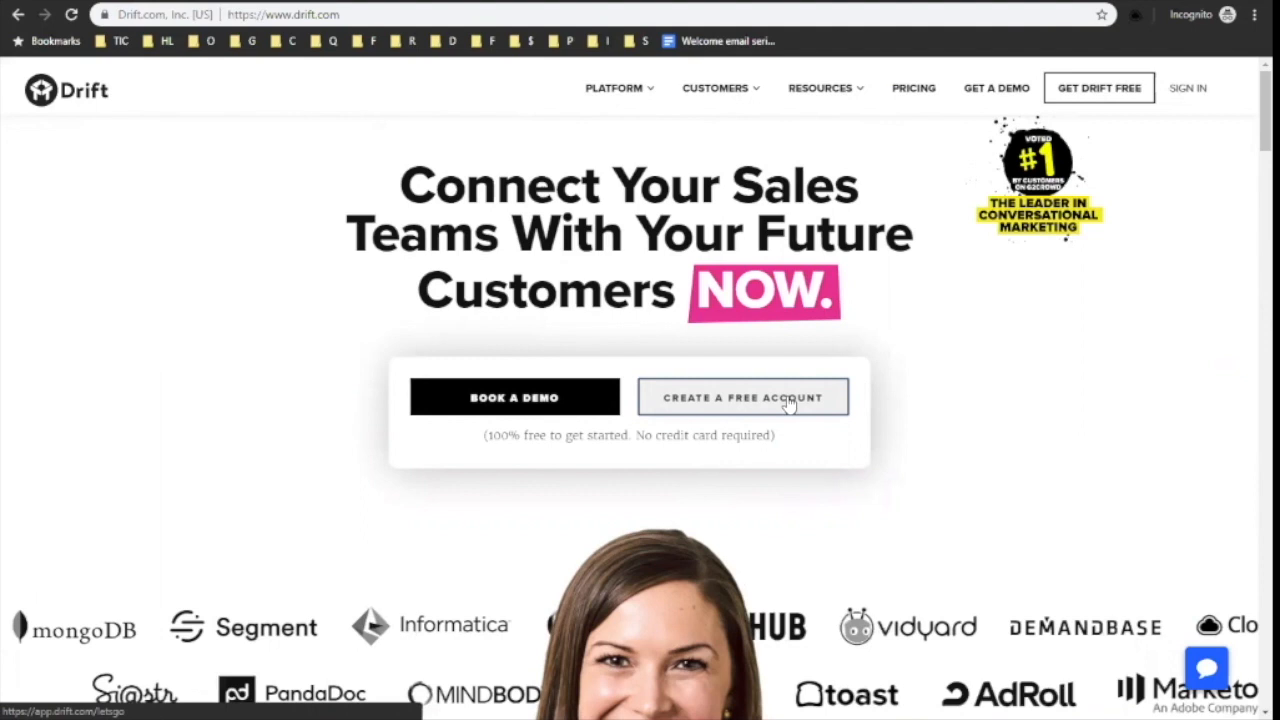
Go to the 'Create a free account' sign-up page from the homepage headline.
{"action": "left_click", "coordinate": [744, 396]}
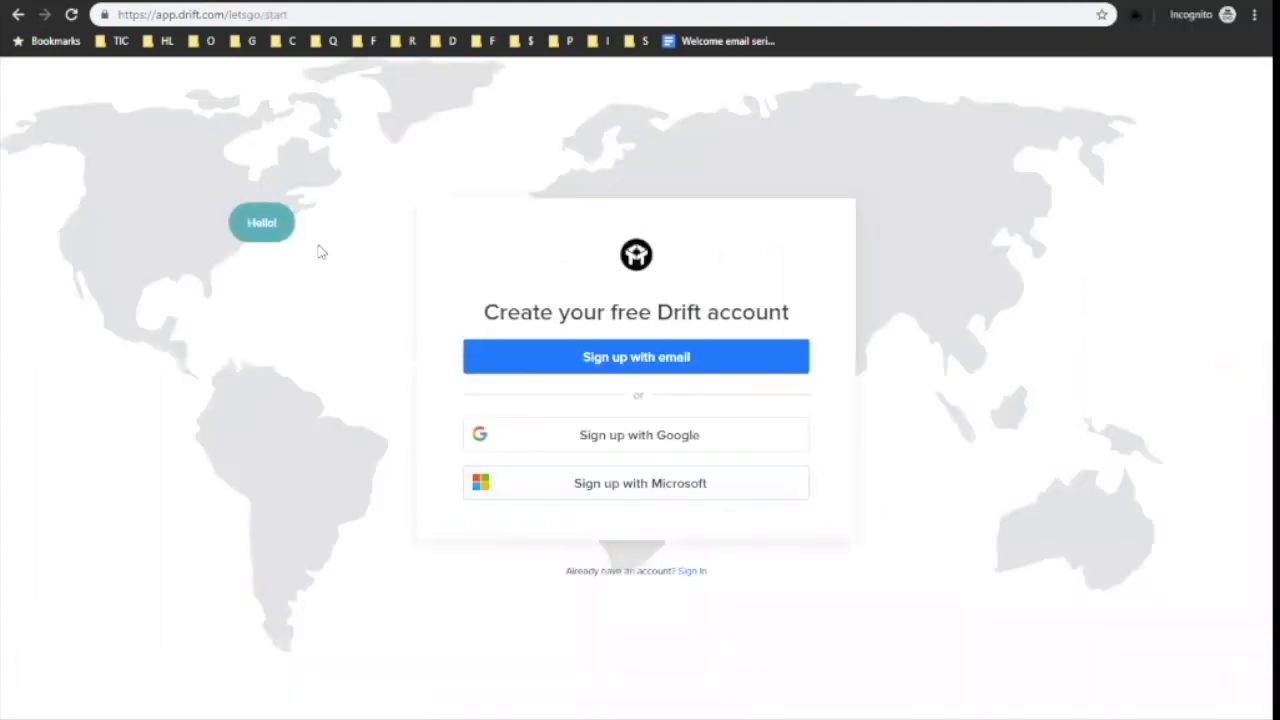
{"action": "mouse_move", "coordinate": [978, 368]}
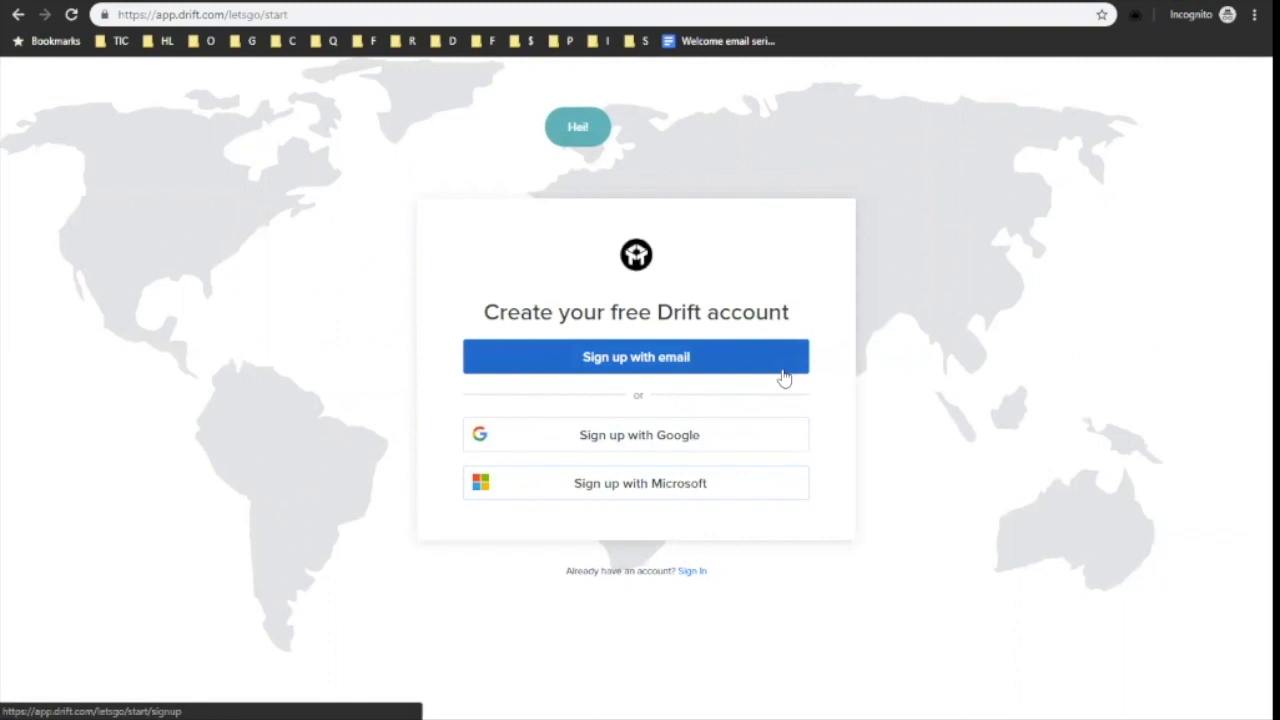
Sign up with an email address and secure password and submit the free account creation.
{"action": "left_click", "coordinate": [636, 356]}
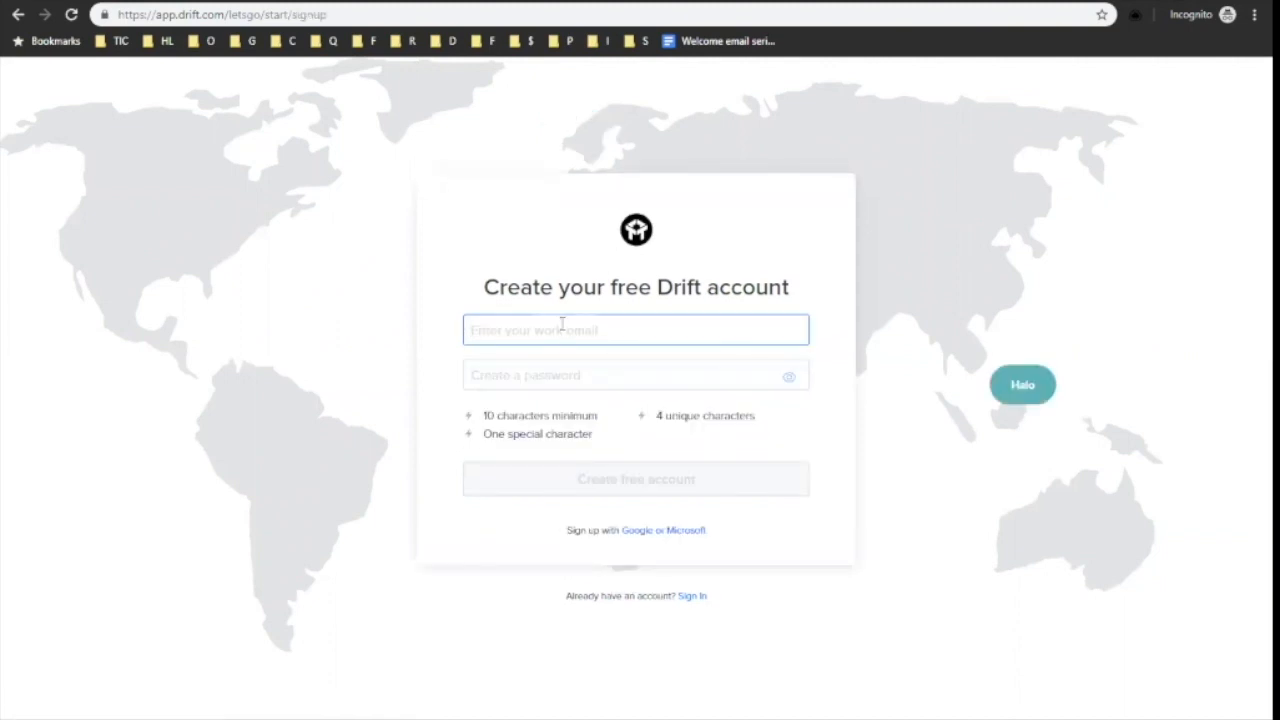
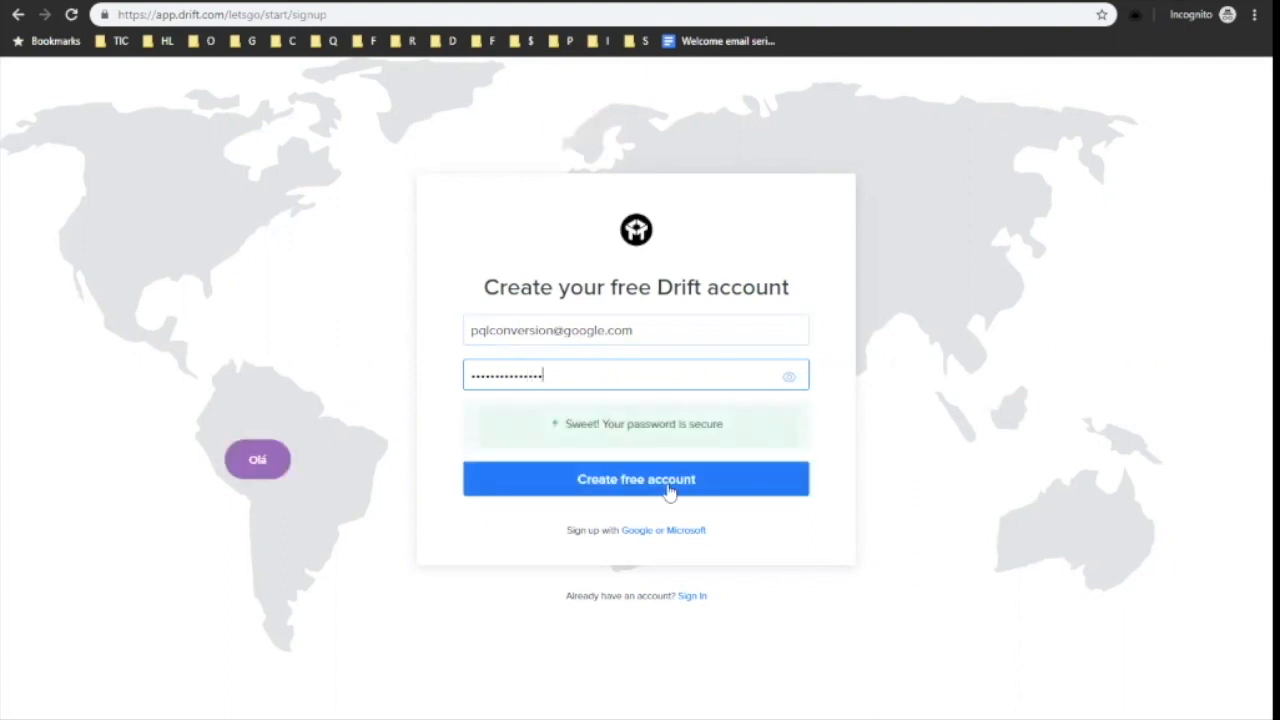
{"action": "left_click", "coordinate": [636, 478]}
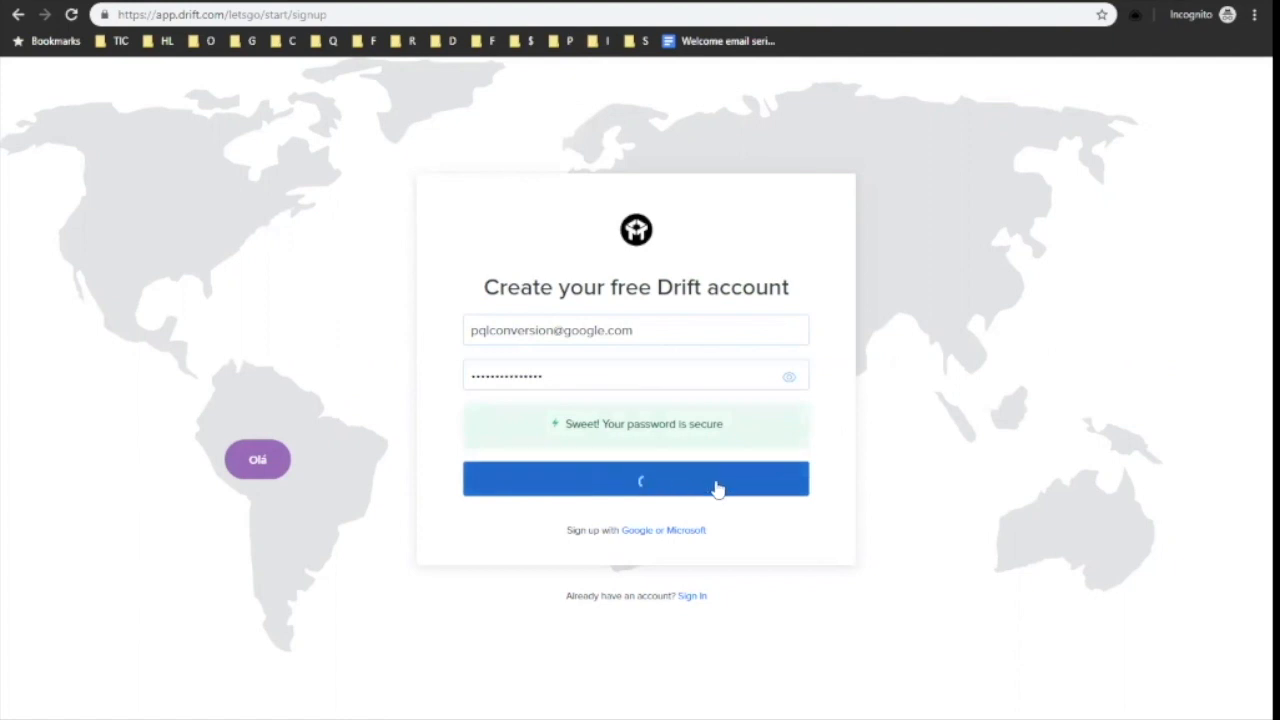
{"action": "left_click", "coordinate": [636, 478]}
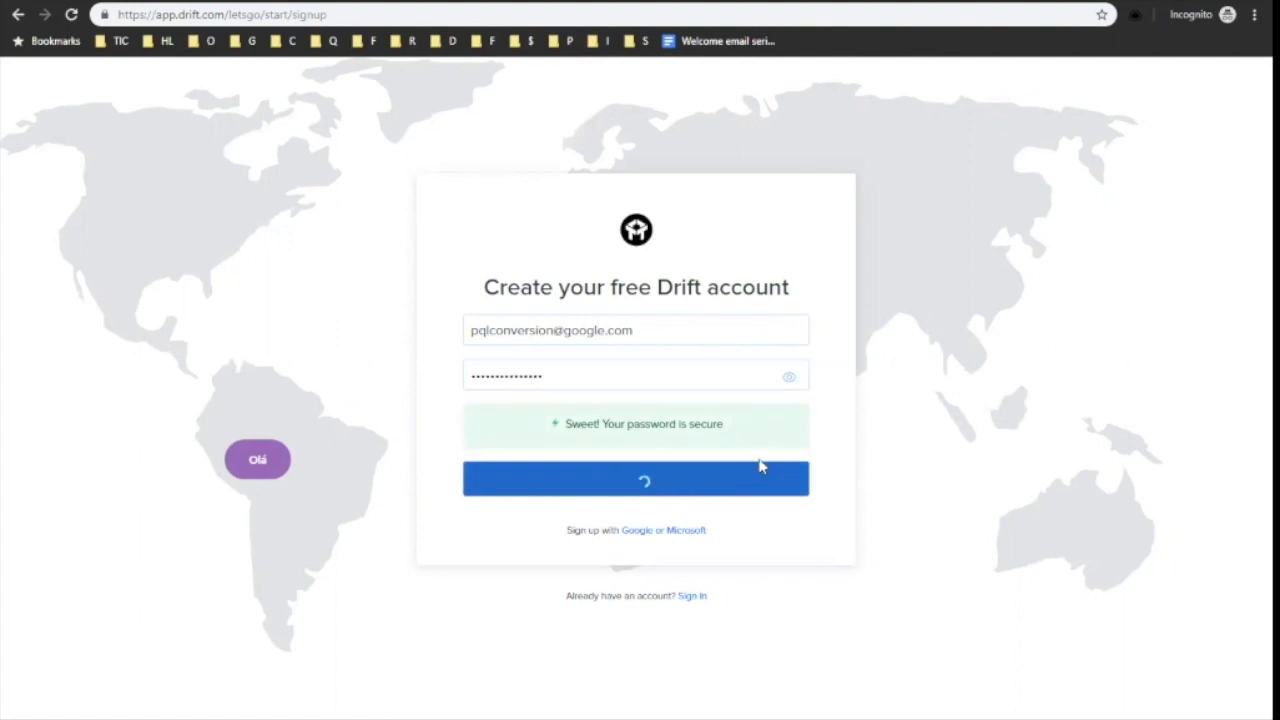
Choose the dark grey theme for the chat widget and continue setup.
{"action": "left_click", "coordinate": [636, 478]}
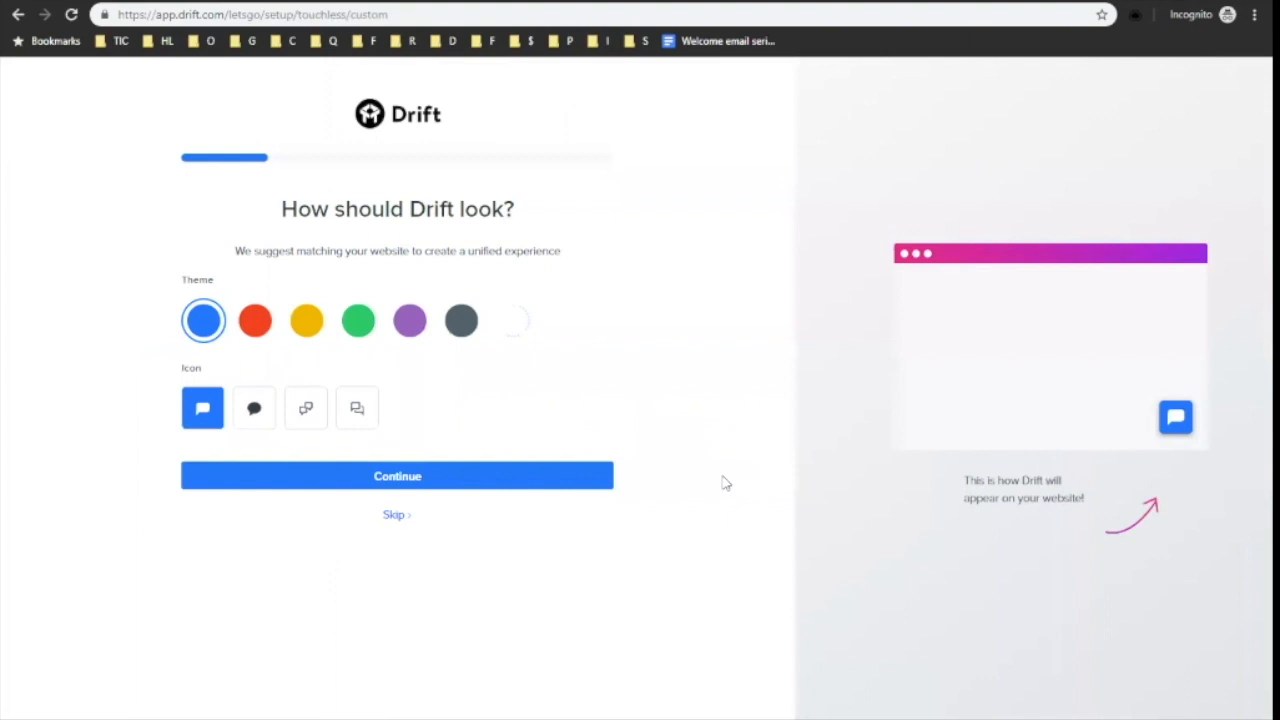
{"action": "mouse_move", "coordinate": [736, 480]}
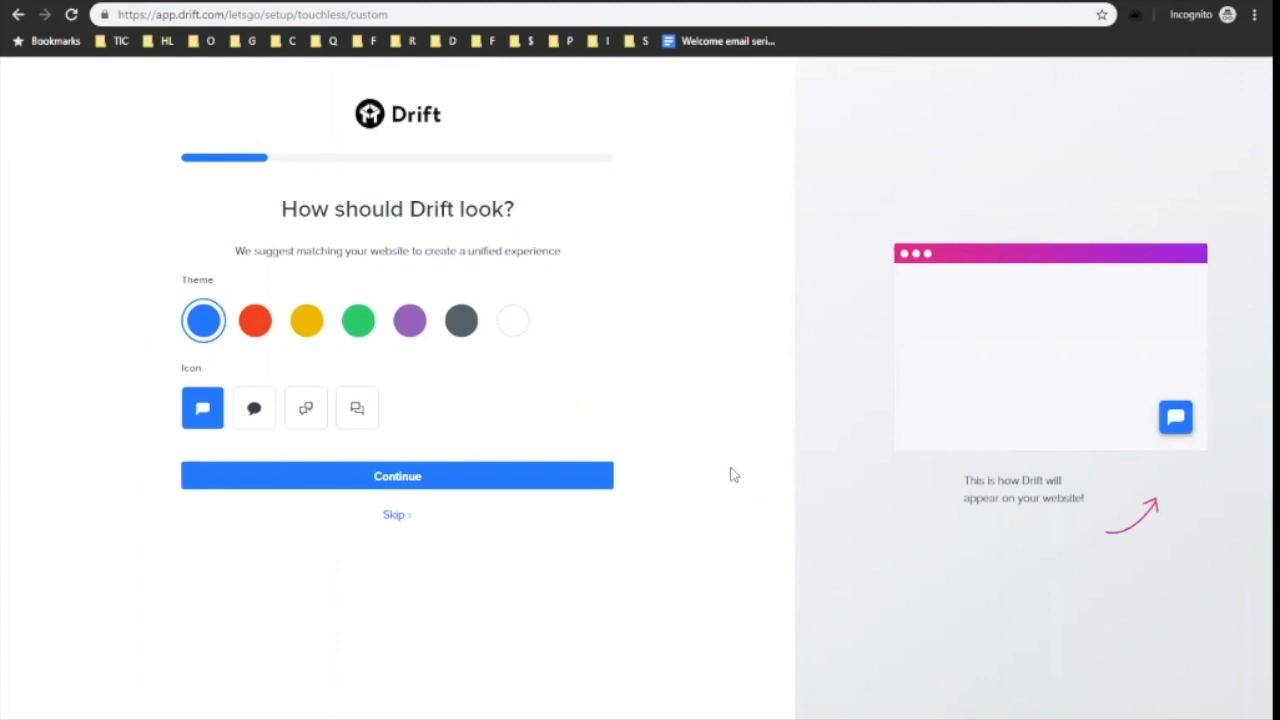
{"action": "mouse_move", "coordinate": [738, 460]}
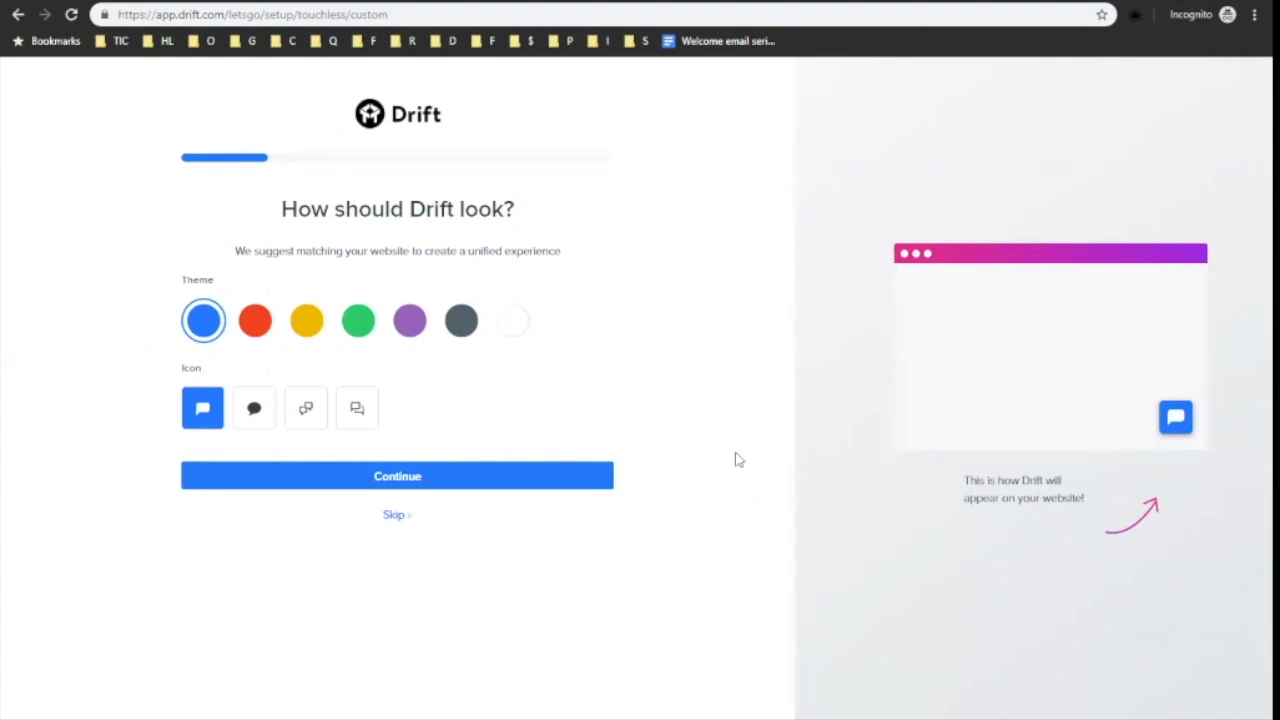
{"action": "mouse_move", "coordinate": [1218, 560]}
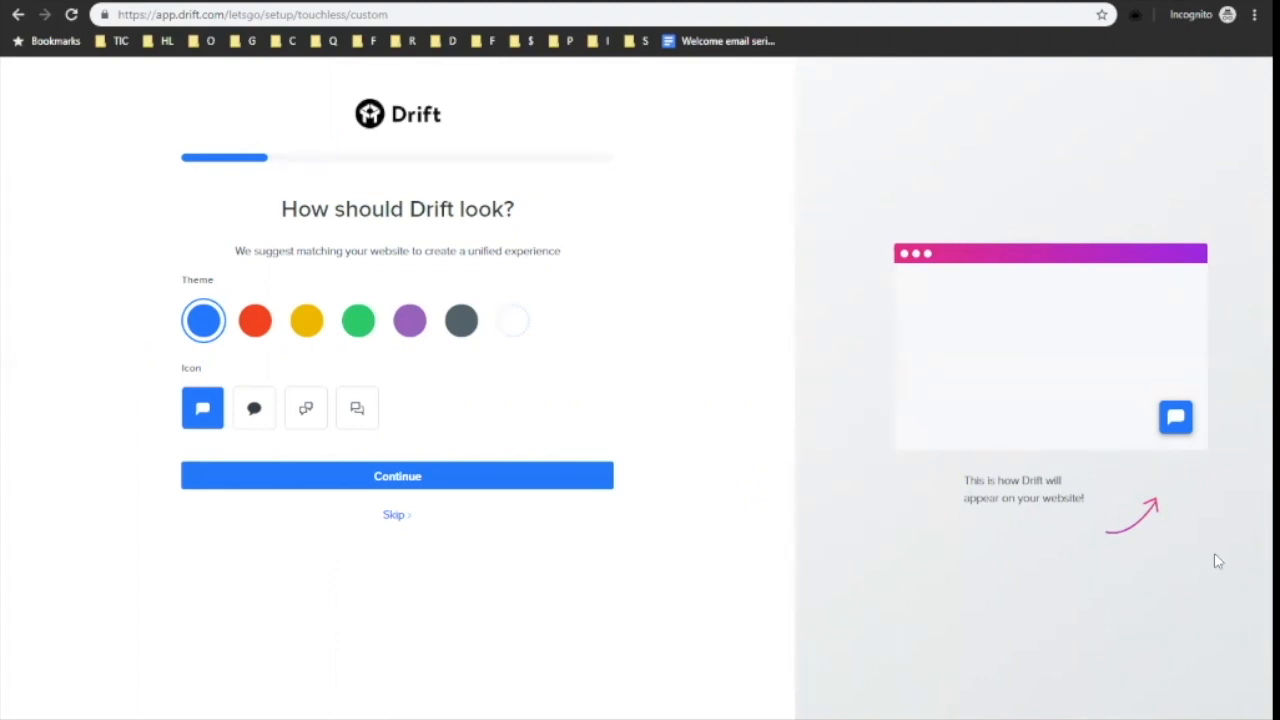
{"action": "mouse_move", "coordinate": [564, 158]}
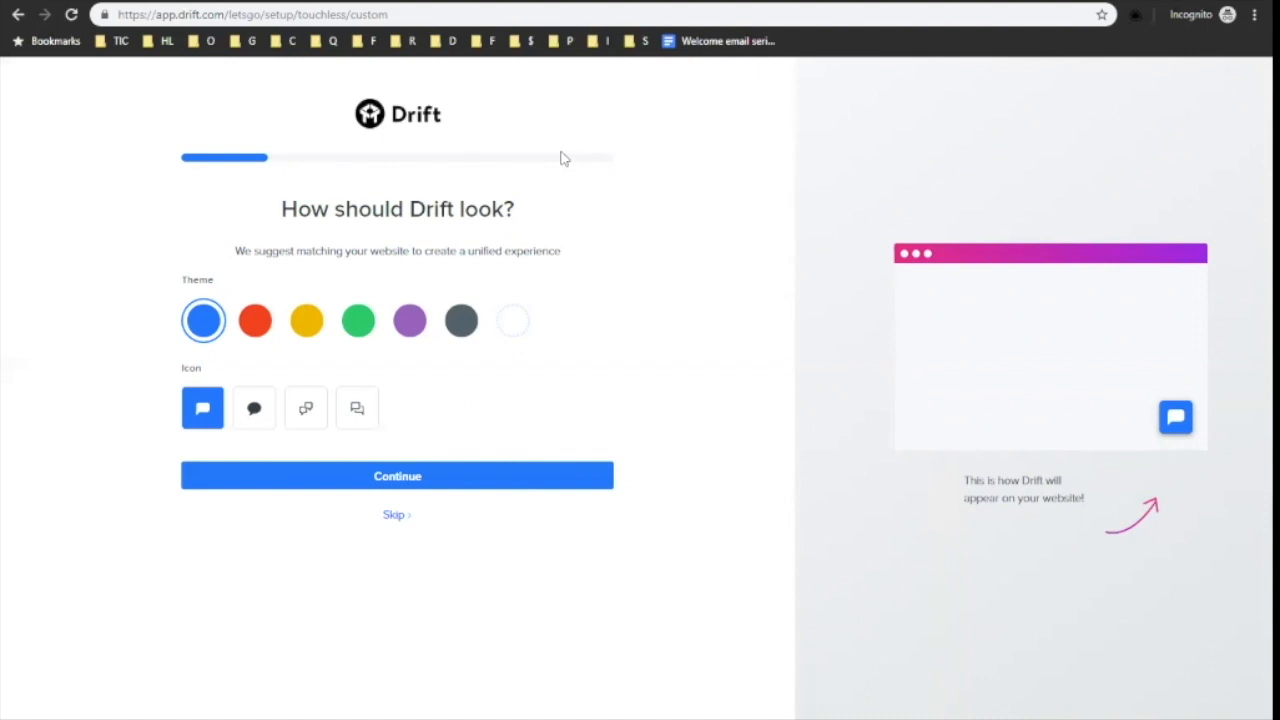
{"action": "mouse_move", "coordinate": [950, 352]}
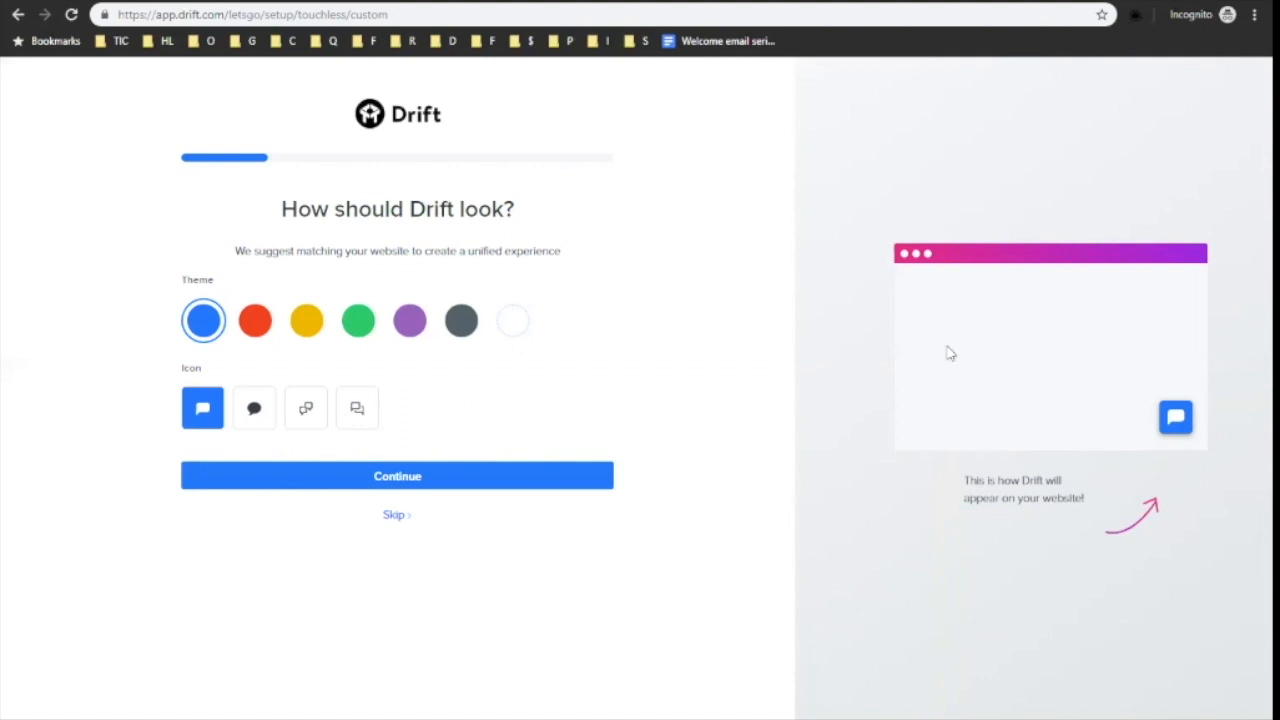
{"action": "mouse_move", "coordinate": [1004, 320]}
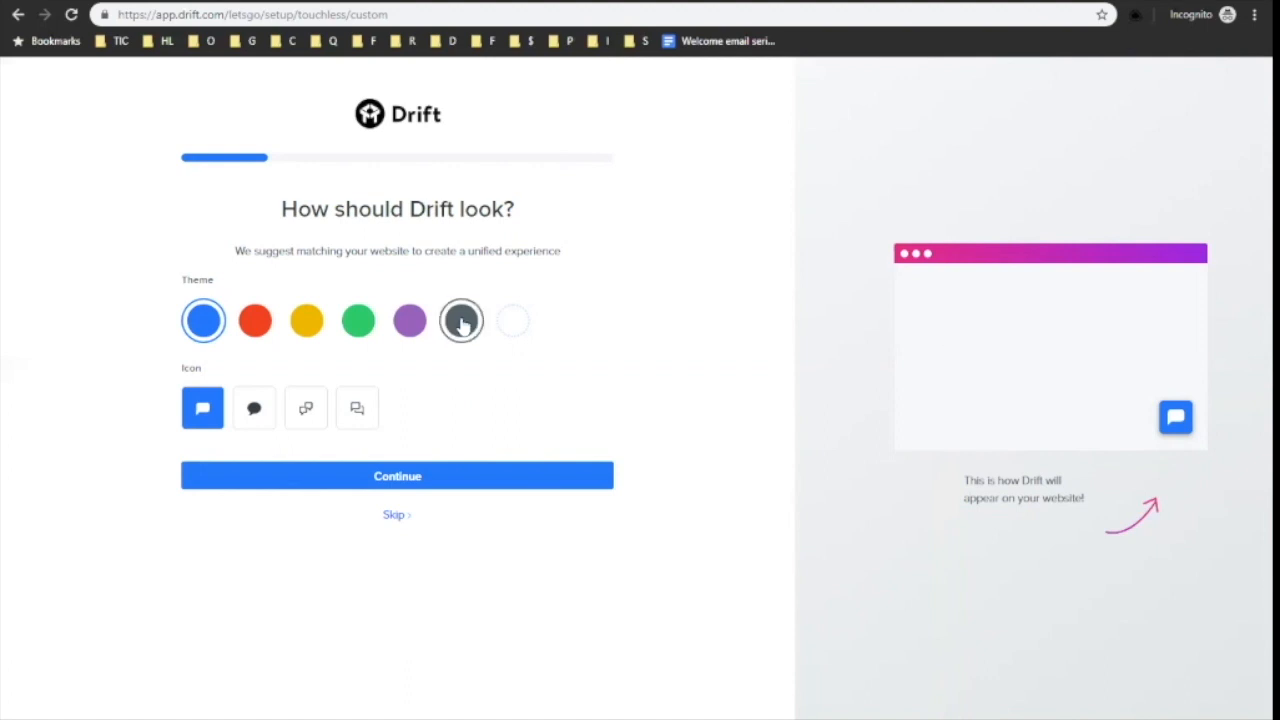
{"action": "left_click", "coordinate": [460, 320]}
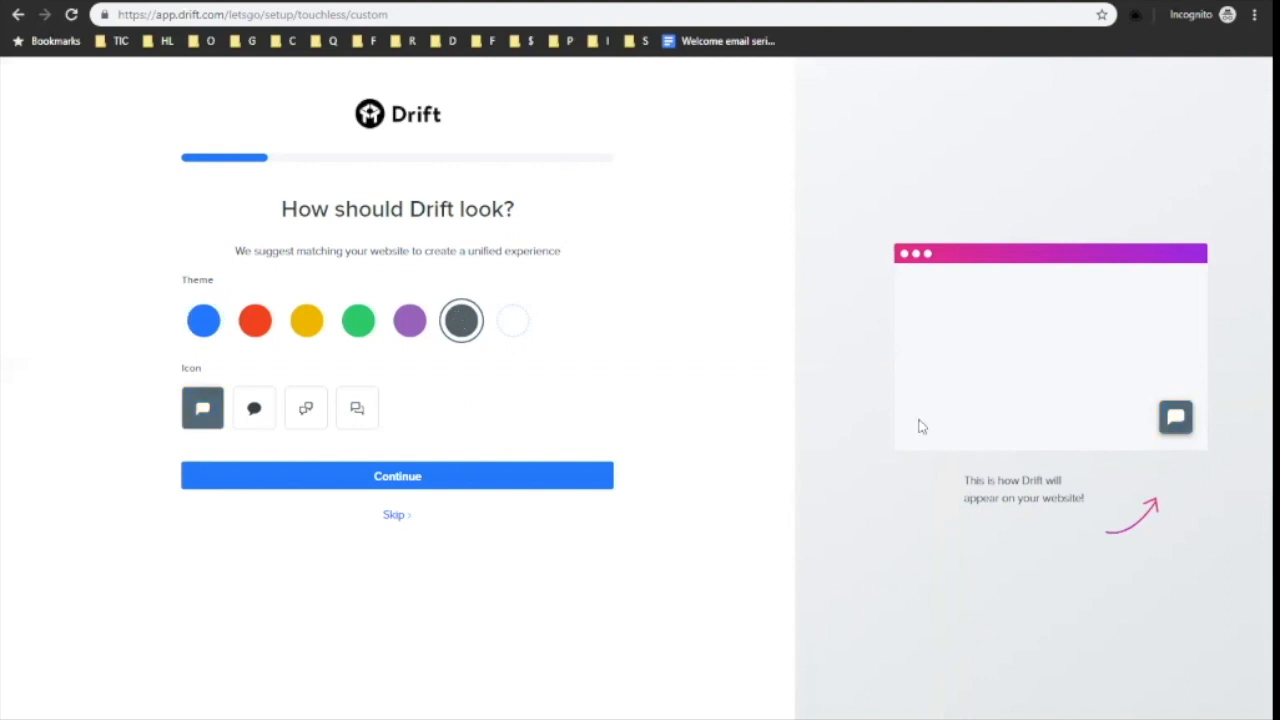
{"action": "mouse_move", "coordinate": [356, 408]}
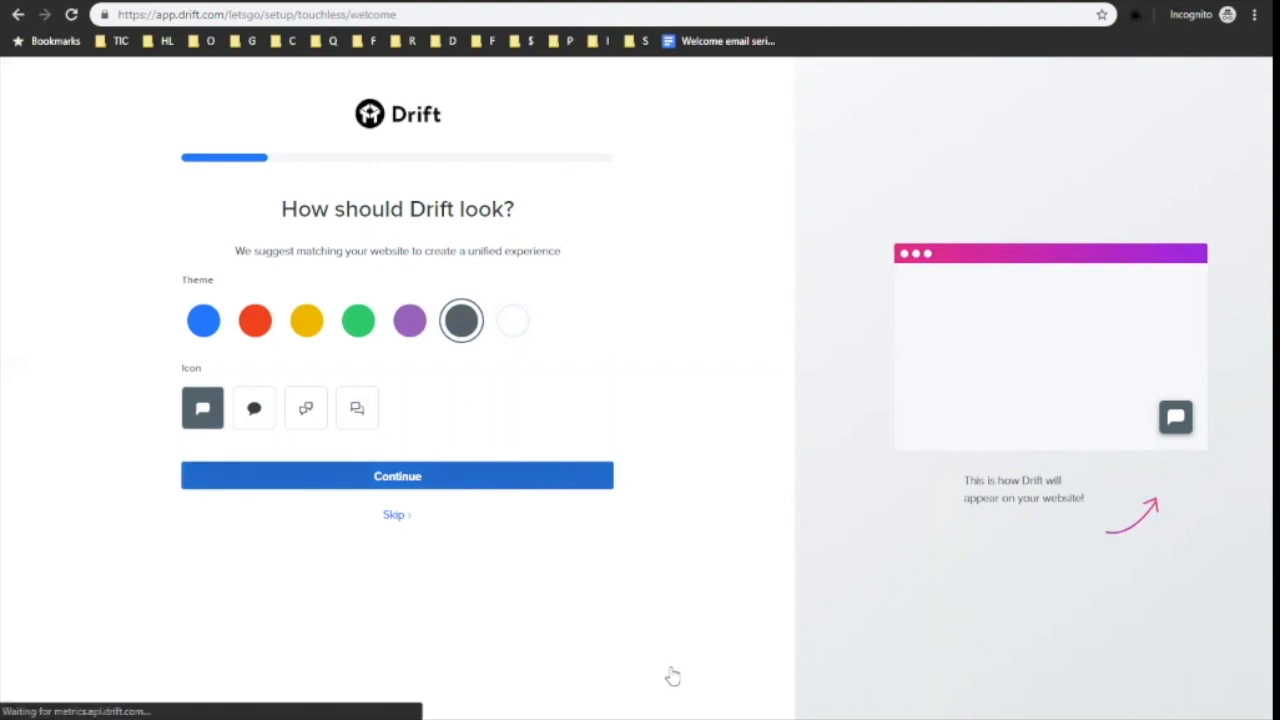
Enter the full name 'Wes Bush' for the visitor greeting and continue to company details.
{"action": "left_click", "coordinate": [396, 476]}
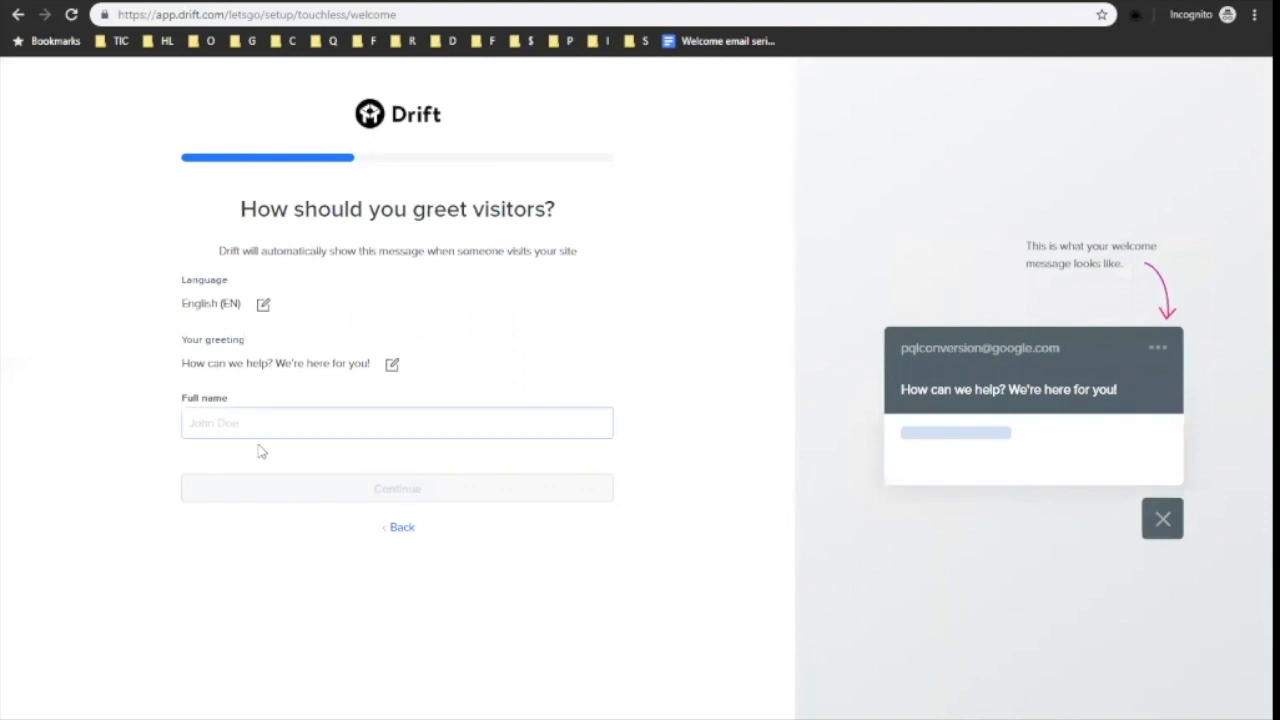
{"action": "type", "text": "Wes Bu"}
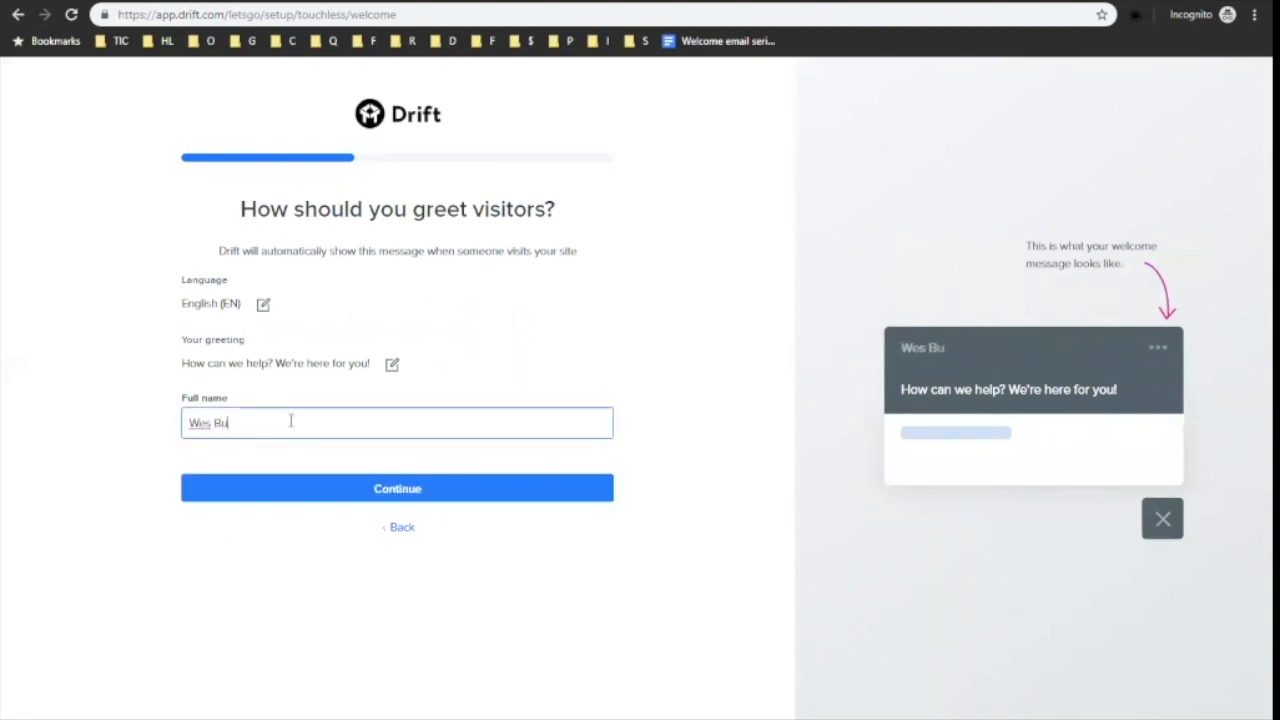
{"action": "type", "text": "sh"}
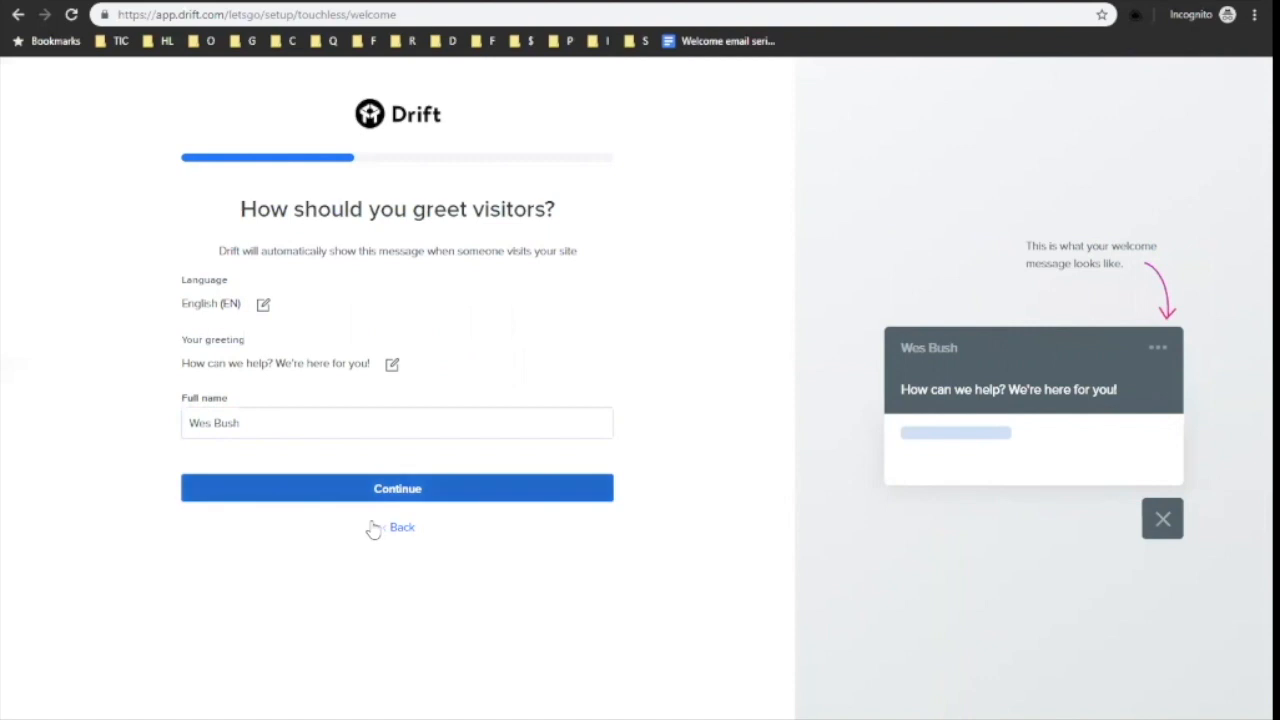
{"action": "left_click", "coordinate": [396, 488]}
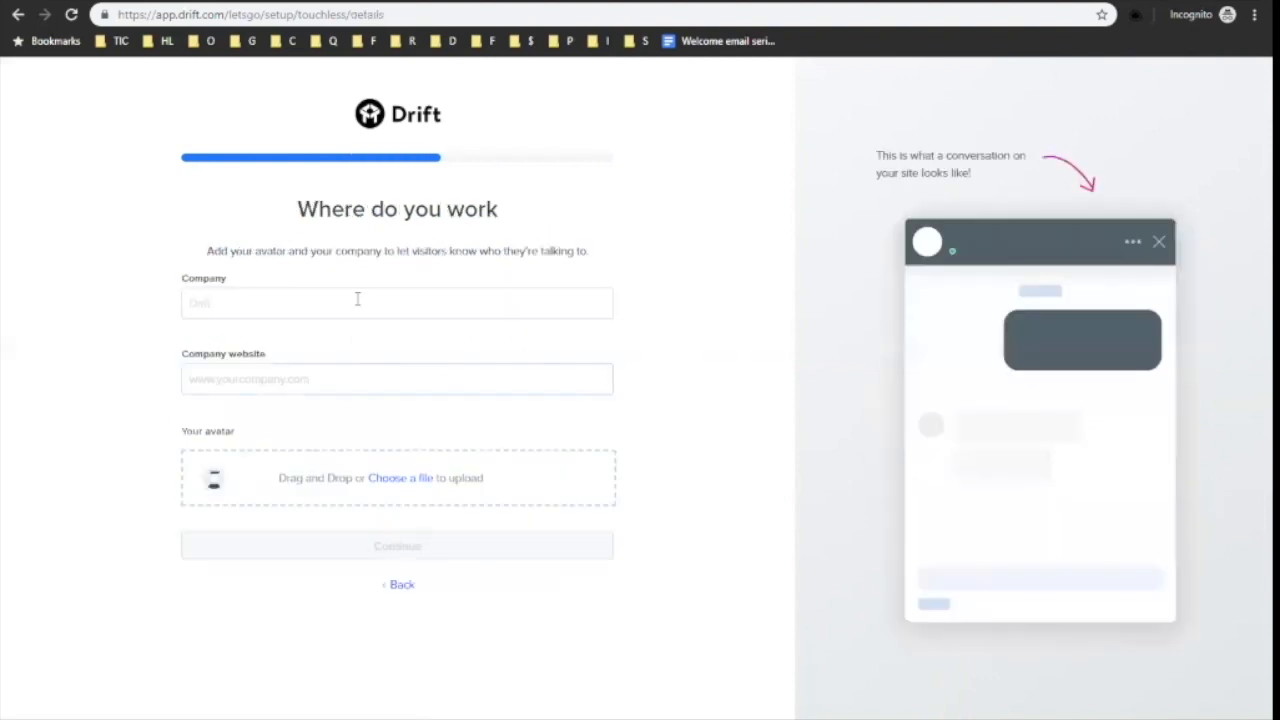
Enter company 'PLI' and website 'productled.com' and continue to installation.
{"action": "left_click", "coordinate": [396, 304]}
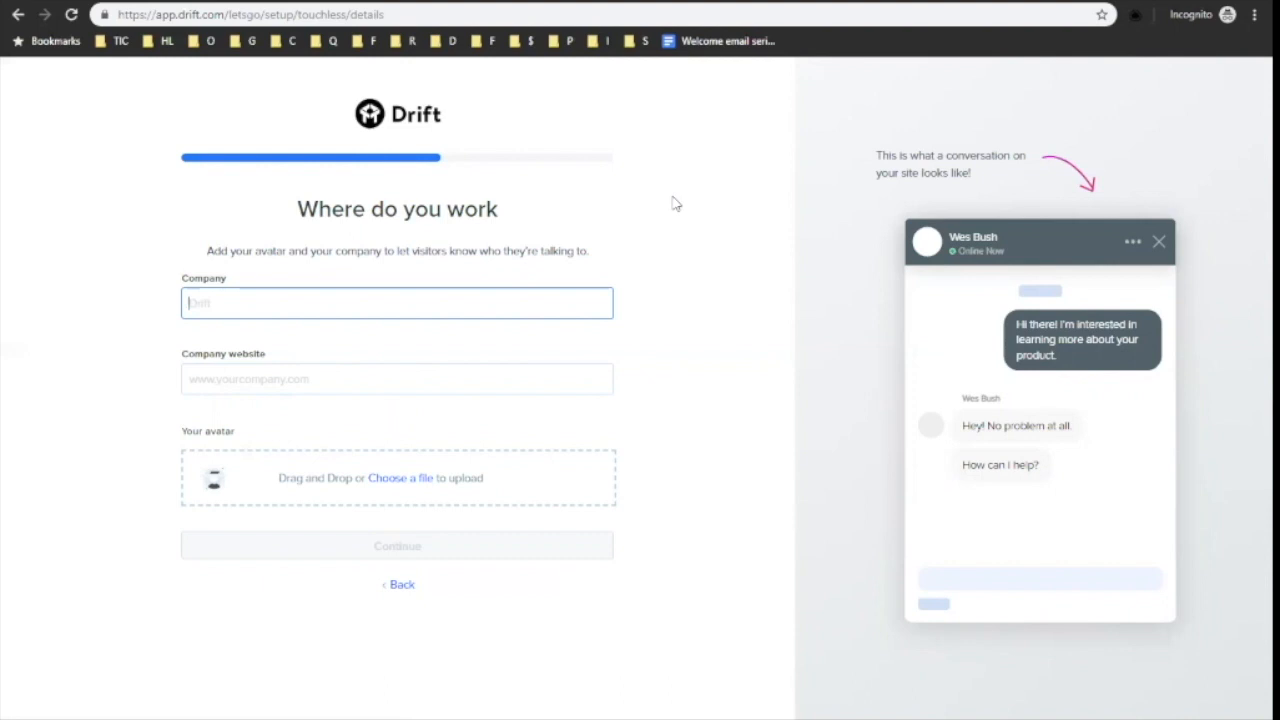
{"action": "mouse_move", "coordinate": [744, 328]}
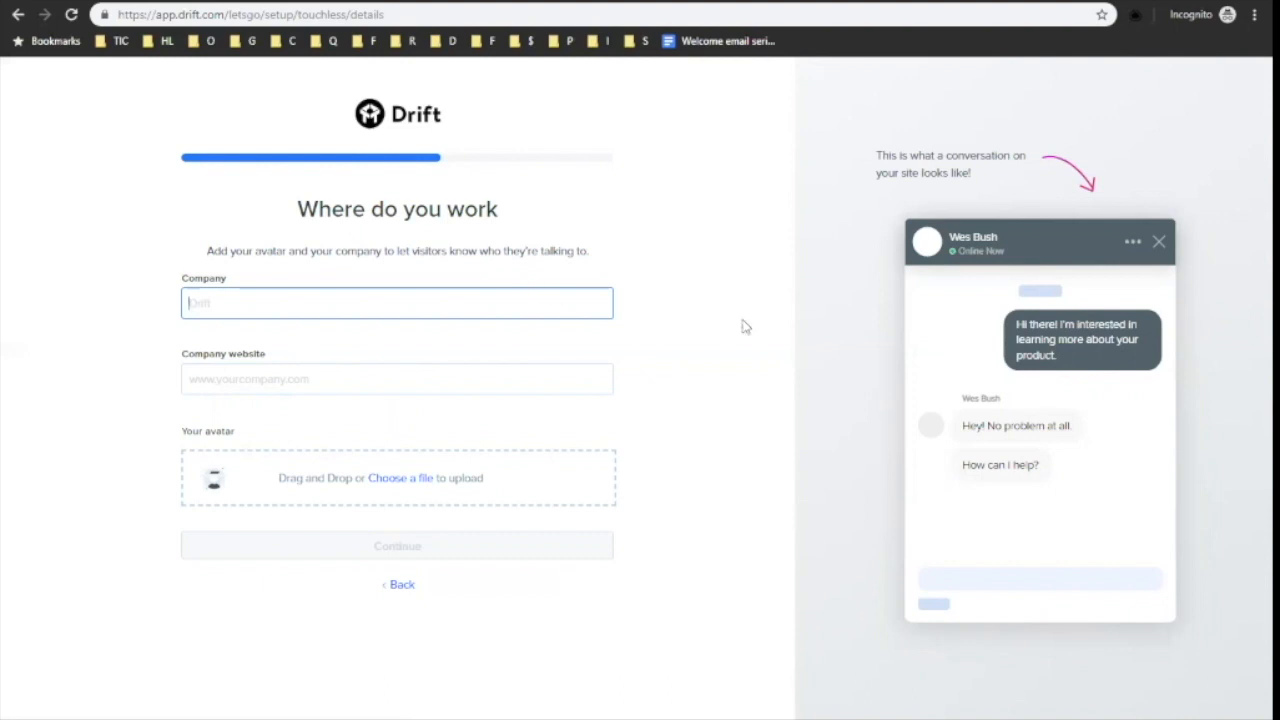
{"action": "mouse_move", "coordinate": [408, 370]}
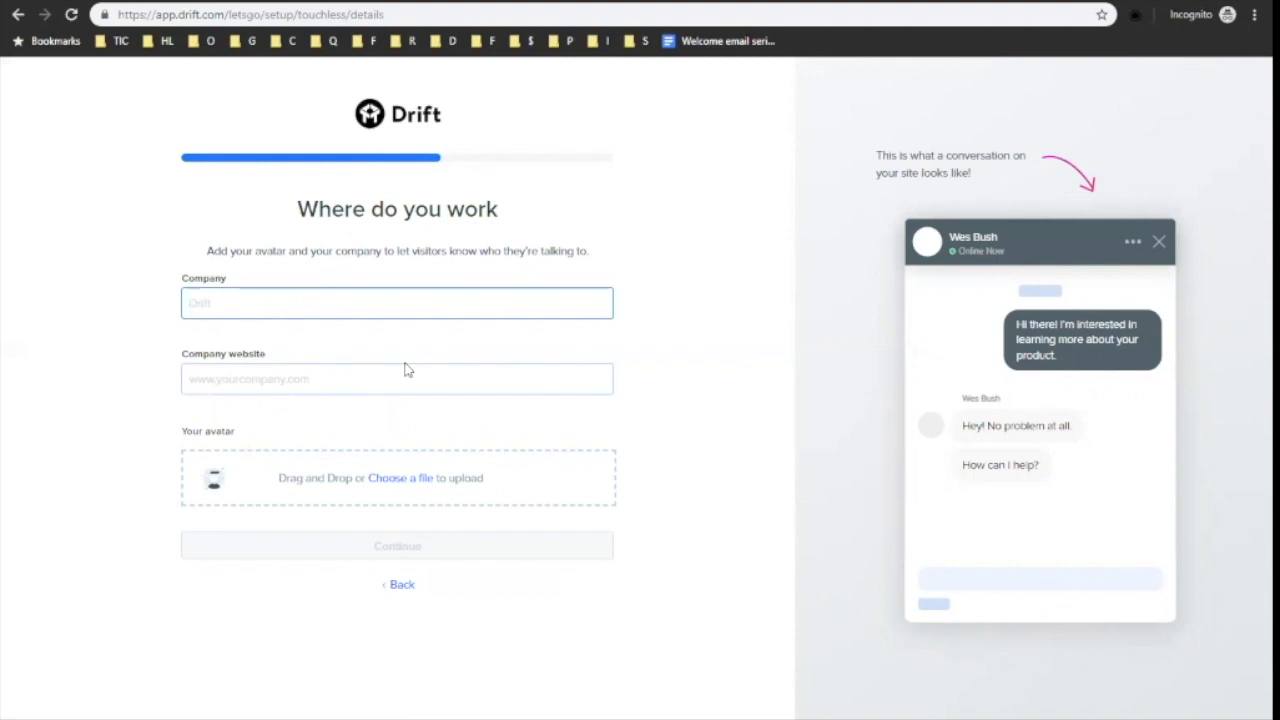
{"action": "type", "text": "P"}
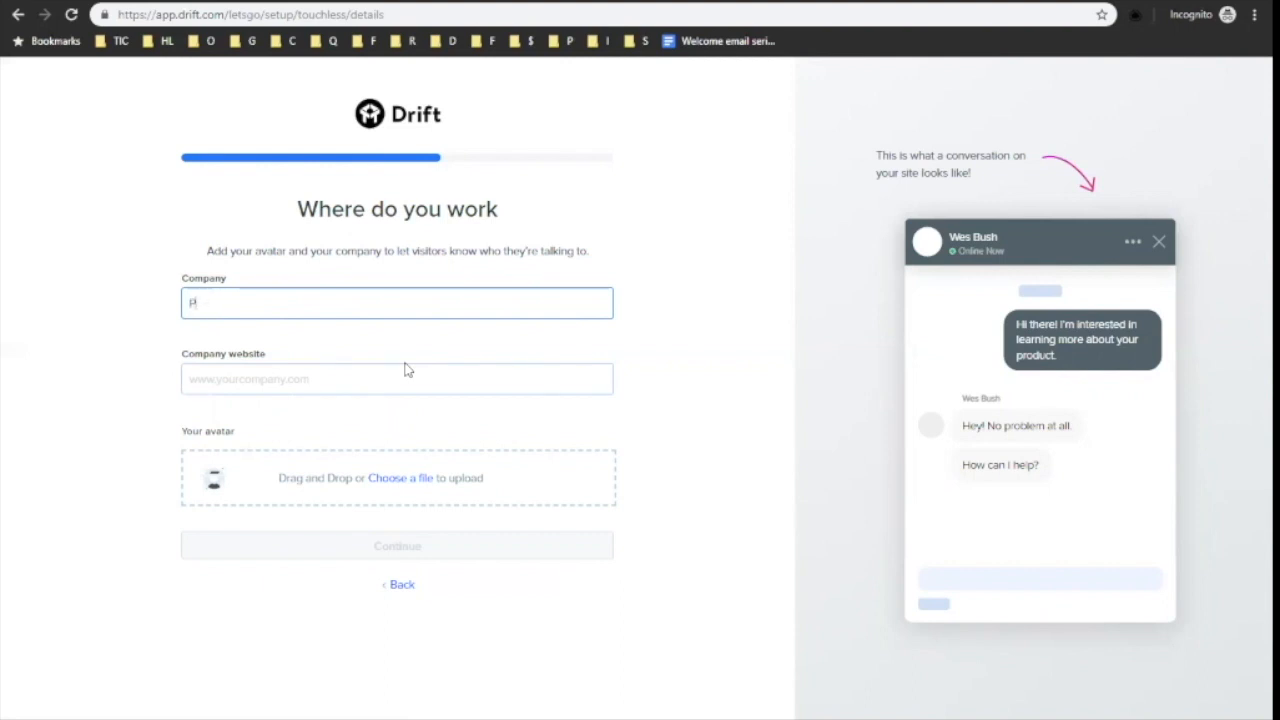
{"action": "type", "text": "productled.com"}
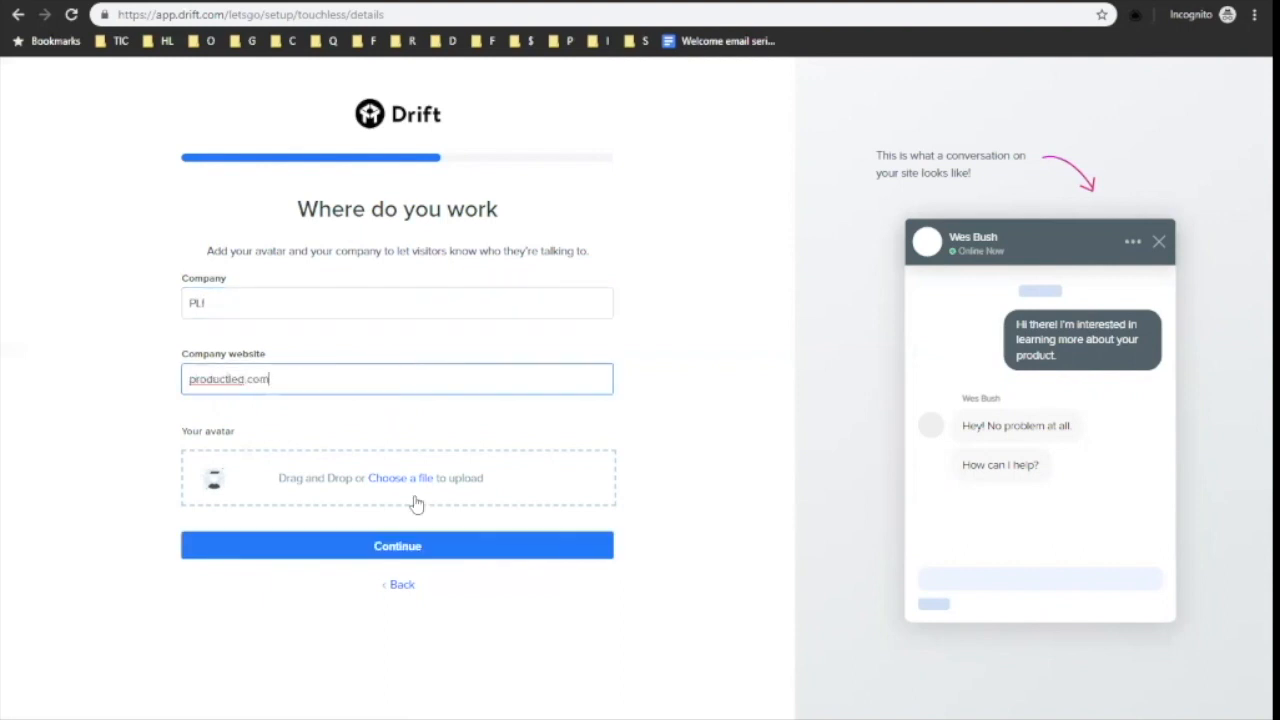
{"action": "left_click", "coordinate": [396, 544]}
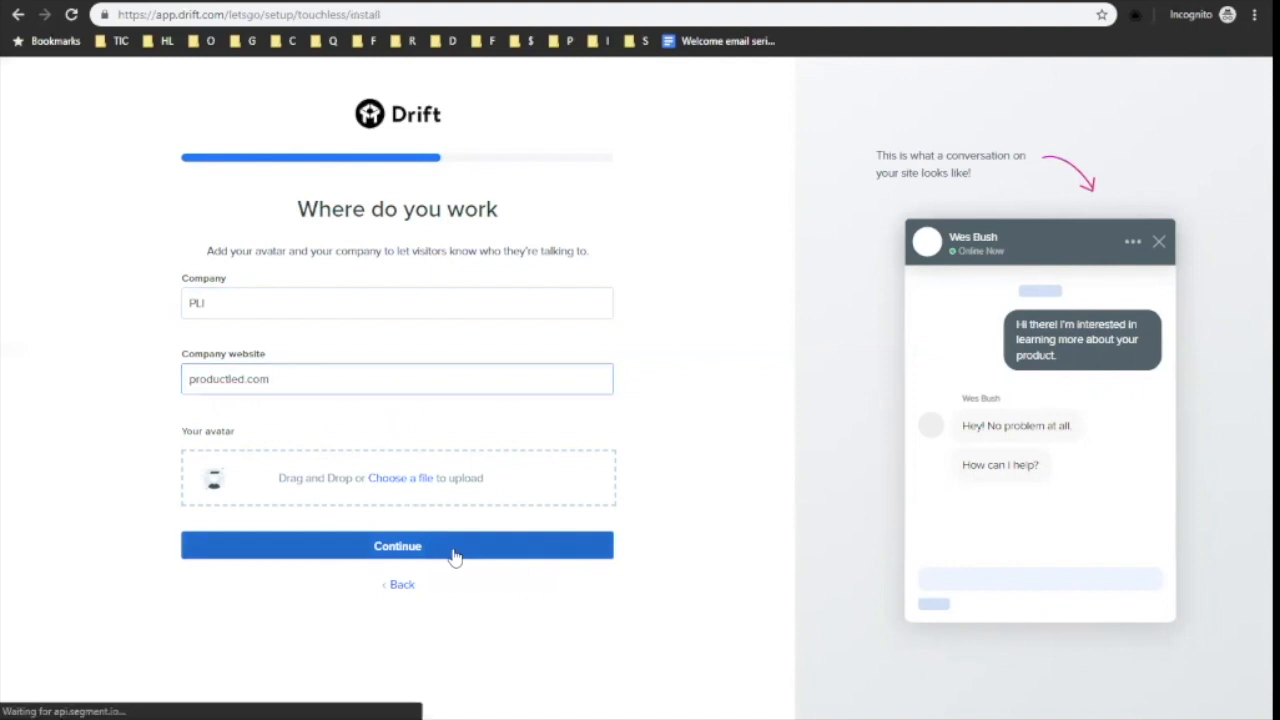
Verify installation at productled.com, which fails, then skip ahead to the dashboard.
{"action": "left_click", "coordinate": [396, 544]}
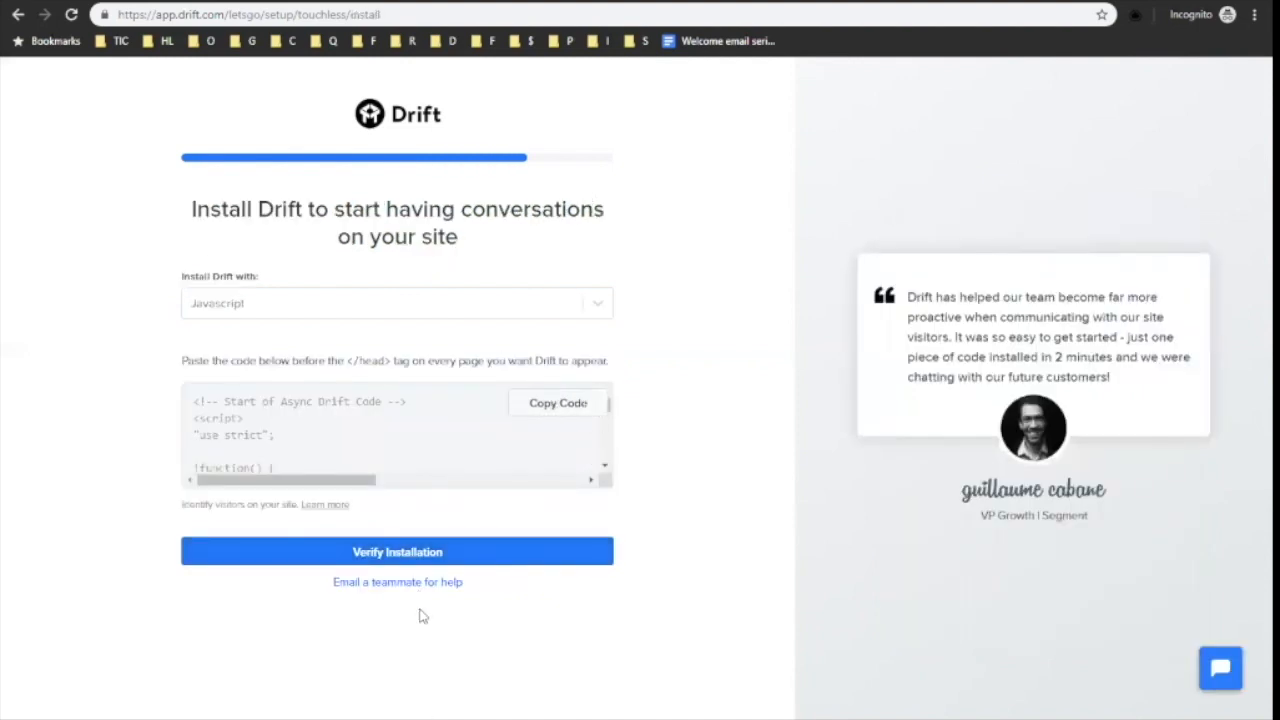
{"action": "mouse_move", "coordinate": [420, 600]}
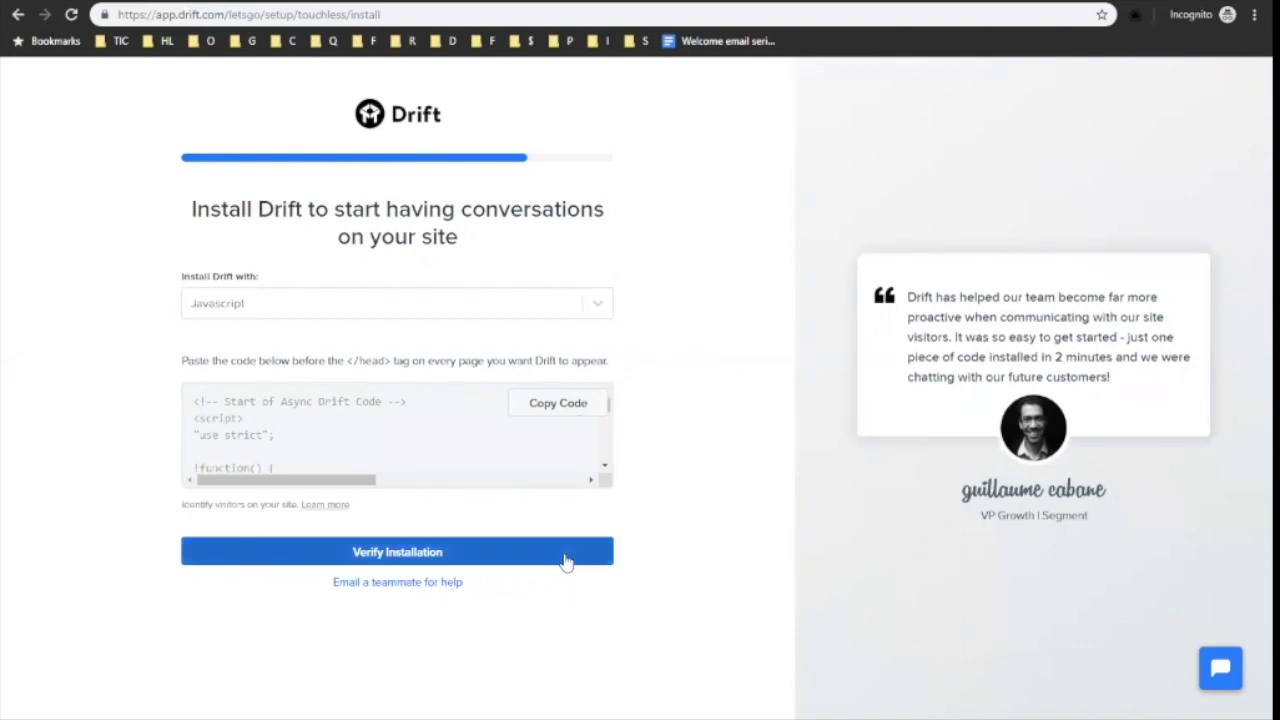
{"action": "left_click", "coordinate": [396, 552]}
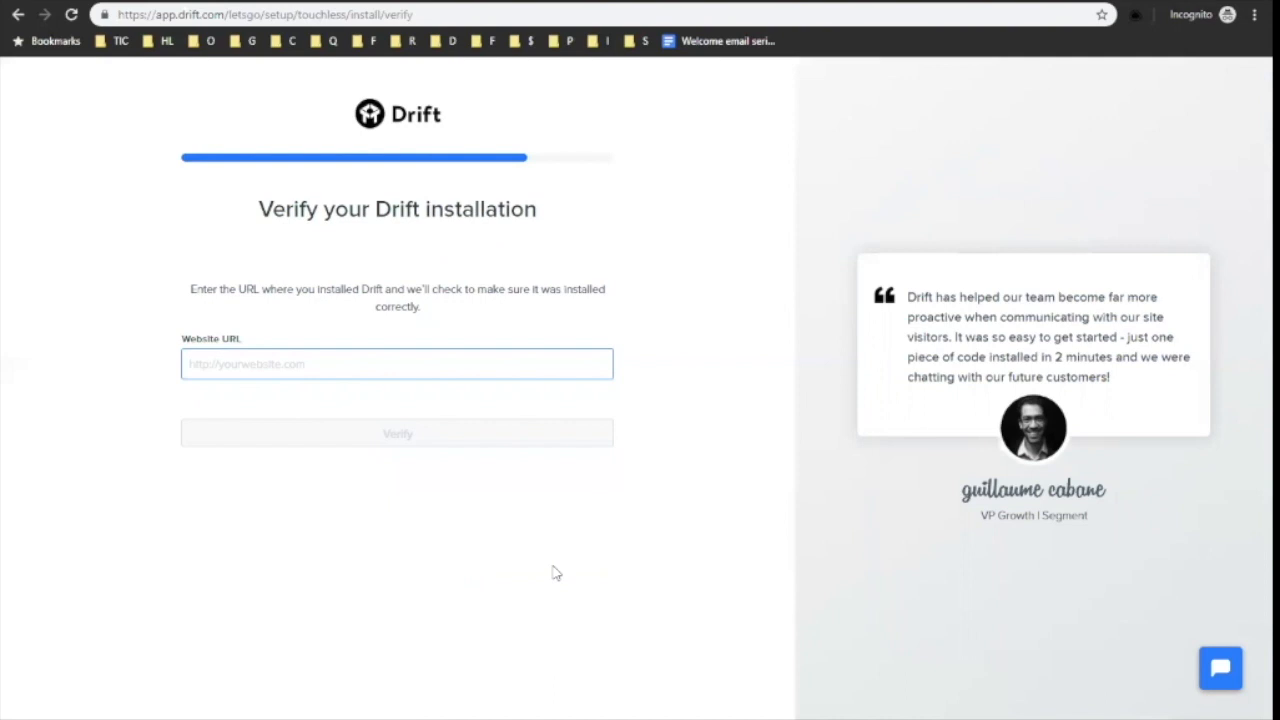
{"action": "type", "text": "produc"}
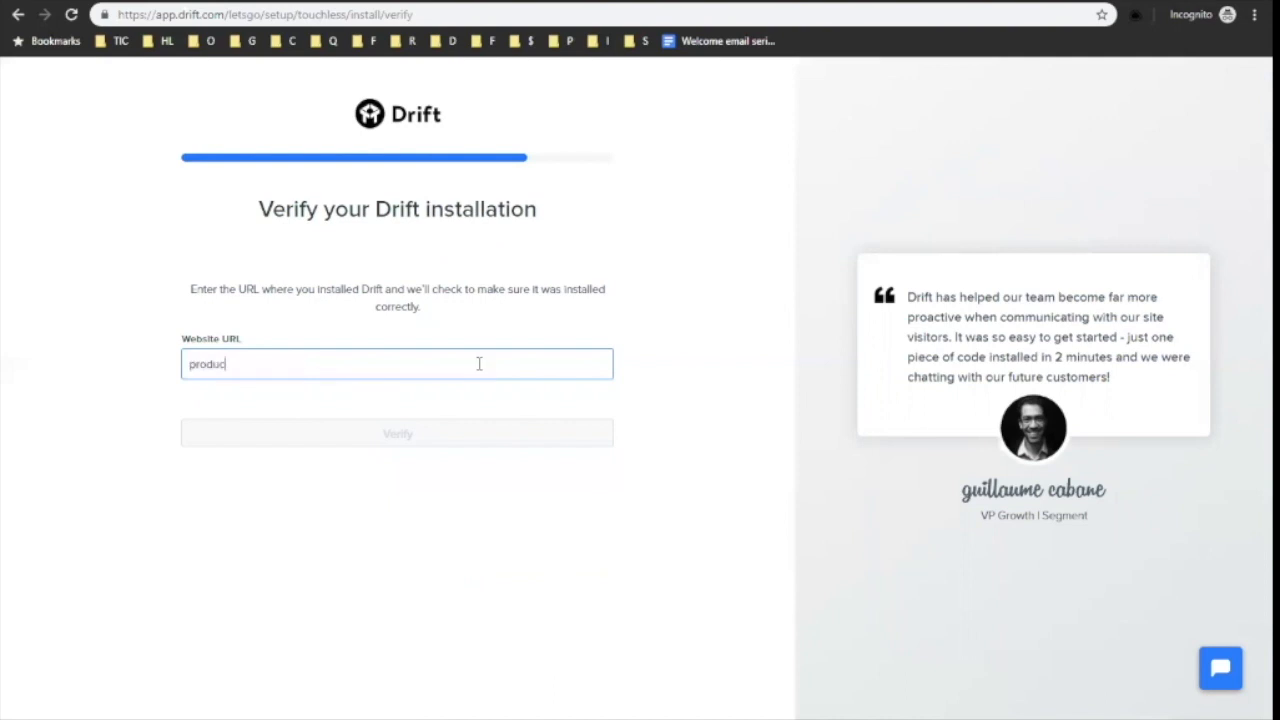
{"action": "left_click", "coordinate": [396, 432]}
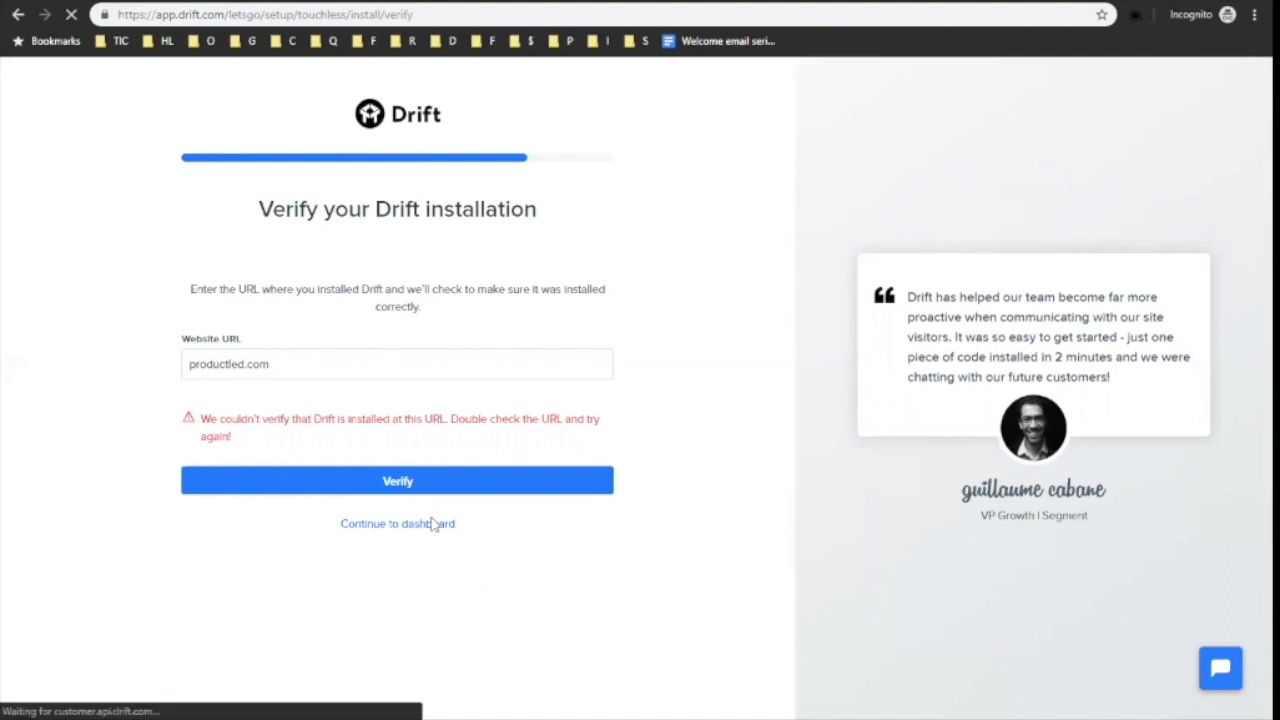
{"action": "left_click", "coordinate": [396, 524]}
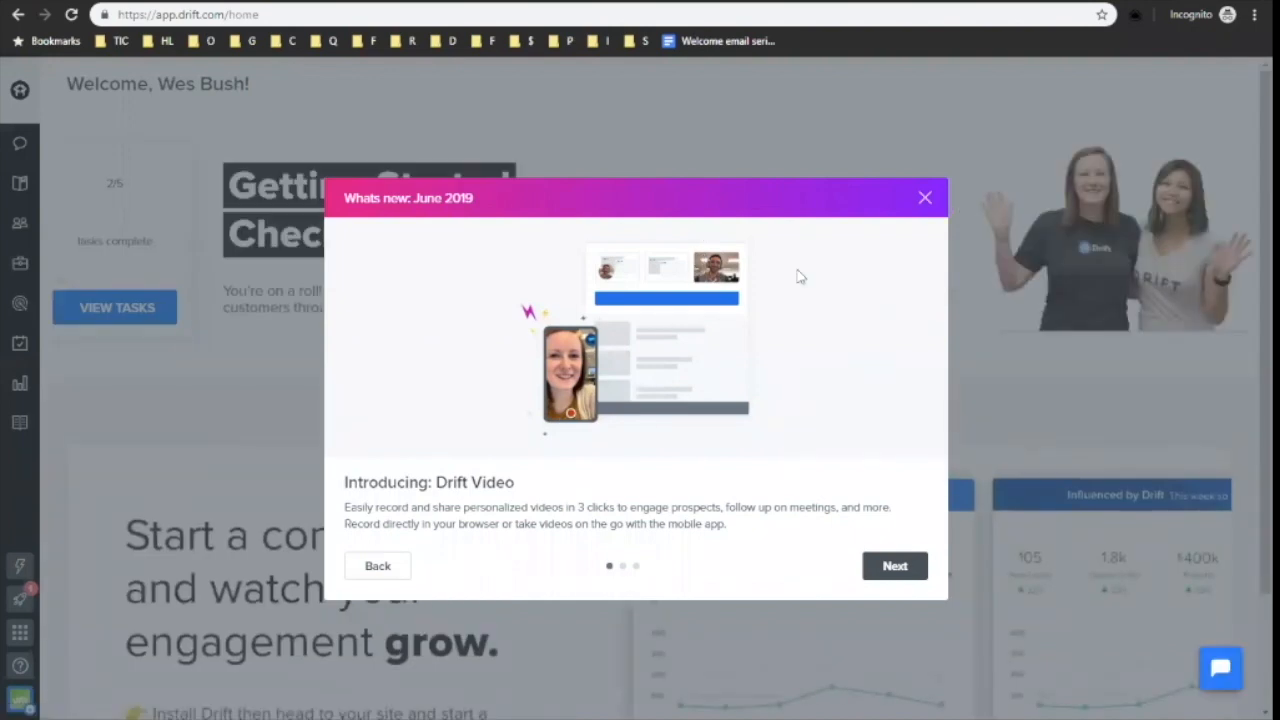
{"action": "mouse_move", "coordinate": [790, 442]}
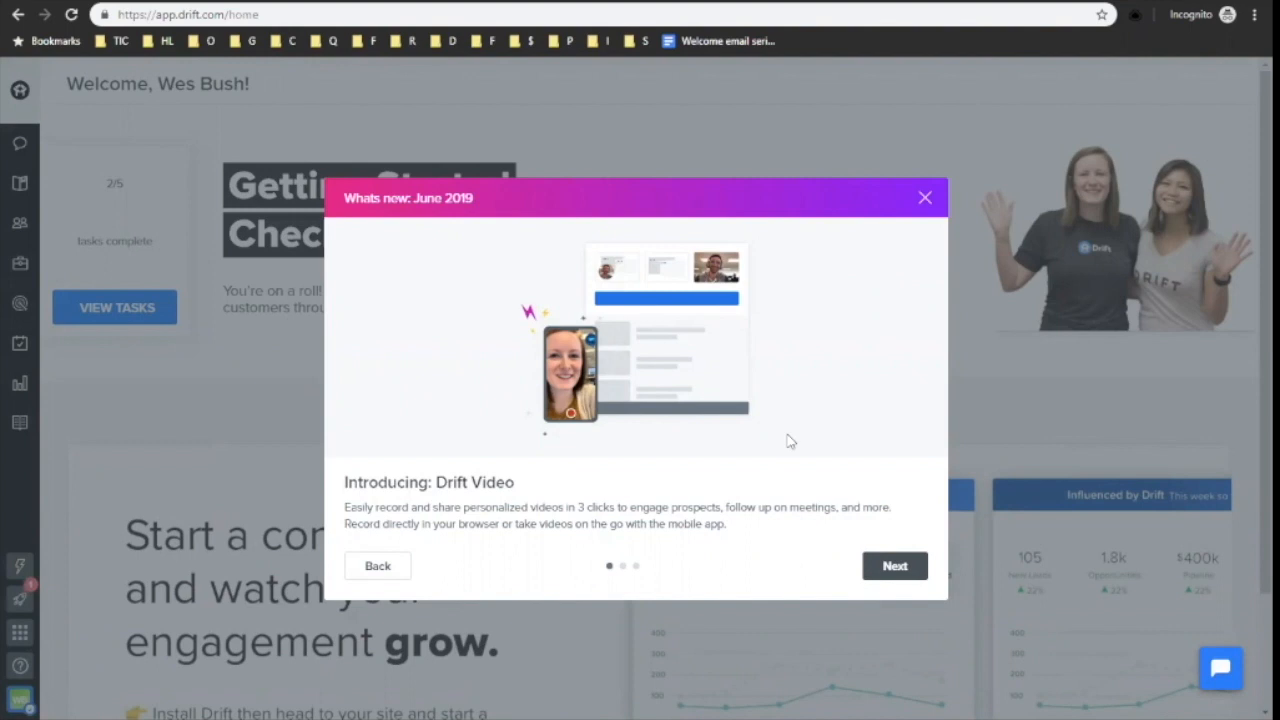
{"action": "mouse_move", "coordinate": [686, 460]}
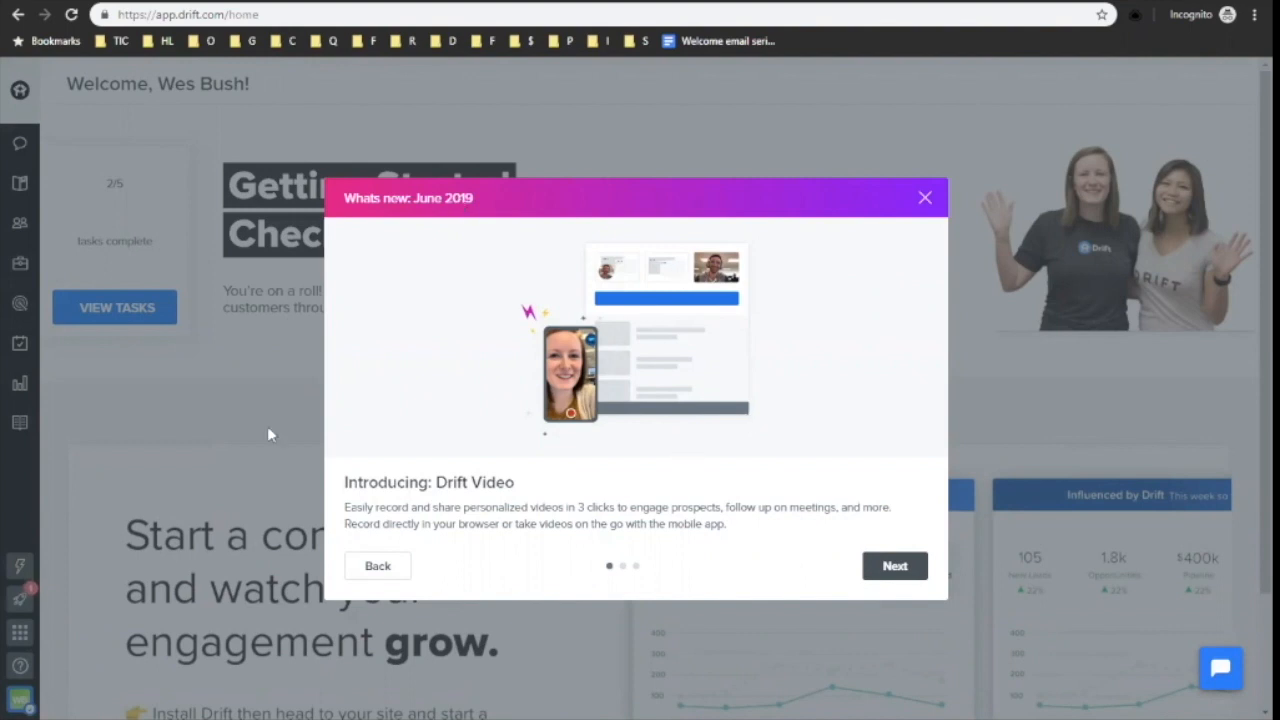
{"action": "mouse_move", "coordinate": [778, 288]}
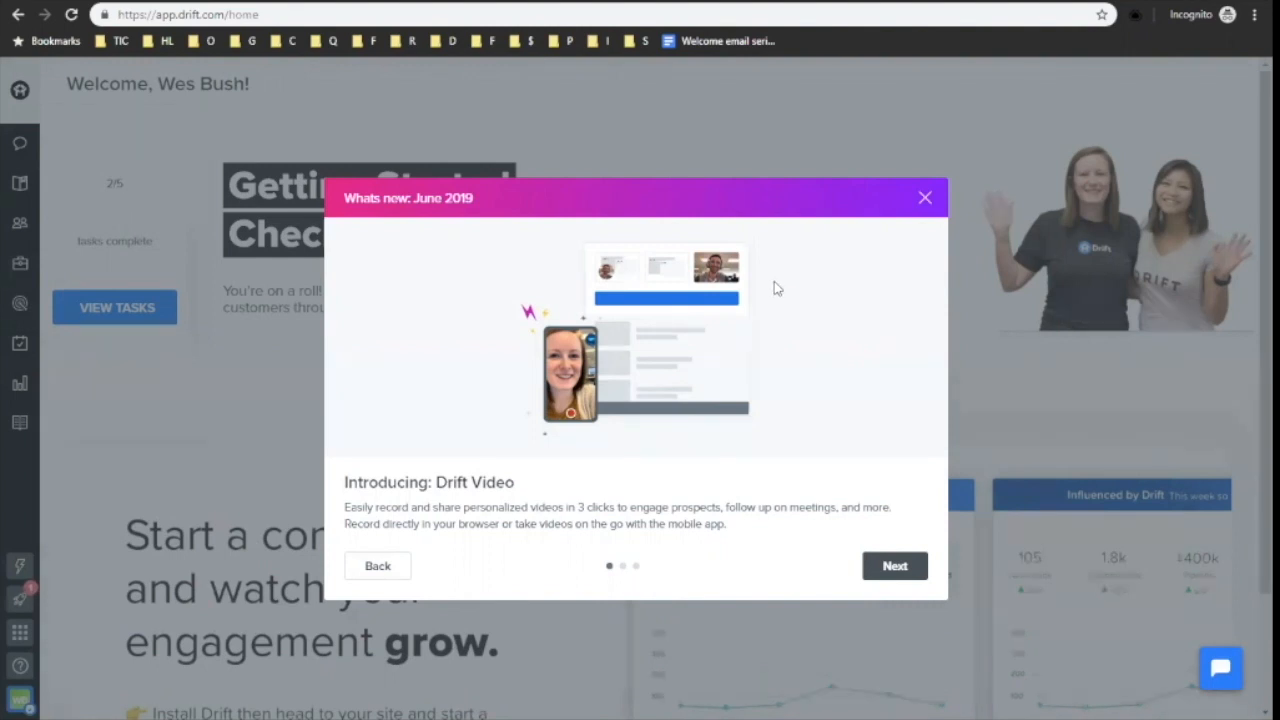
{"action": "mouse_move", "coordinate": [756, 228]}
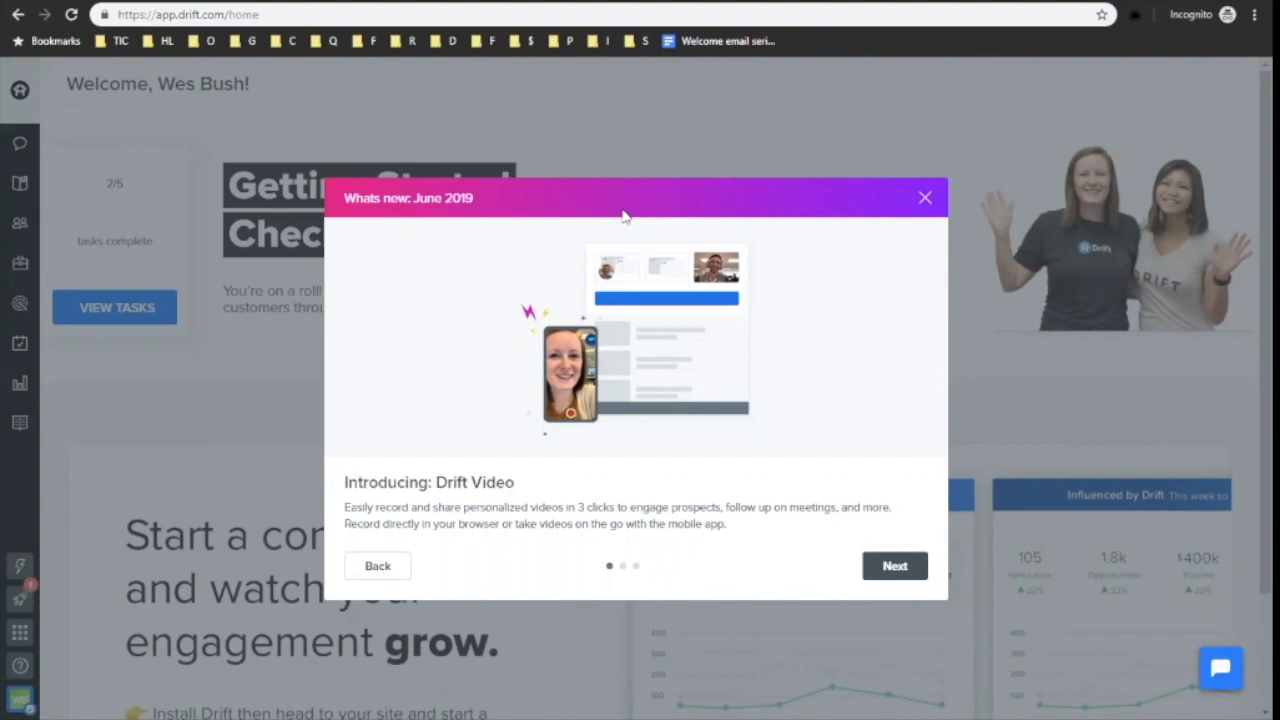
{"action": "mouse_move", "coordinate": [478, 220]}
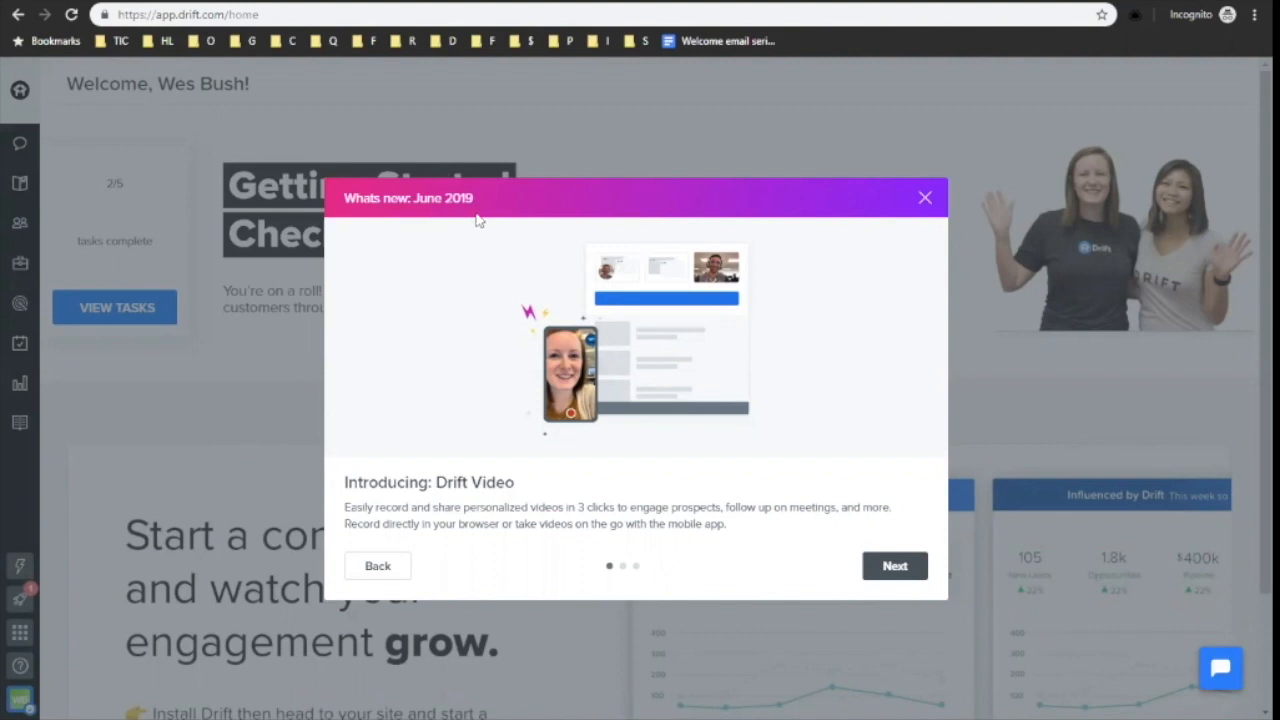
{"action": "mouse_move", "coordinate": [486, 236]}
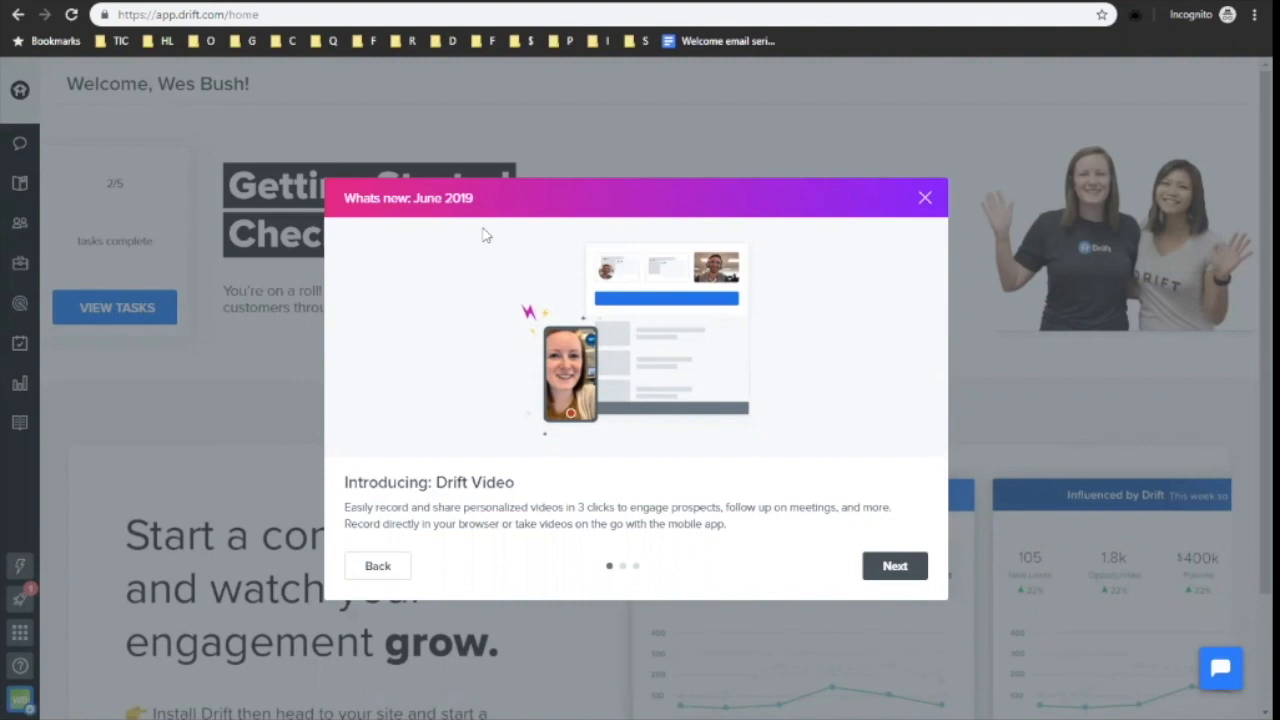
{"action": "mouse_move", "coordinate": [864, 264]}
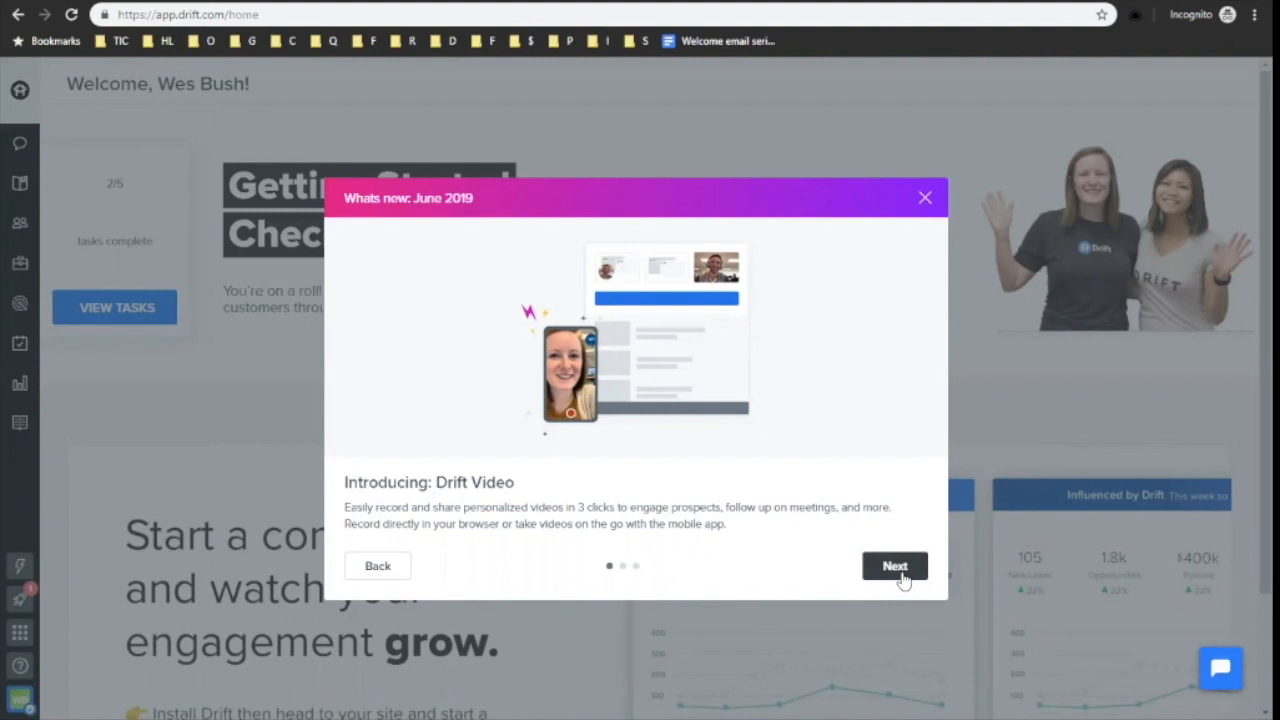
{"action": "mouse_move", "coordinate": [510, 446]}
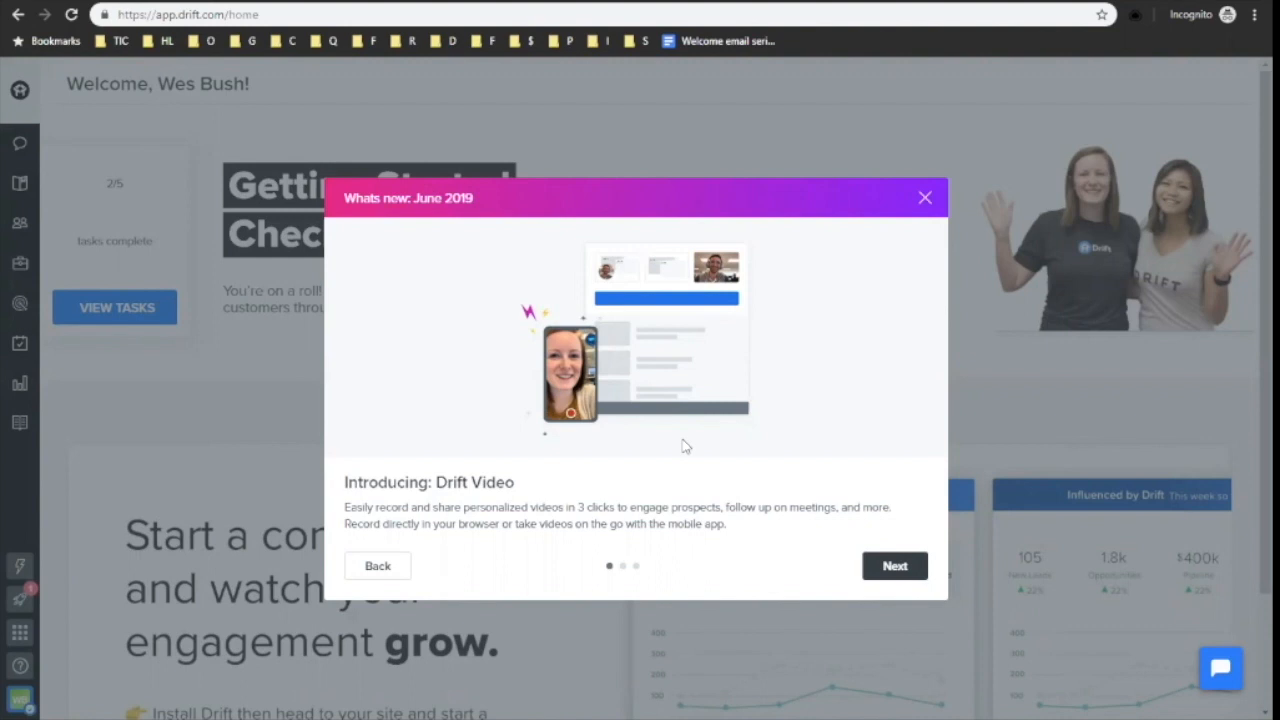
{"action": "mouse_move", "coordinate": [696, 448]}
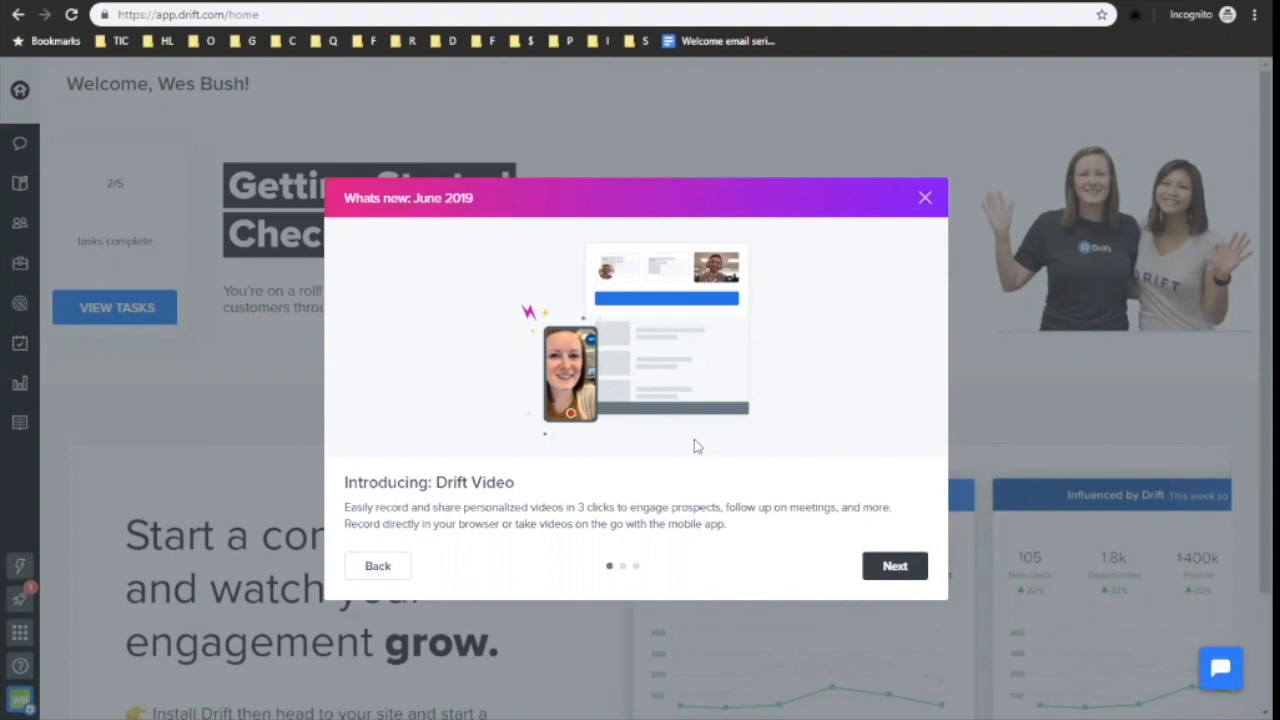
{"action": "mouse_move", "coordinate": [690, 444]}
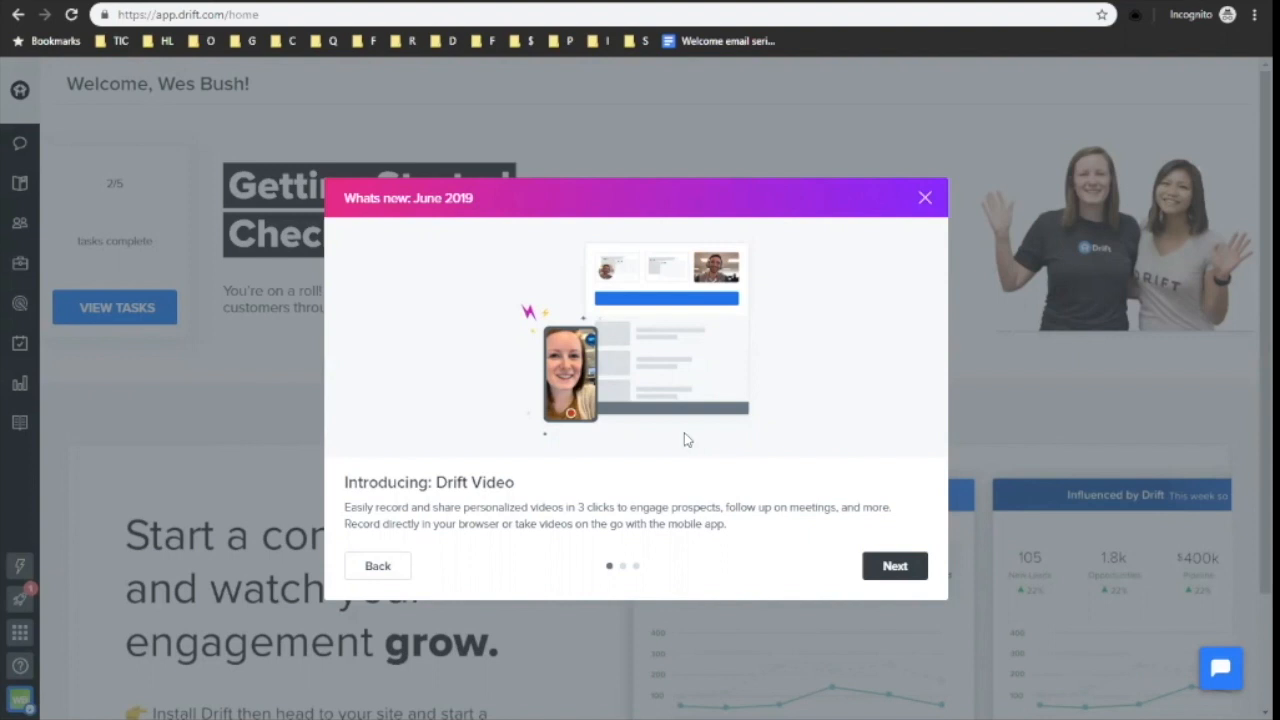
{"action": "mouse_move", "coordinate": [860, 504]}
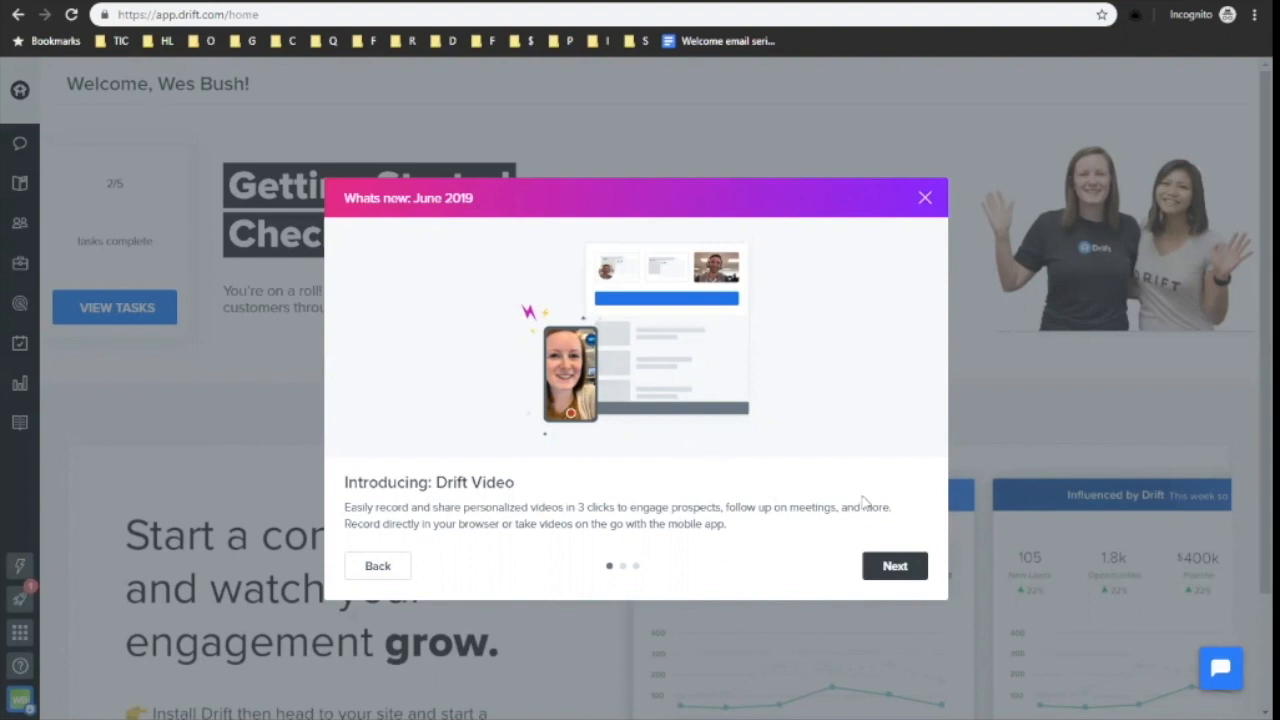
View the notifications and real-time messaging announcements, then close the What's New panel.
{"action": "left_click", "coordinate": [894, 564]}
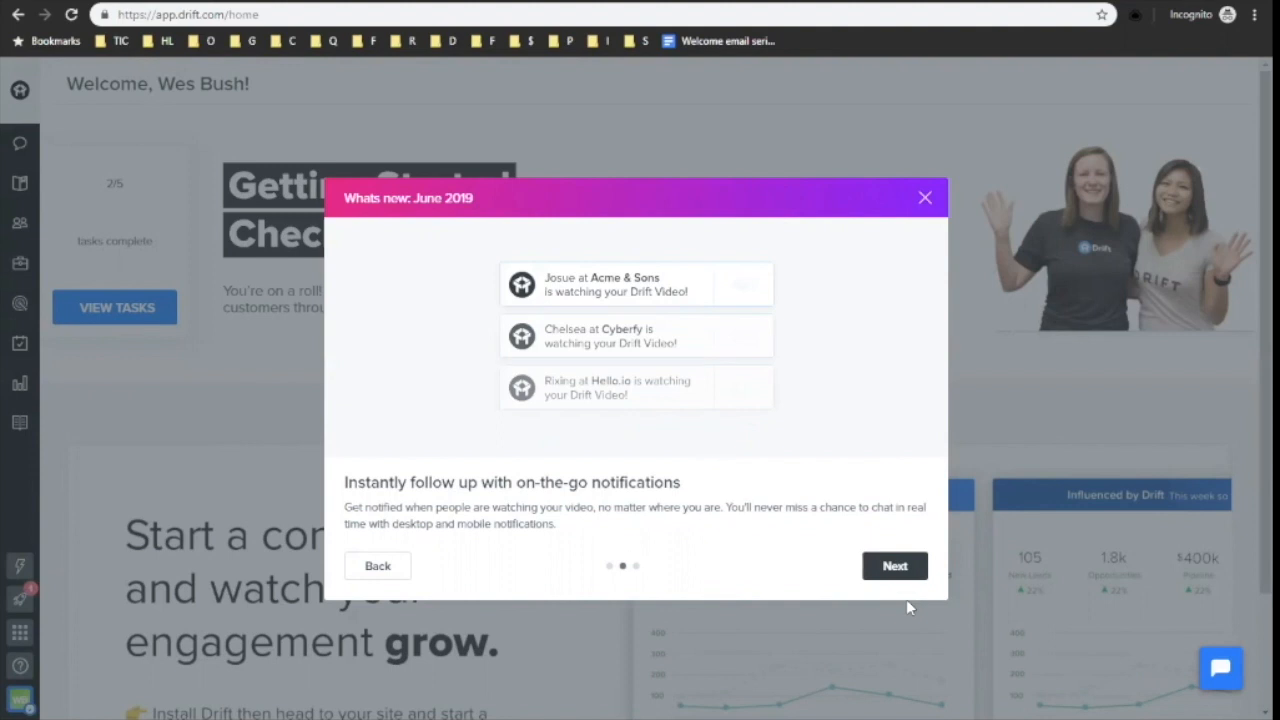
{"action": "mouse_move", "coordinate": [636, 536]}
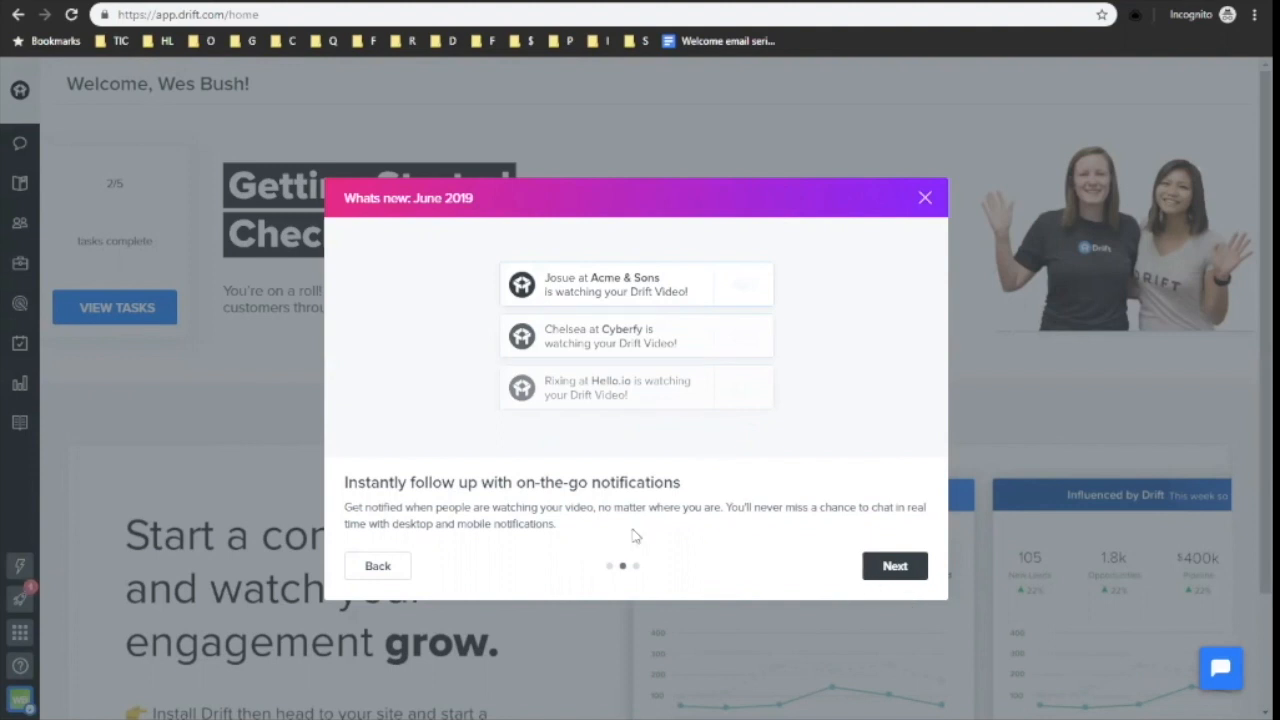
{"action": "mouse_move", "coordinate": [800, 534]}
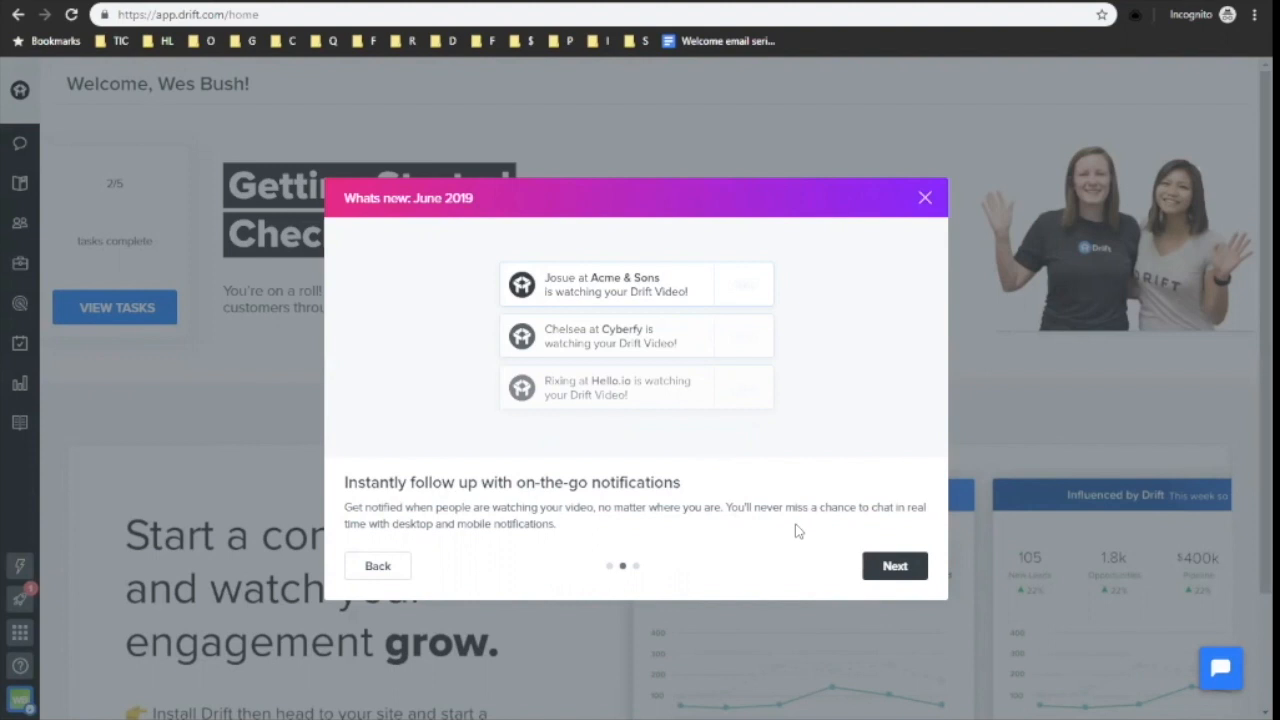
{"action": "mouse_move", "coordinate": [790, 510]}
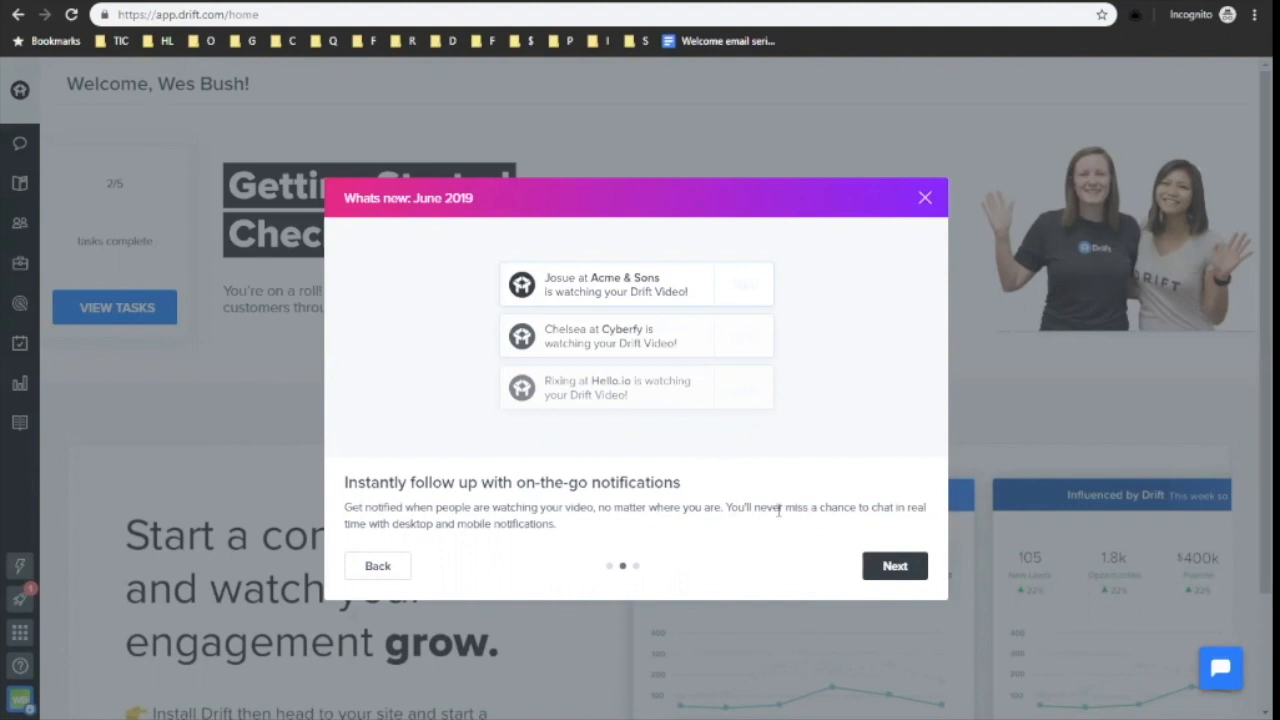
{"action": "mouse_move", "coordinate": [776, 508]}
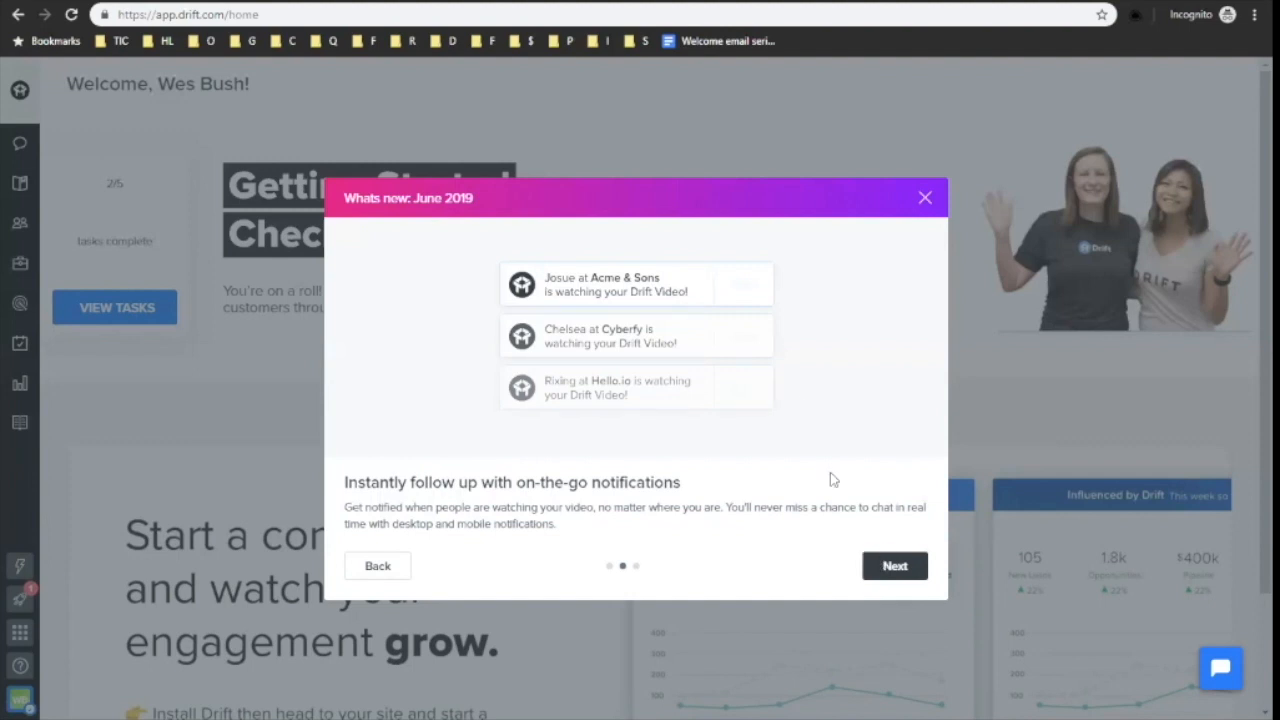
{"action": "mouse_move", "coordinate": [490, 198]}
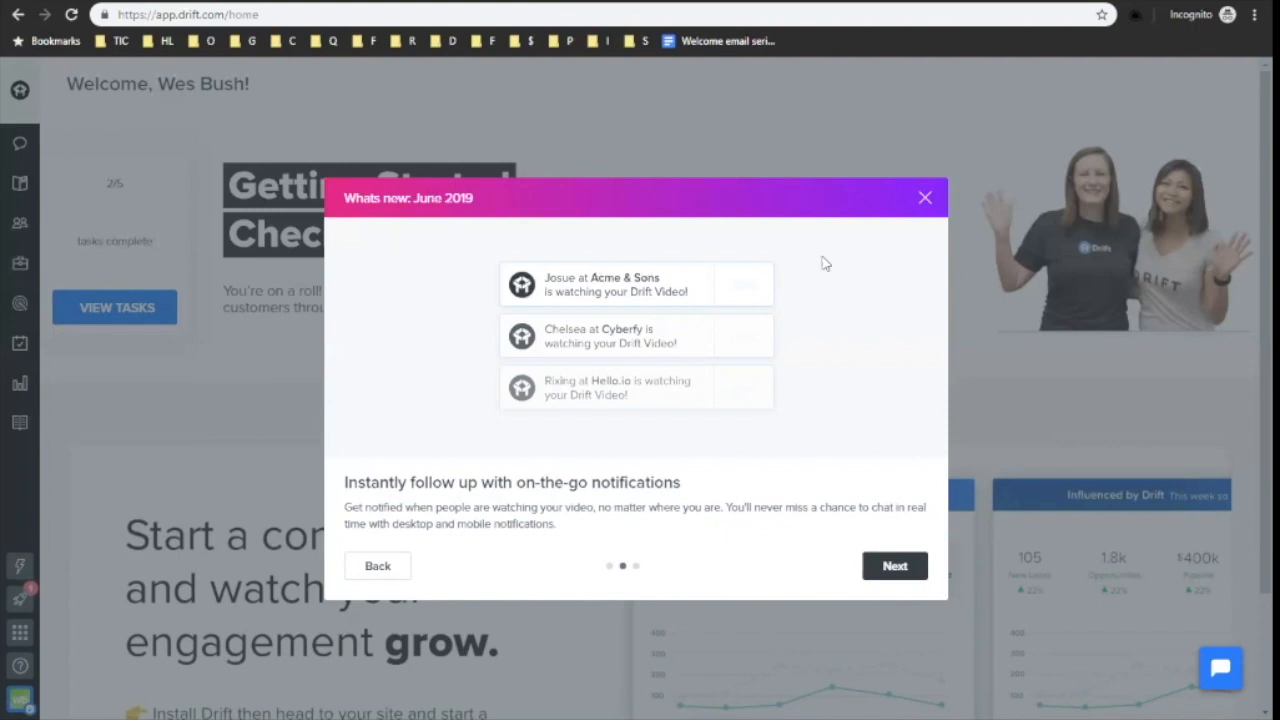
{"action": "mouse_move", "coordinate": [728, 442]}
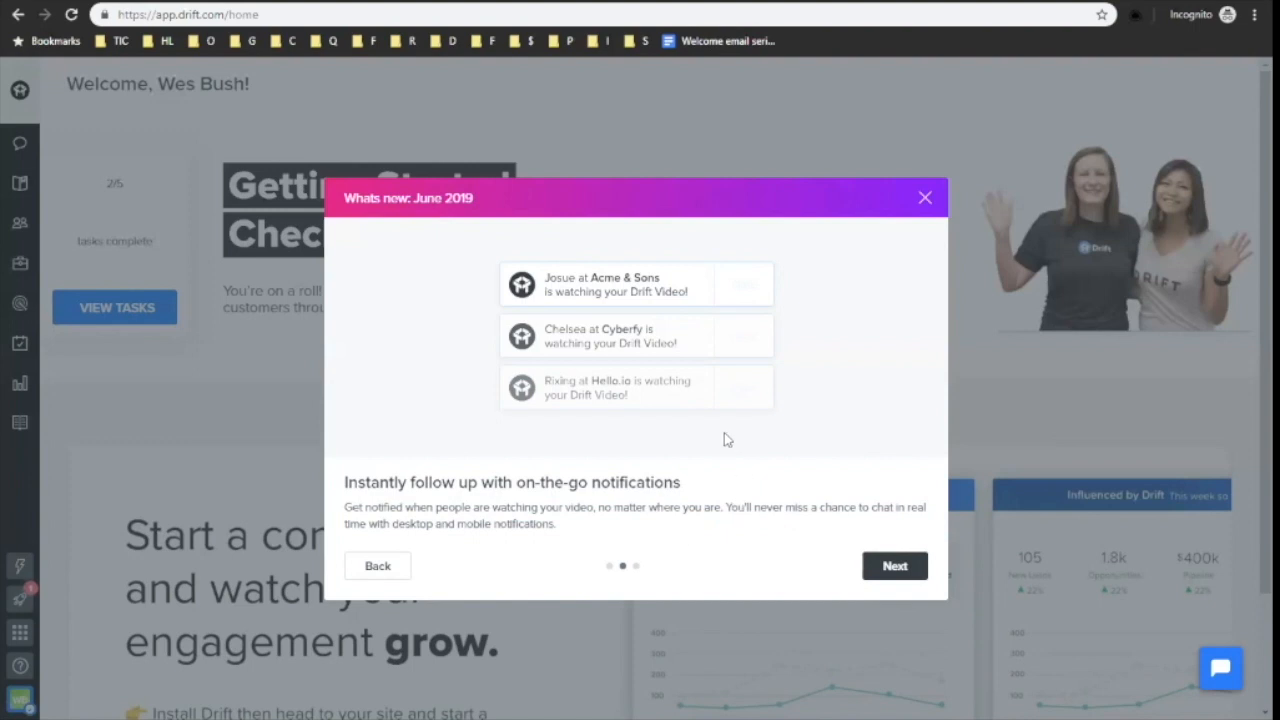
{"action": "left_click", "coordinate": [892, 564]}
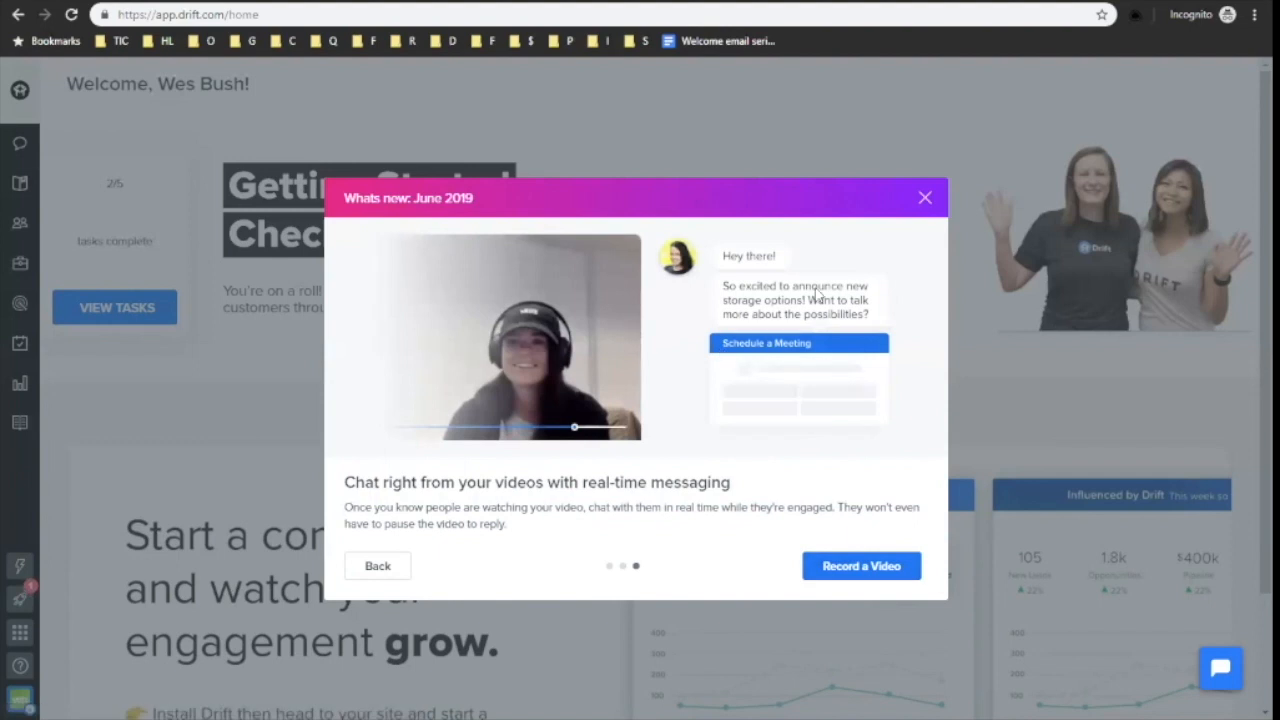
{"action": "mouse_move", "coordinate": [842, 412]}
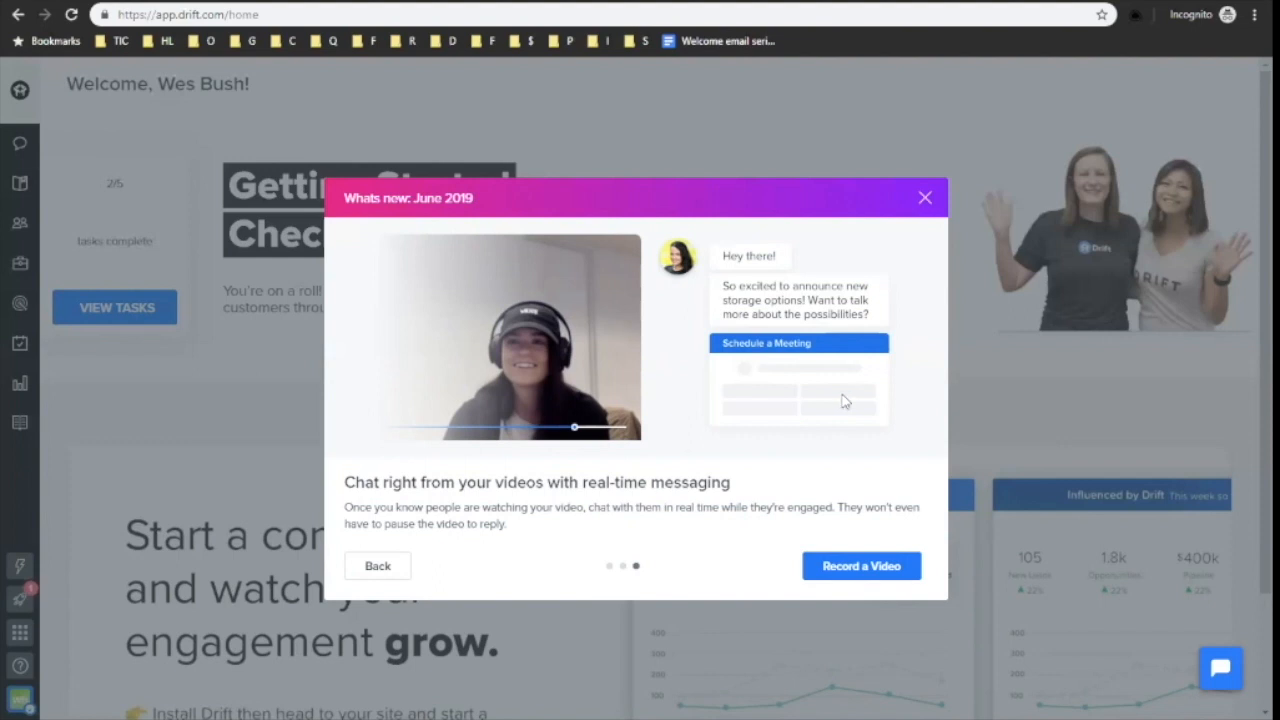
{"action": "mouse_move", "coordinate": [916, 590]}
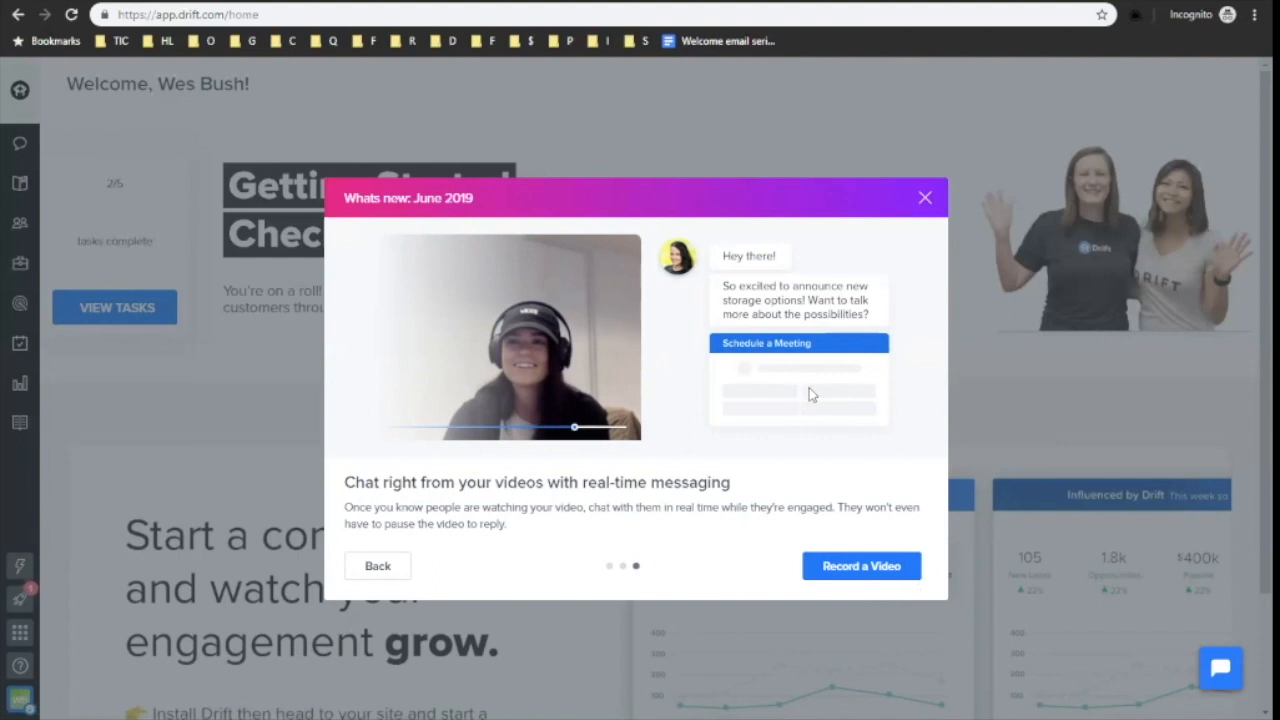
{"action": "mouse_move", "coordinate": [930, 358]}
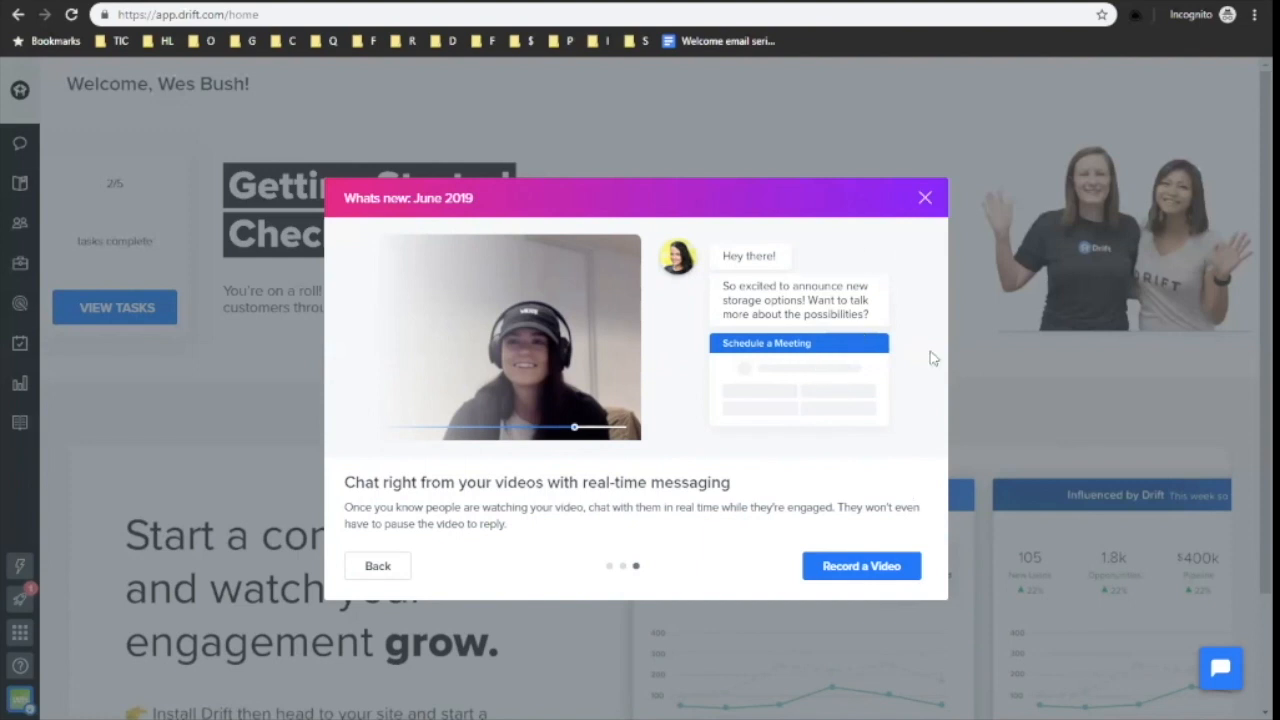
{"action": "left_click", "coordinate": [924, 198]}
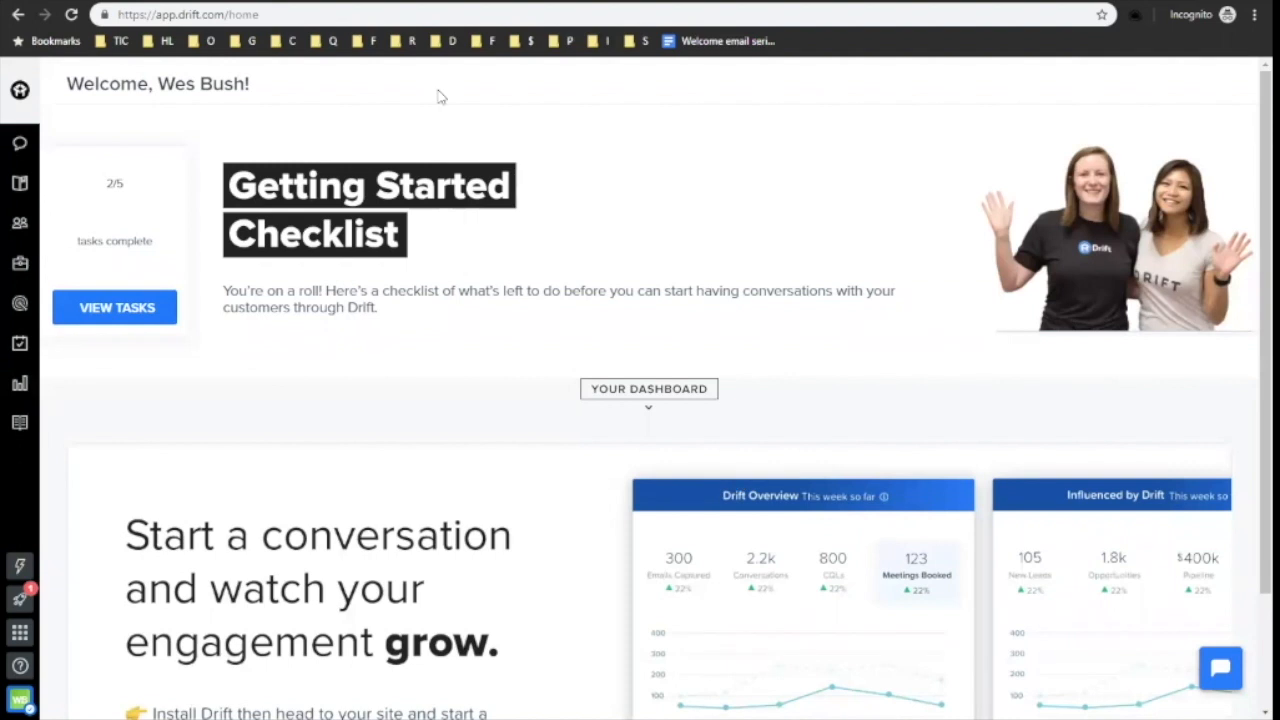
{"action": "mouse_move", "coordinate": [736, 192]}
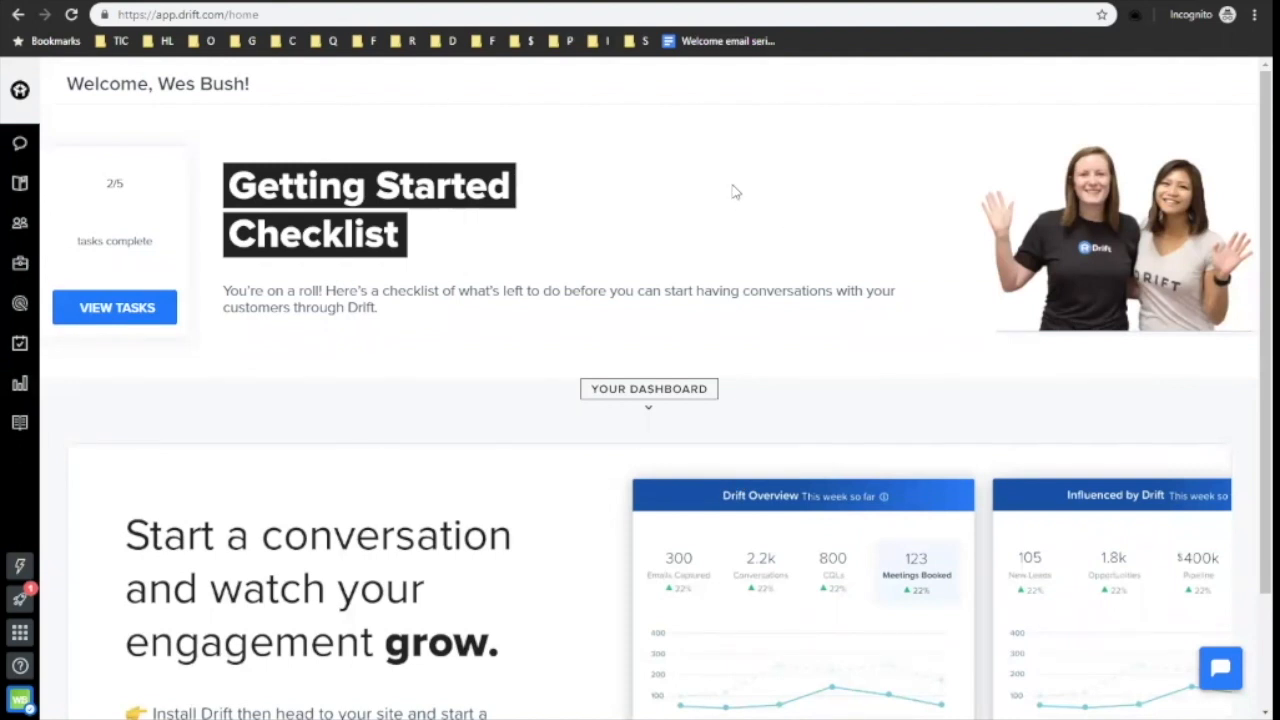
{"action": "mouse_move", "coordinate": [70, 176]}
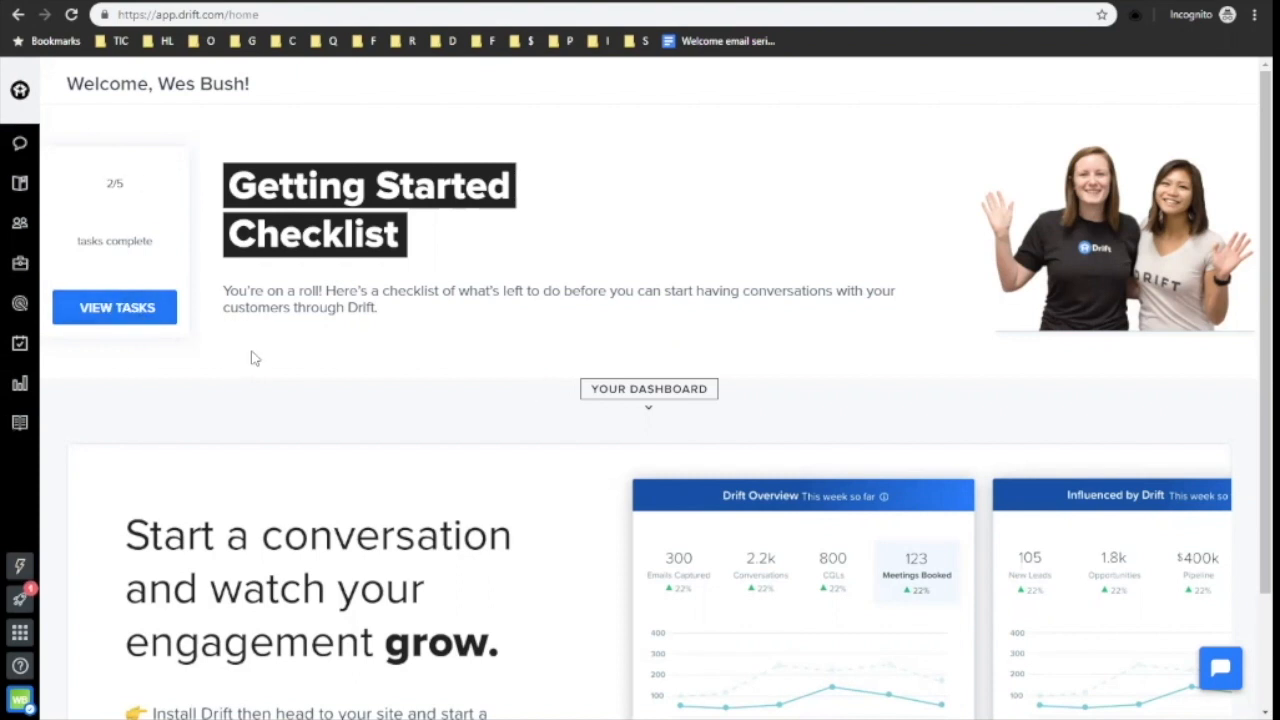
{"action": "mouse_move", "coordinate": [116, 308]}
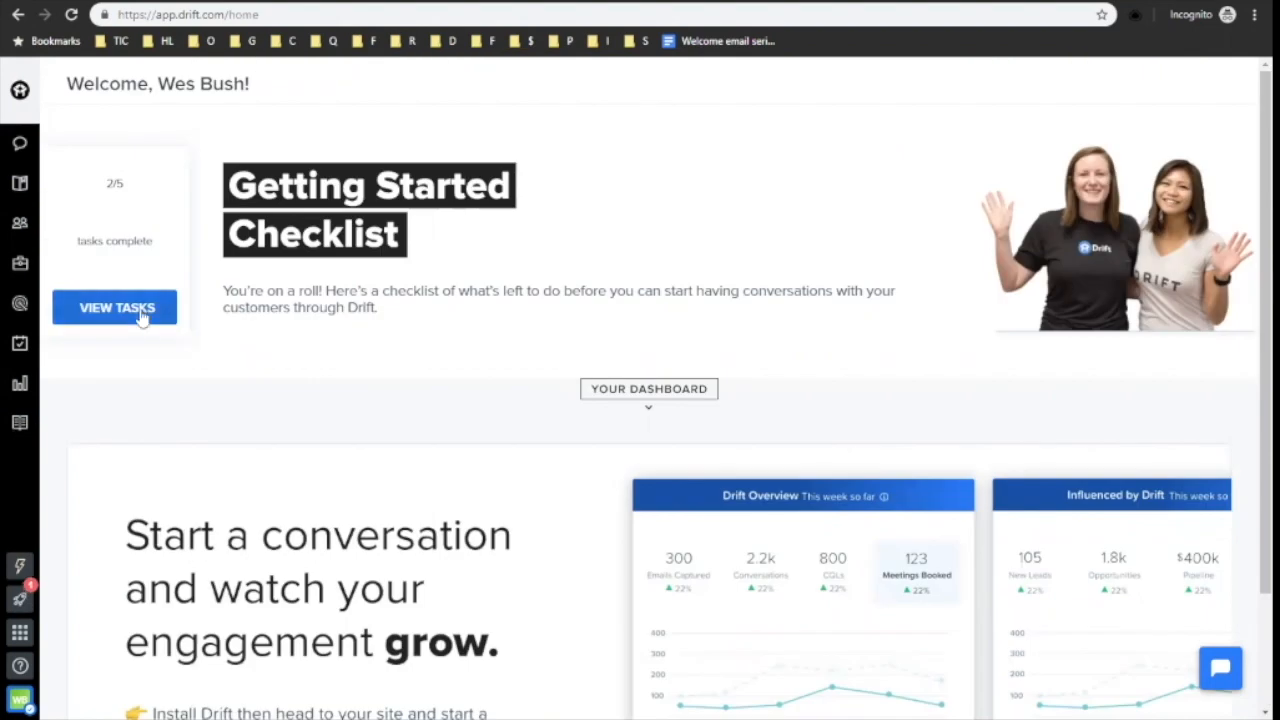
{"action": "left_click", "coordinate": [114, 308]}
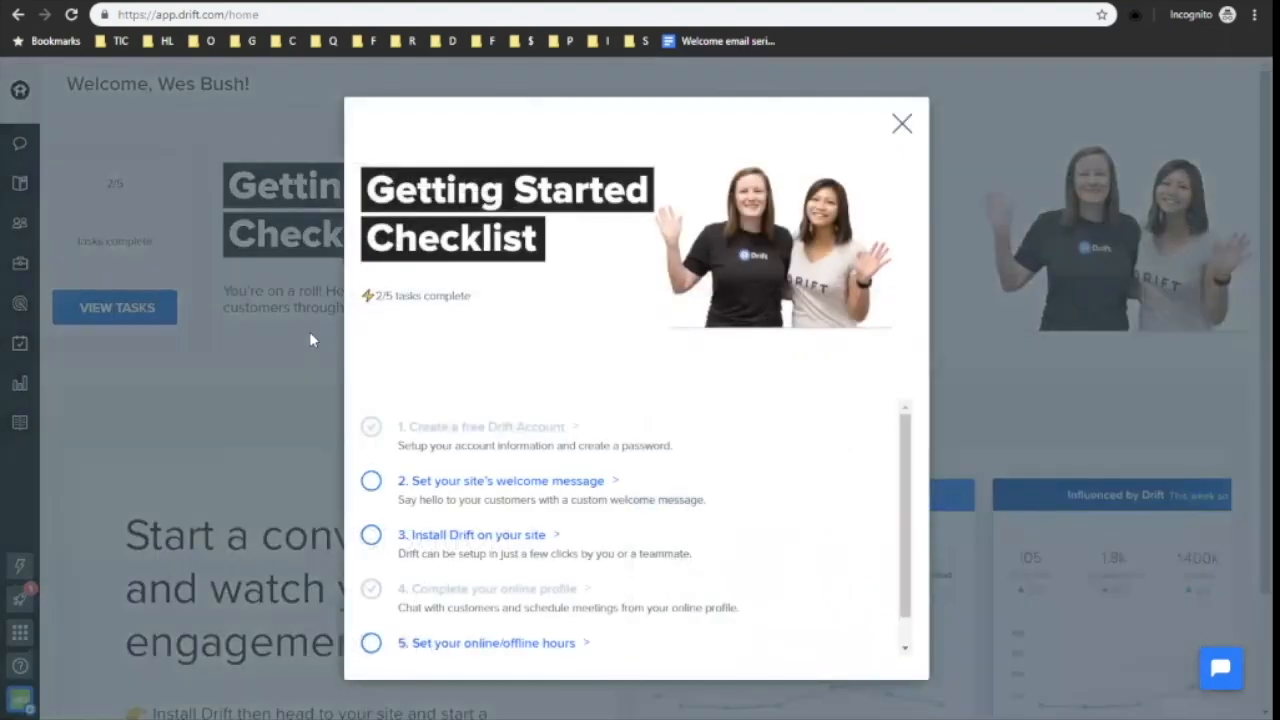
{"action": "scroll", "scroll_direction": "down", "scroll_amount": 3}
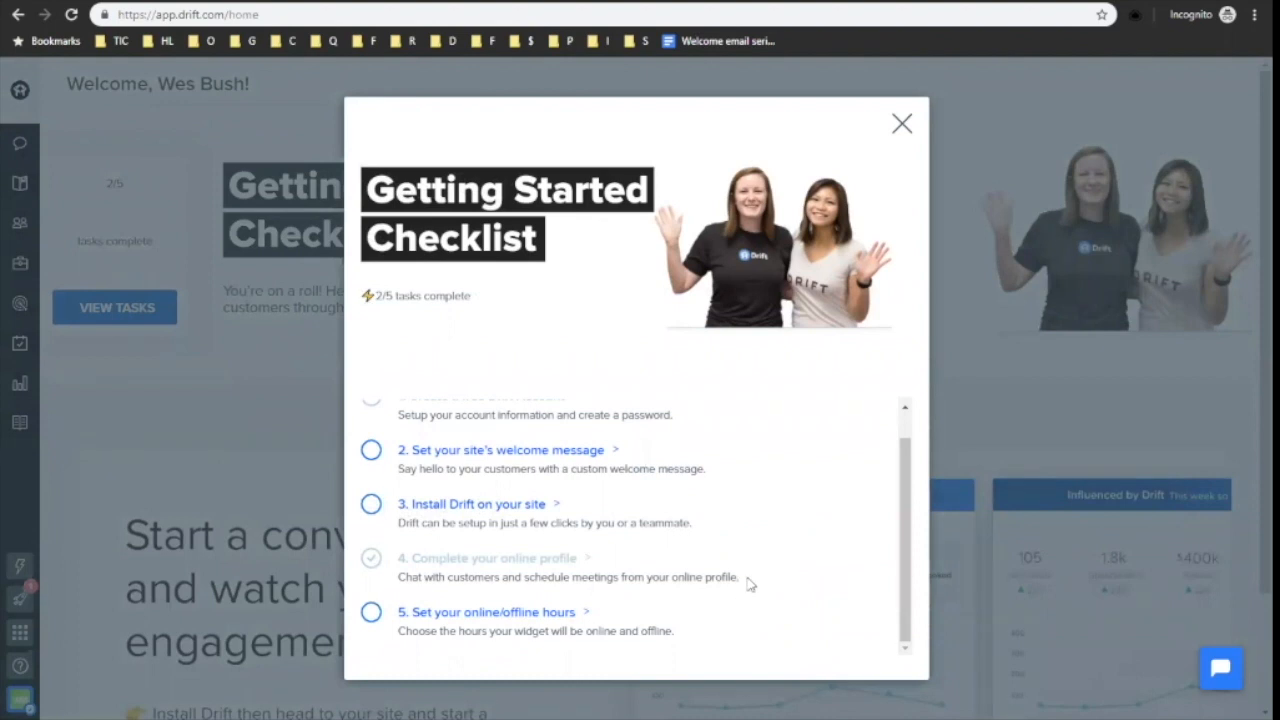
{"action": "mouse_move", "coordinate": [784, 524]}
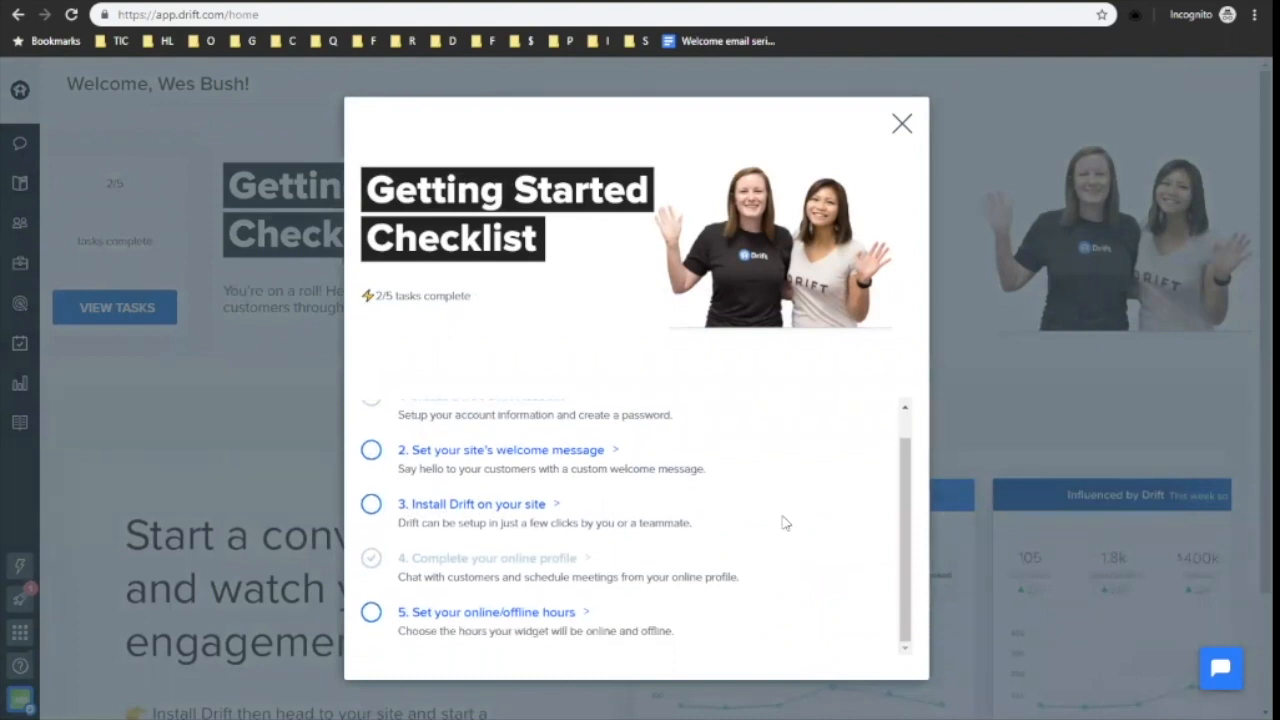
{"action": "mouse_move", "coordinate": [656, 516]}
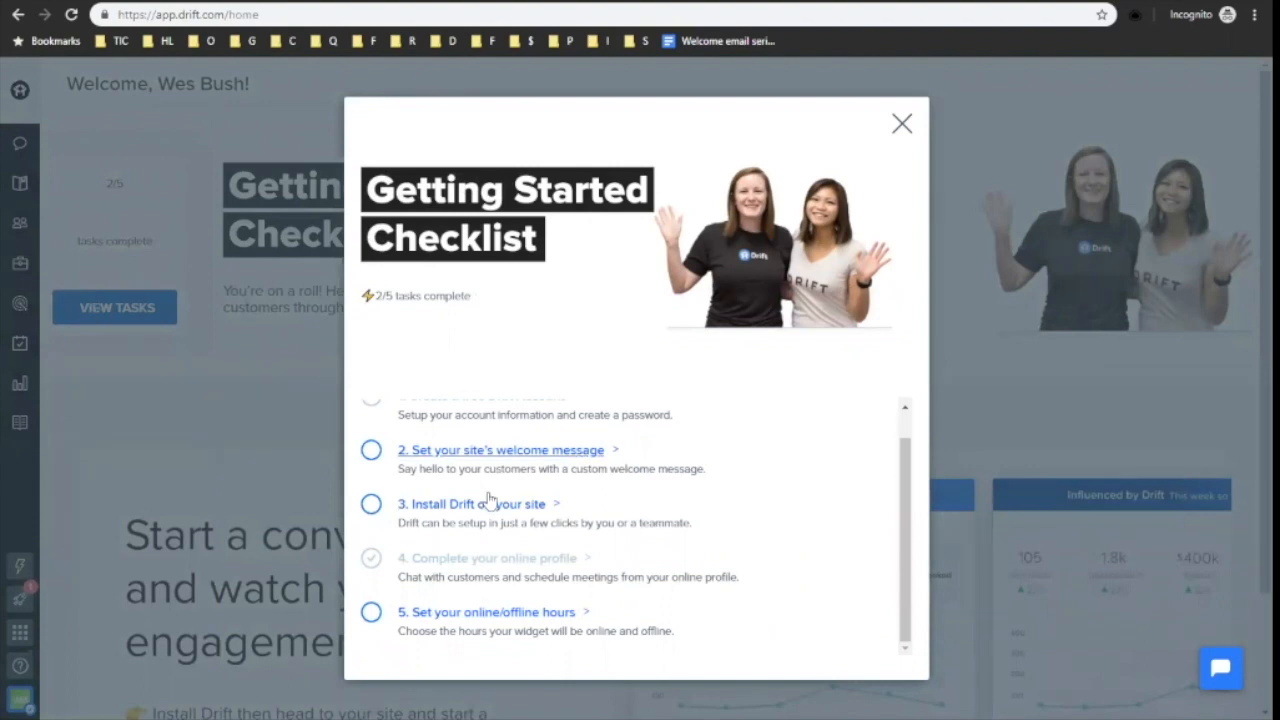
{"action": "mouse_move", "coordinate": [530, 460]}
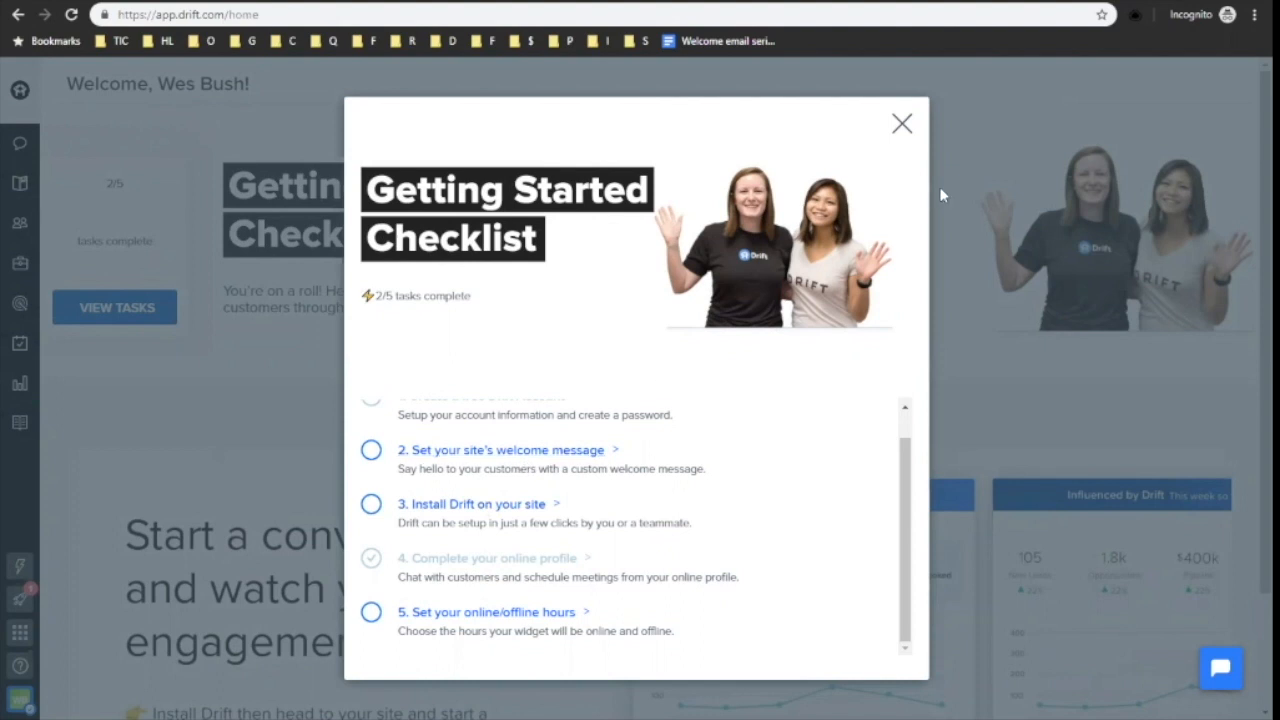
{"action": "mouse_move", "coordinate": [872, 156]}
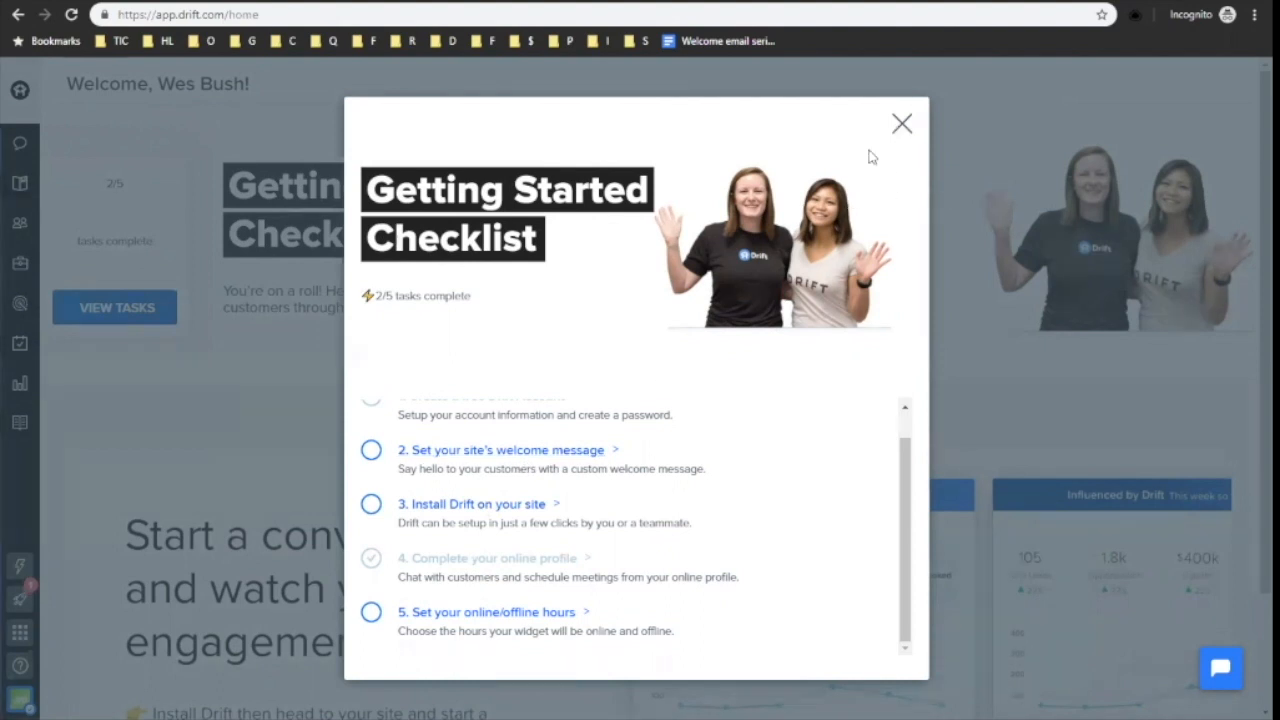
{"action": "left_click", "coordinate": [900, 124]}
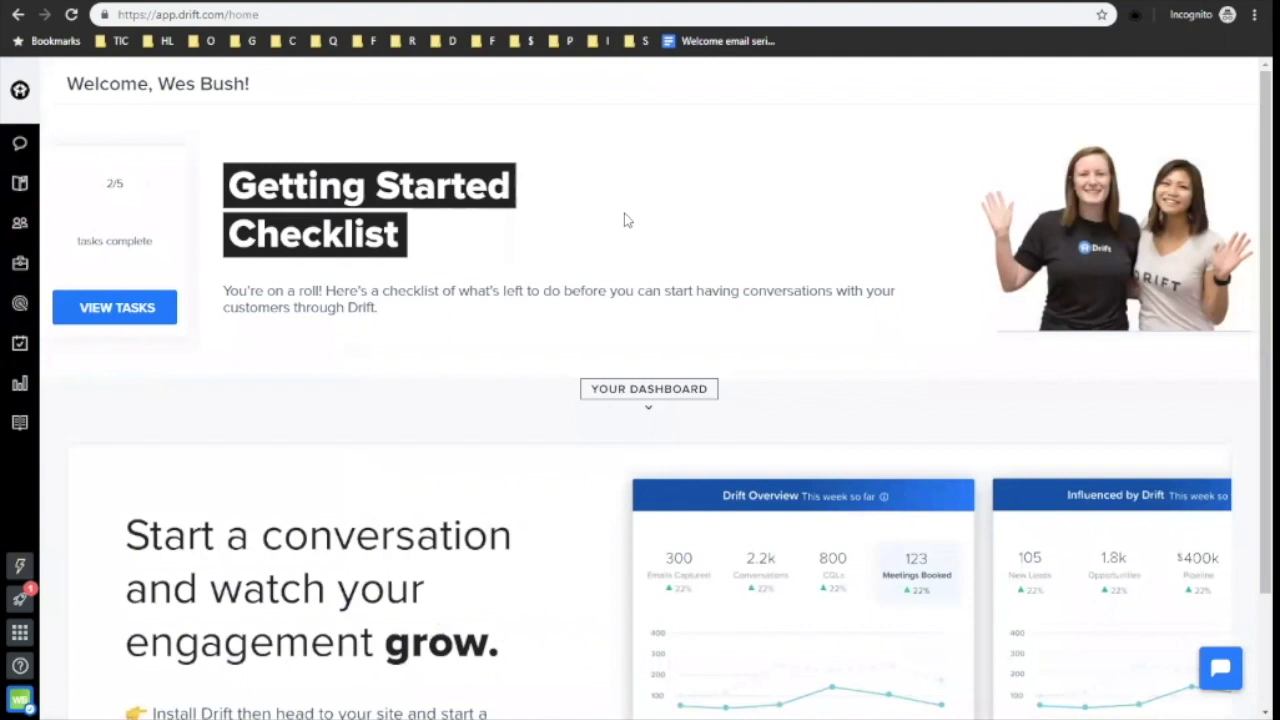
{"action": "mouse_move", "coordinate": [1116, 288]}
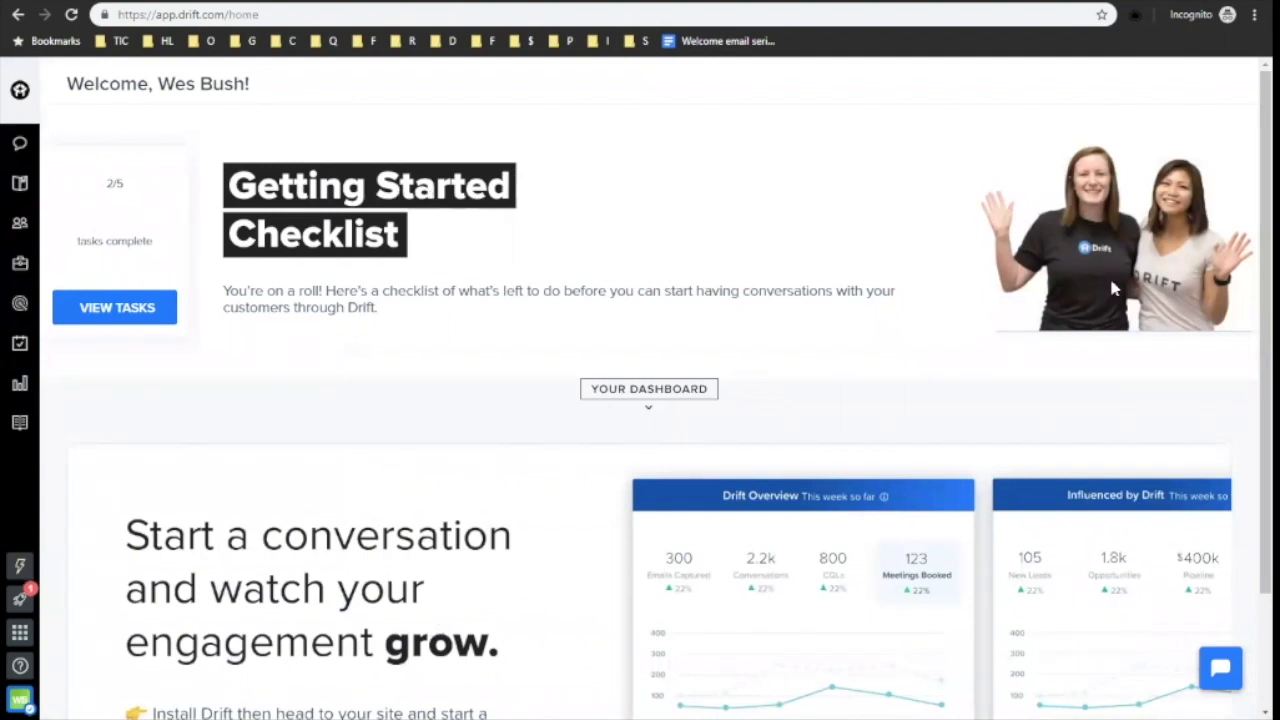
{"action": "mouse_move", "coordinate": [876, 300]}
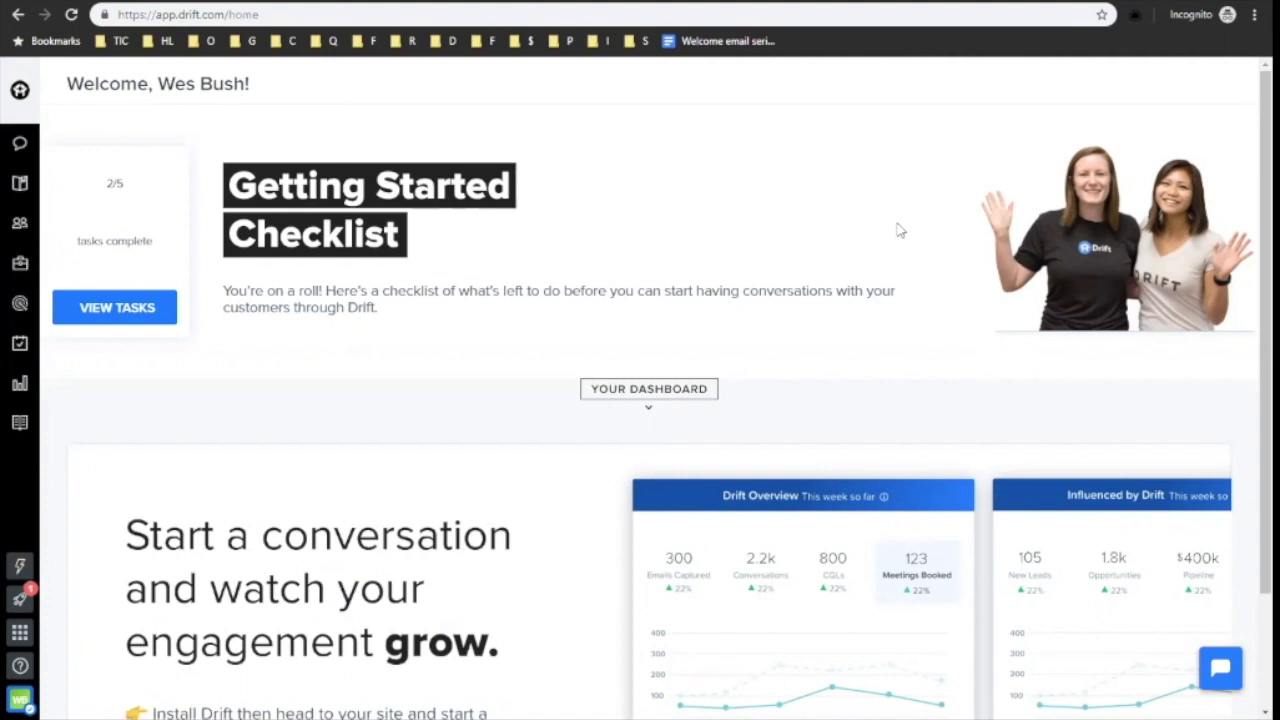
{"action": "mouse_move", "coordinate": [880, 220]}
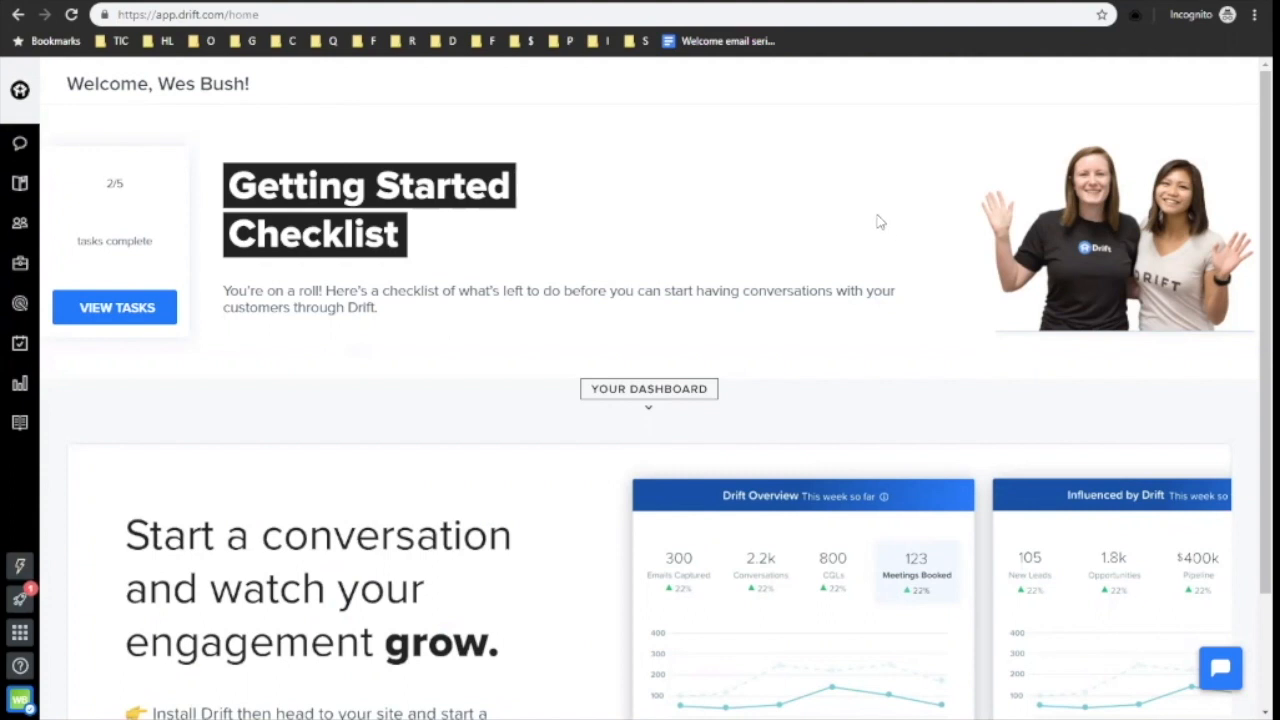
{"action": "mouse_move", "coordinate": [882, 144]}
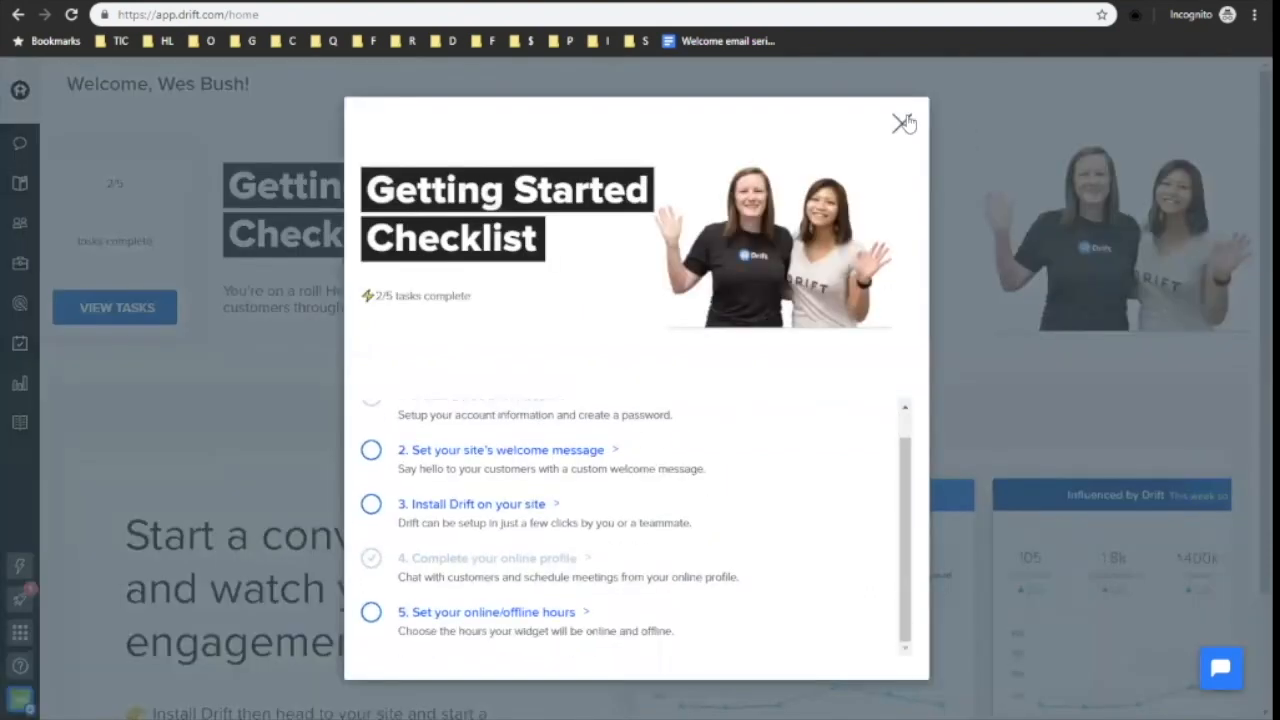
{"action": "mouse_move", "coordinate": [904, 122]}
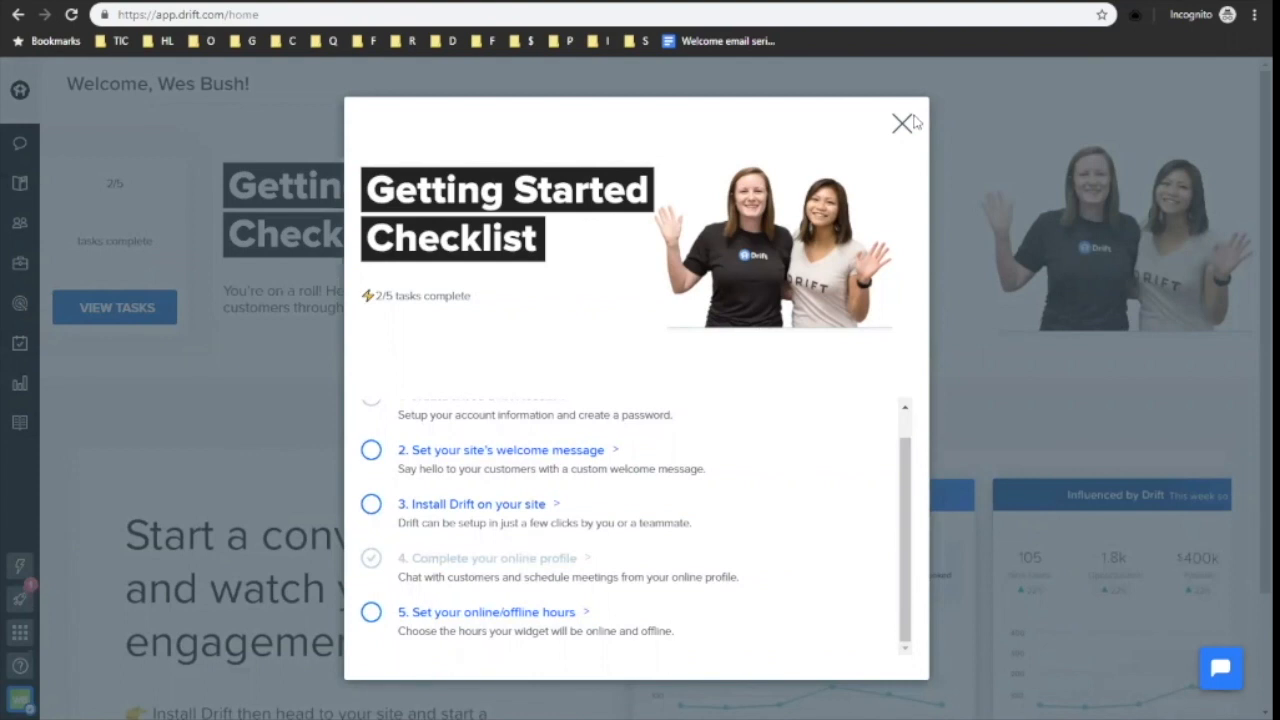
{"action": "left_click", "coordinate": [904, 124]}
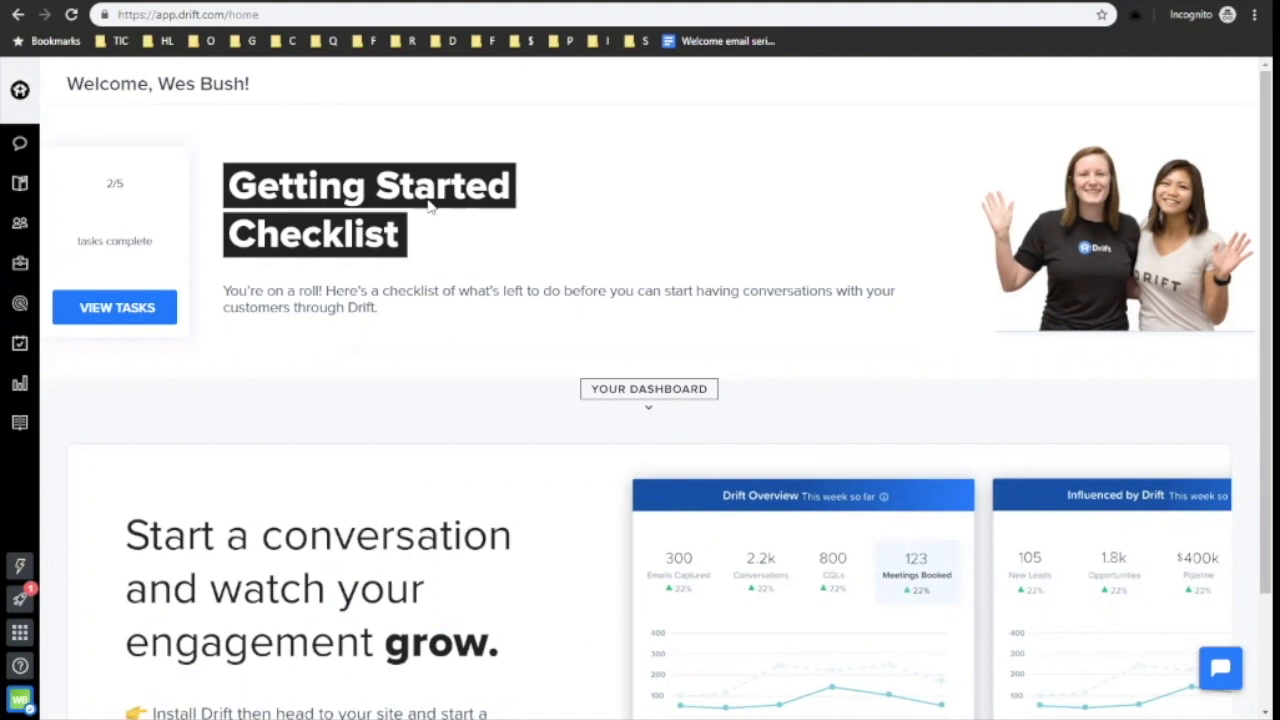
{"action": "mouse_move", "coordinate": [442, 378]}
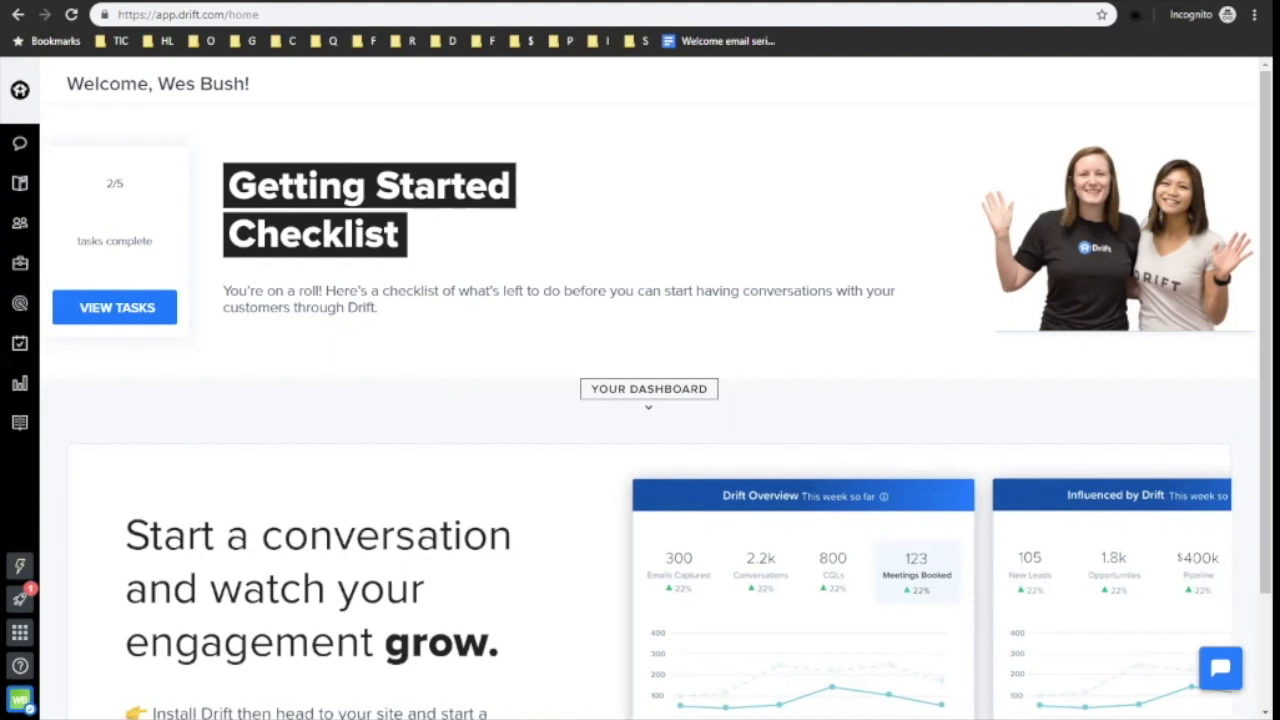
{"action": "mouse_move", "coordinate": [648, 410]}
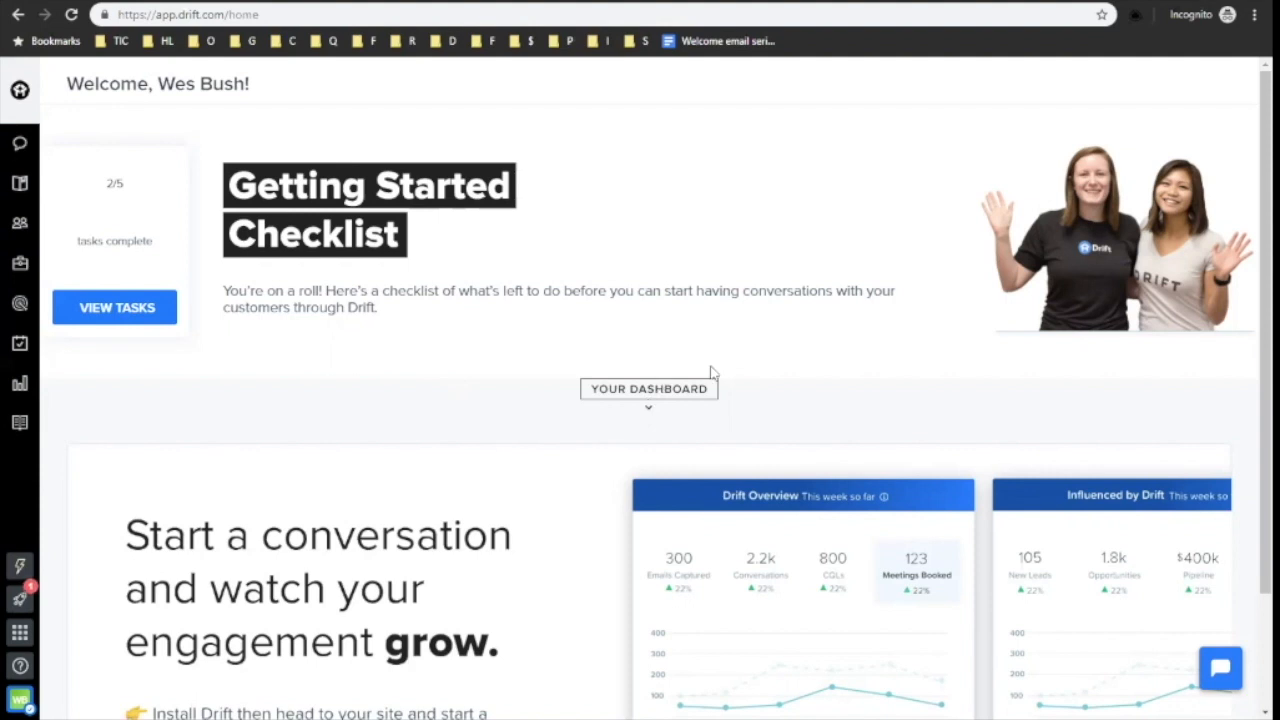
{"action": "scroll", "scroll_direction": "down", "scroll_amount": 3}
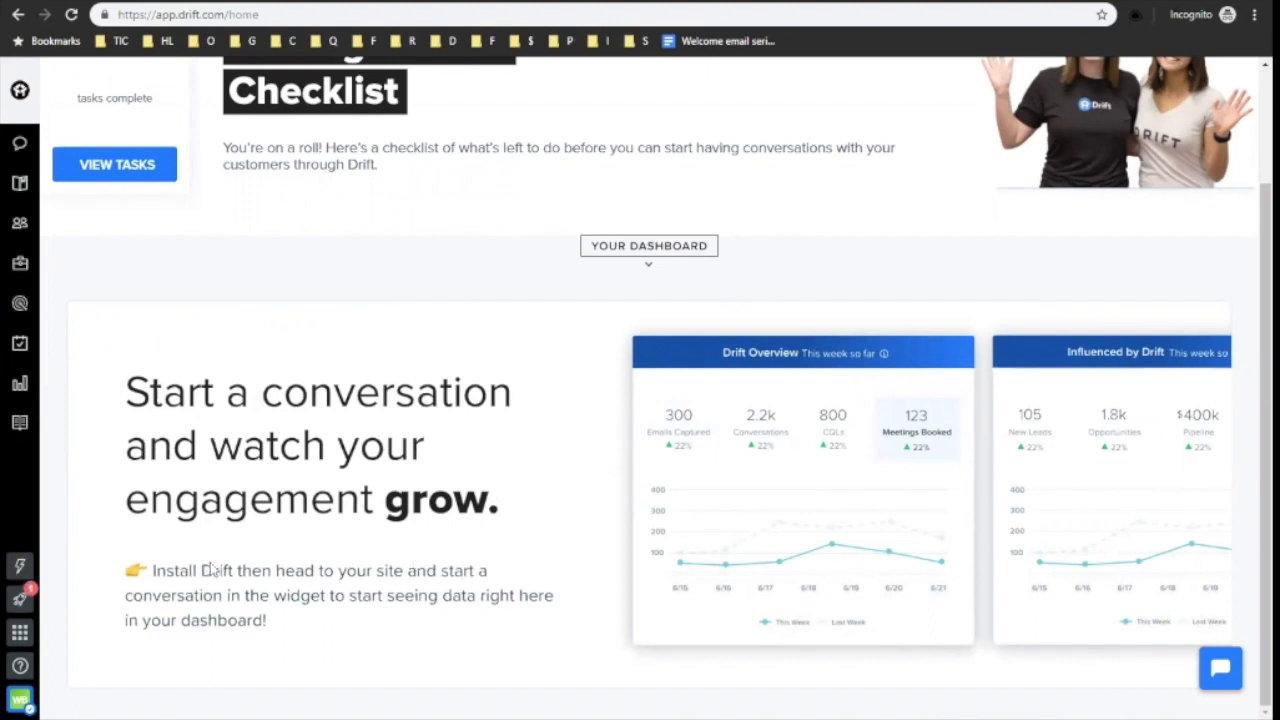
{"action": "mouse_move", "coordinate": [222, 536]}
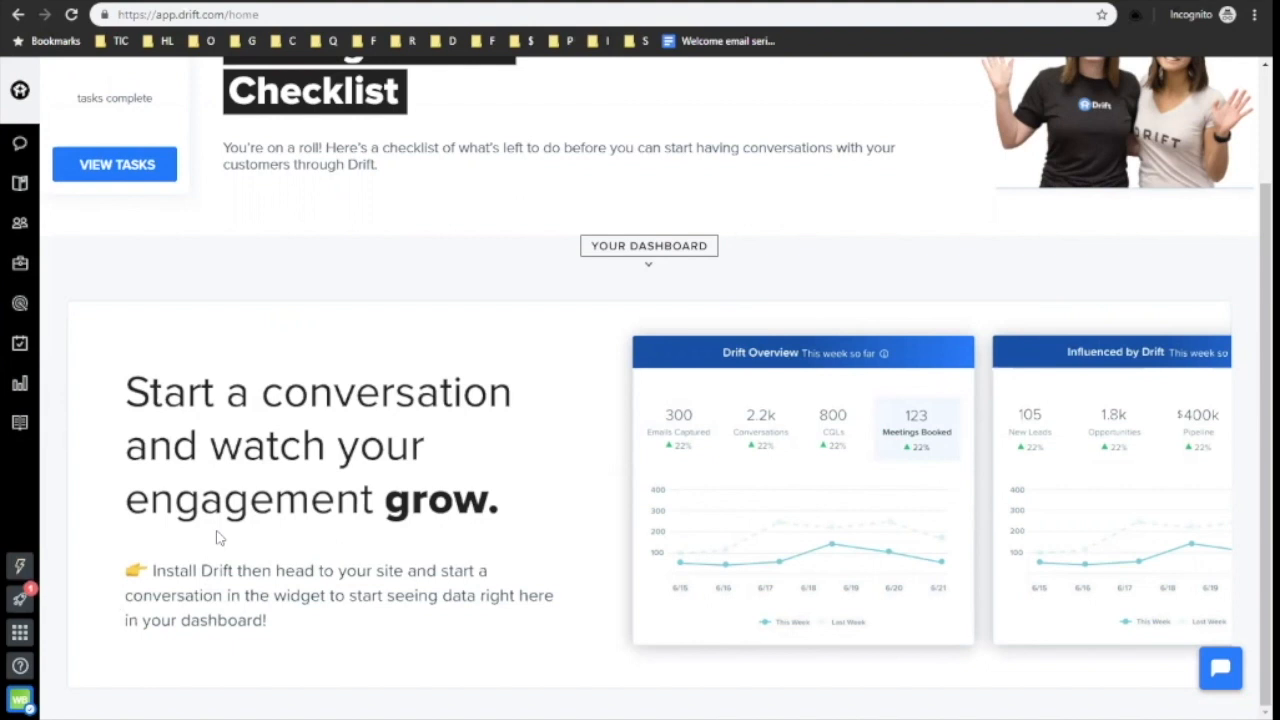
{"action": "mouse_move", "coordinate": [936, 388]}
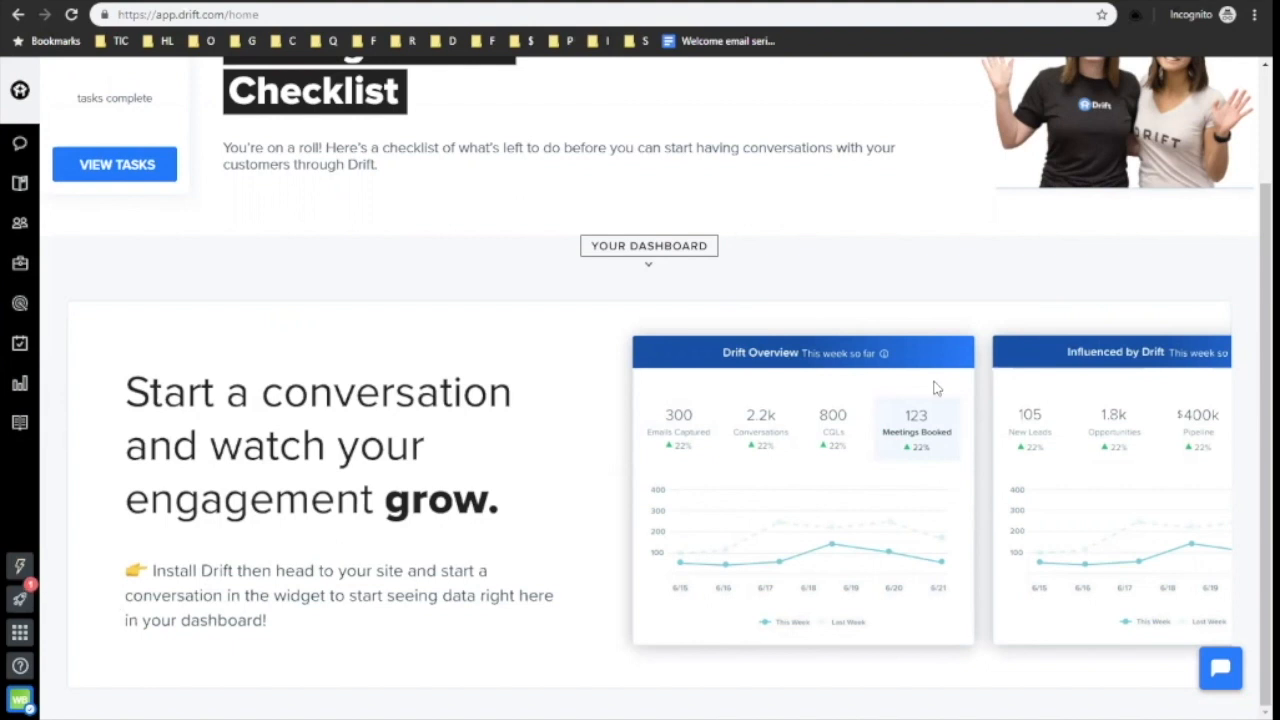
{"action": "mouse_move", "coordinate": [1196, 490]}
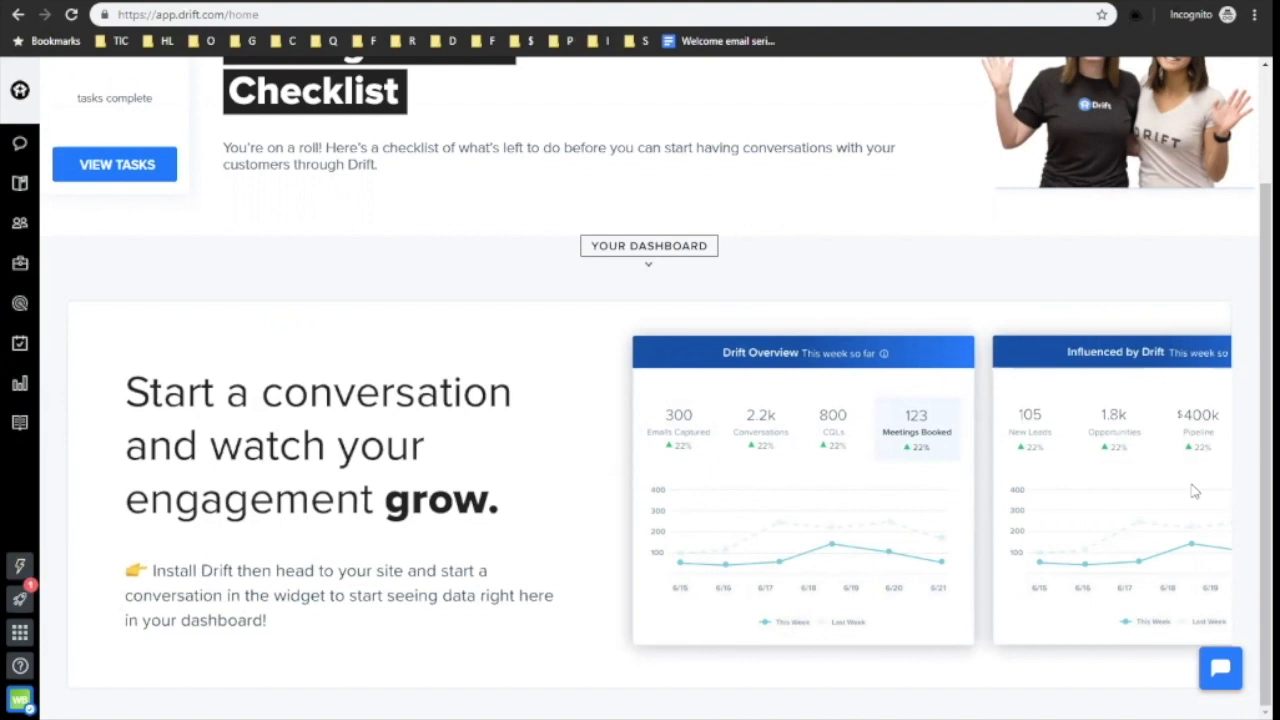
{"action": "mouse_move", "coordinate": [980, 358]}
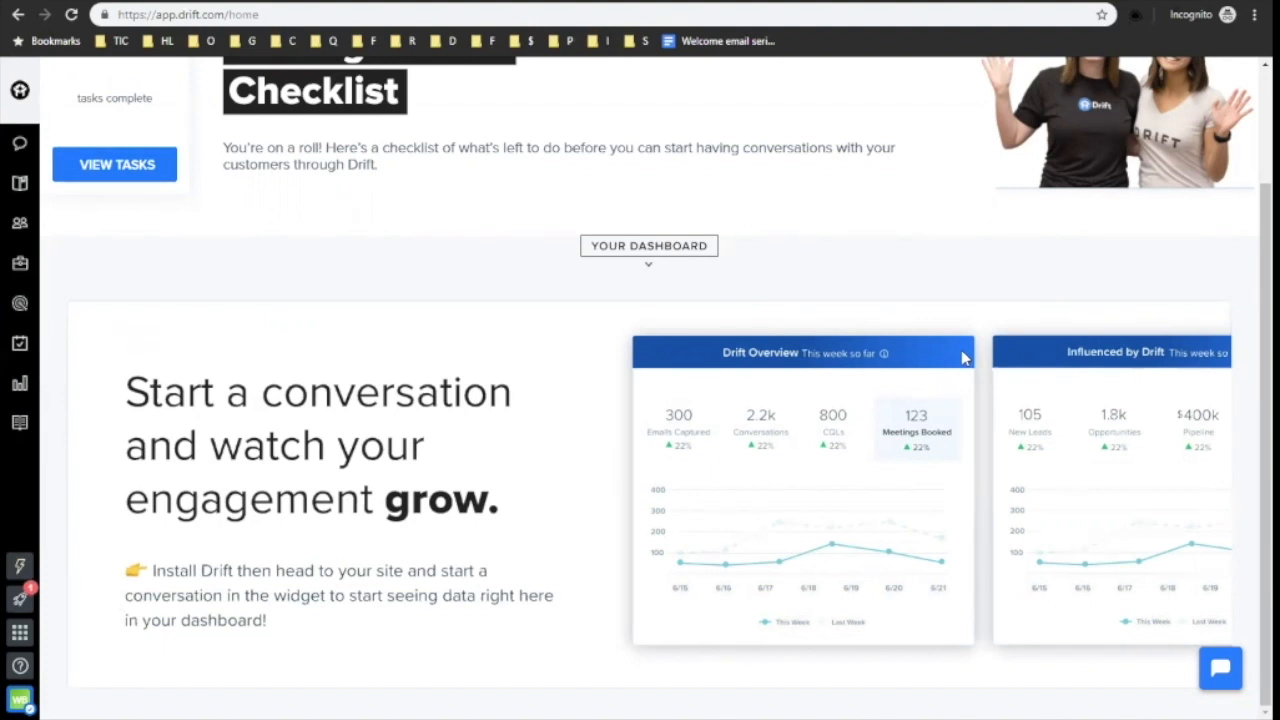
{"action": "mouse_move", "coordinate": [896, 390]}
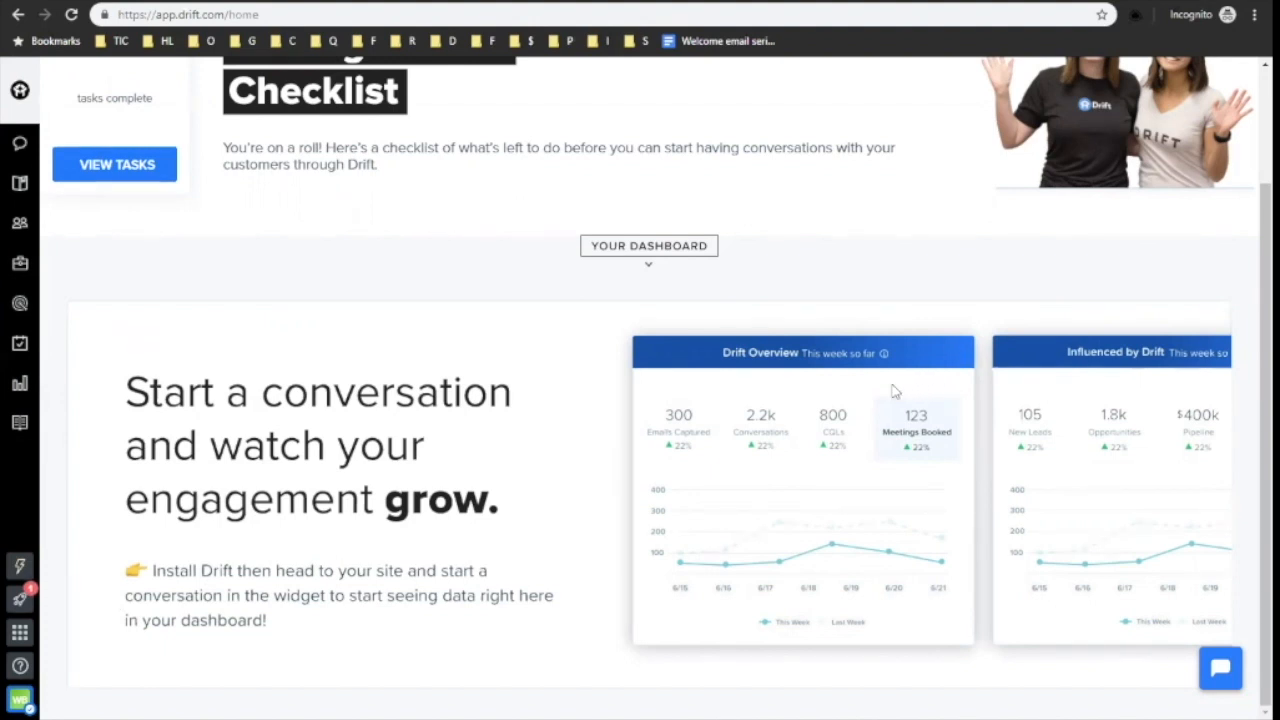
{"action": "mouse_move", "coordinate": [732, 410]}
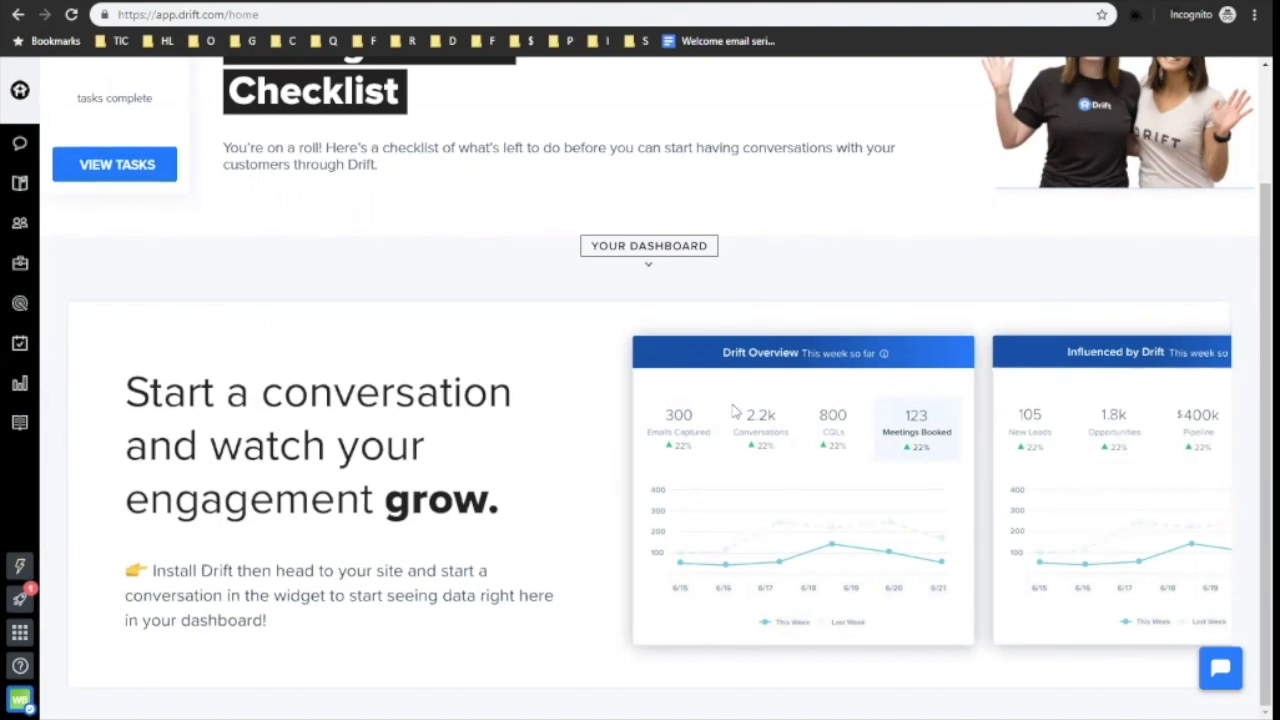
{"action": "mouse_move", "coordinate": [716, 418]}
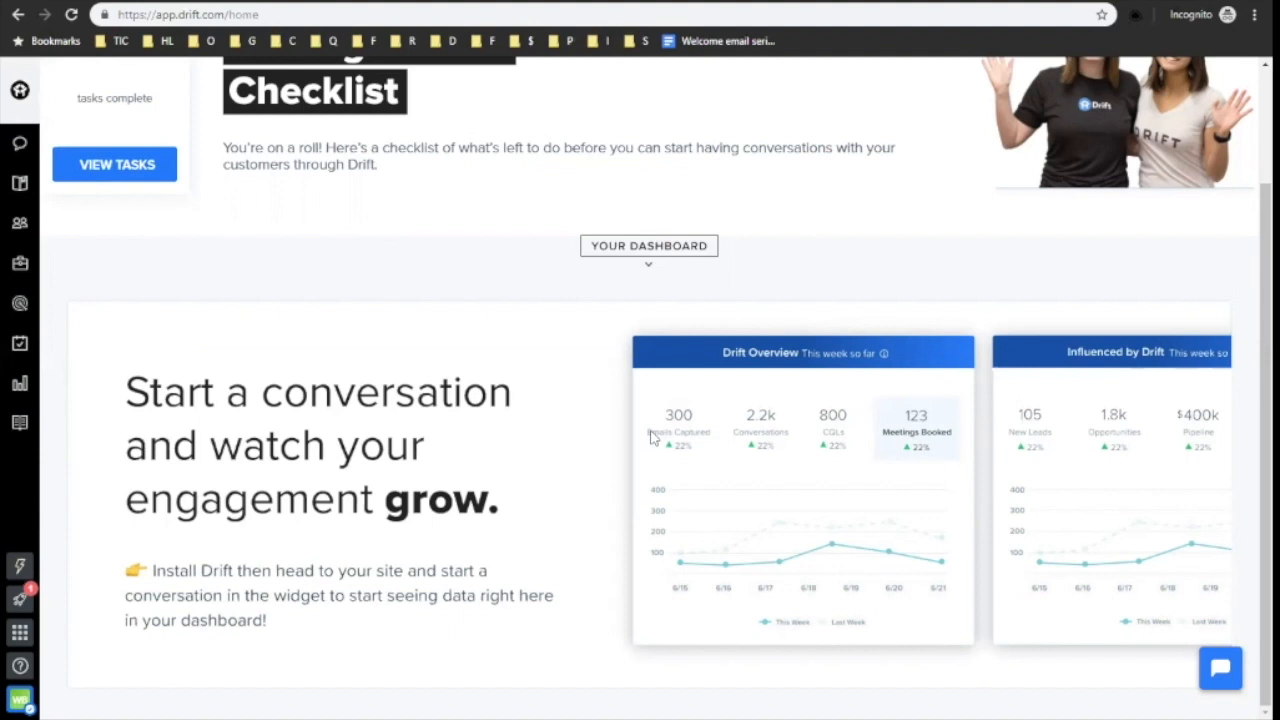
{"action": "mouse_move", "coordinate": [396, 392]}
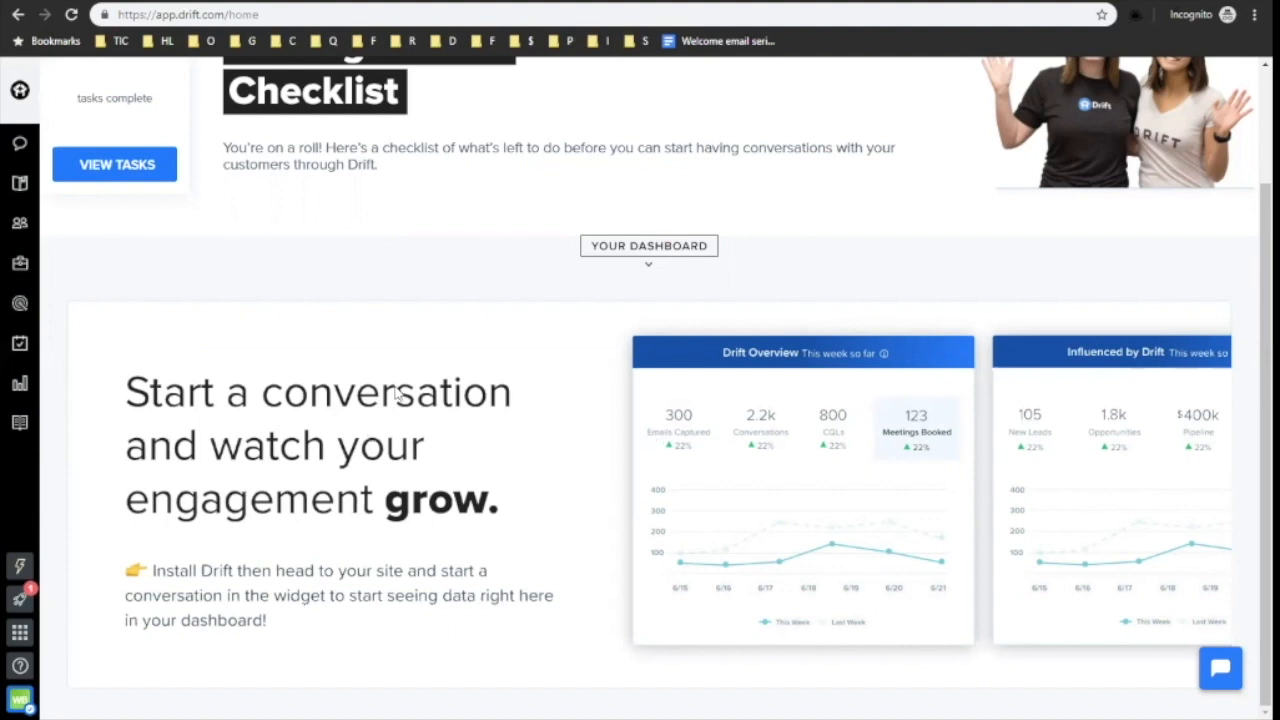
{"action": "mouse_move", "coordinate": [614, 492]}
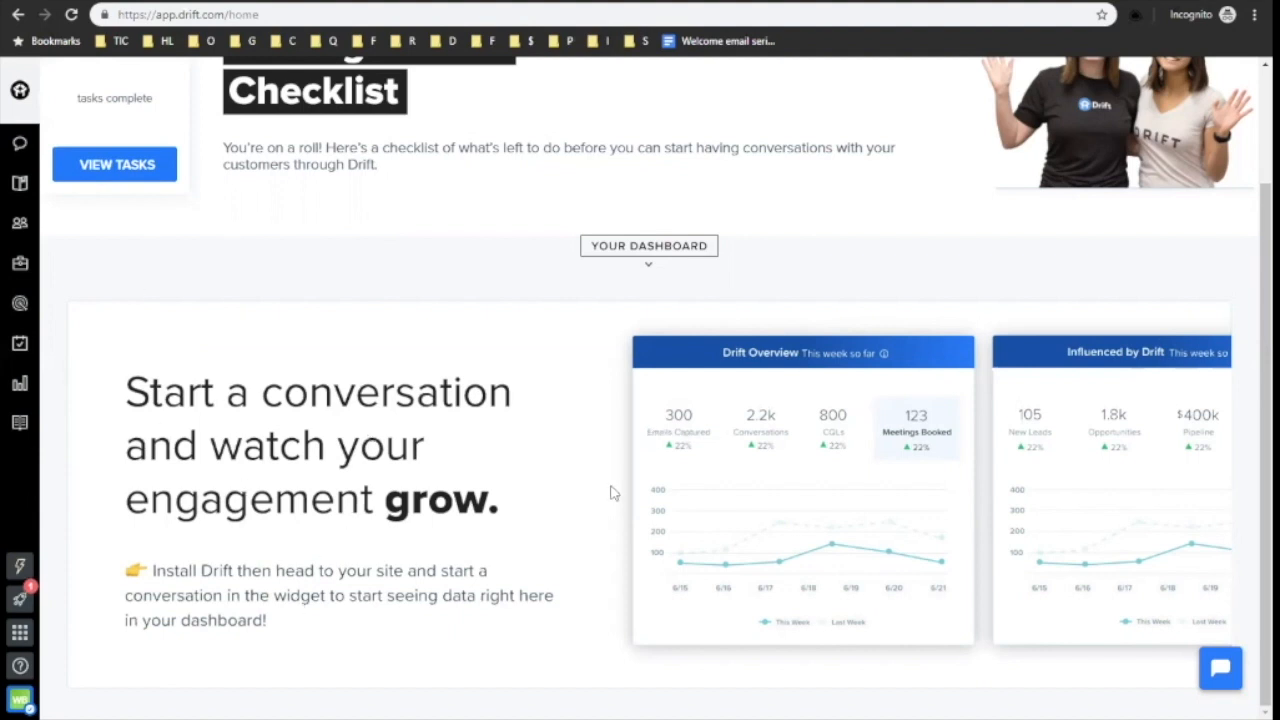
{"action": "mouse_move", "coordinate": [744, 504]}
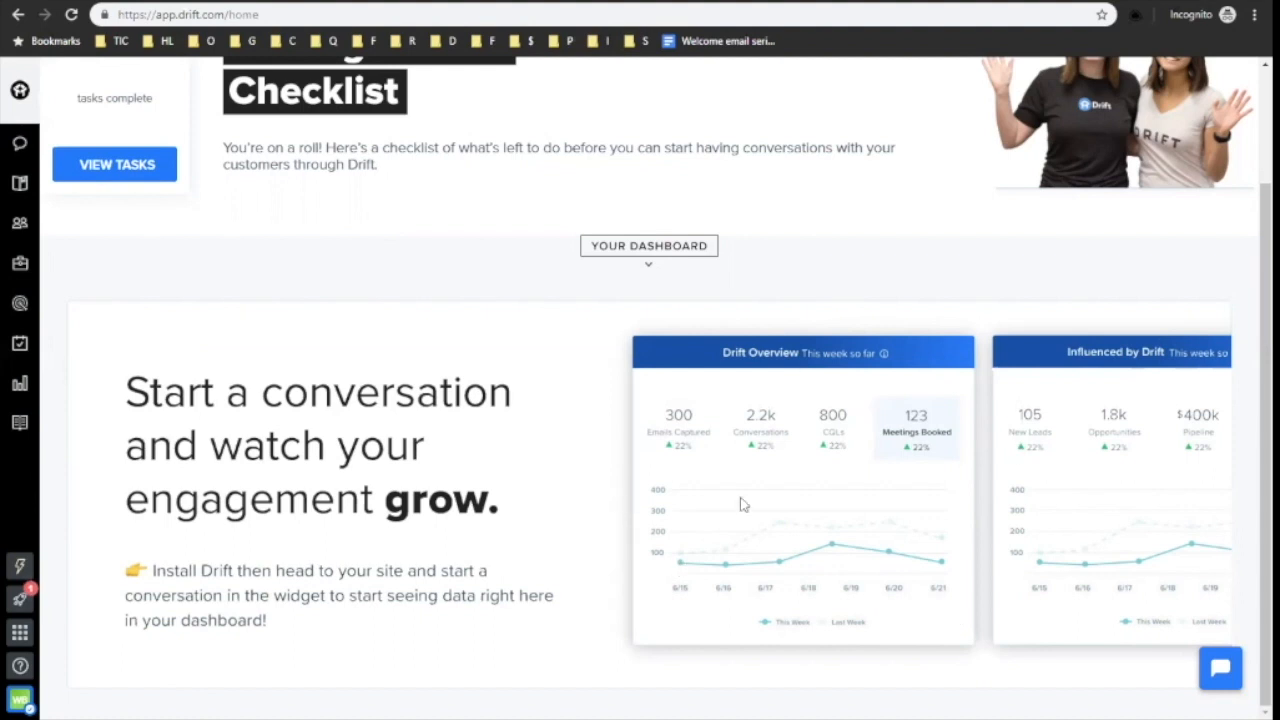
{"action": "mouse_move", "coordinate": [1210, 408]}
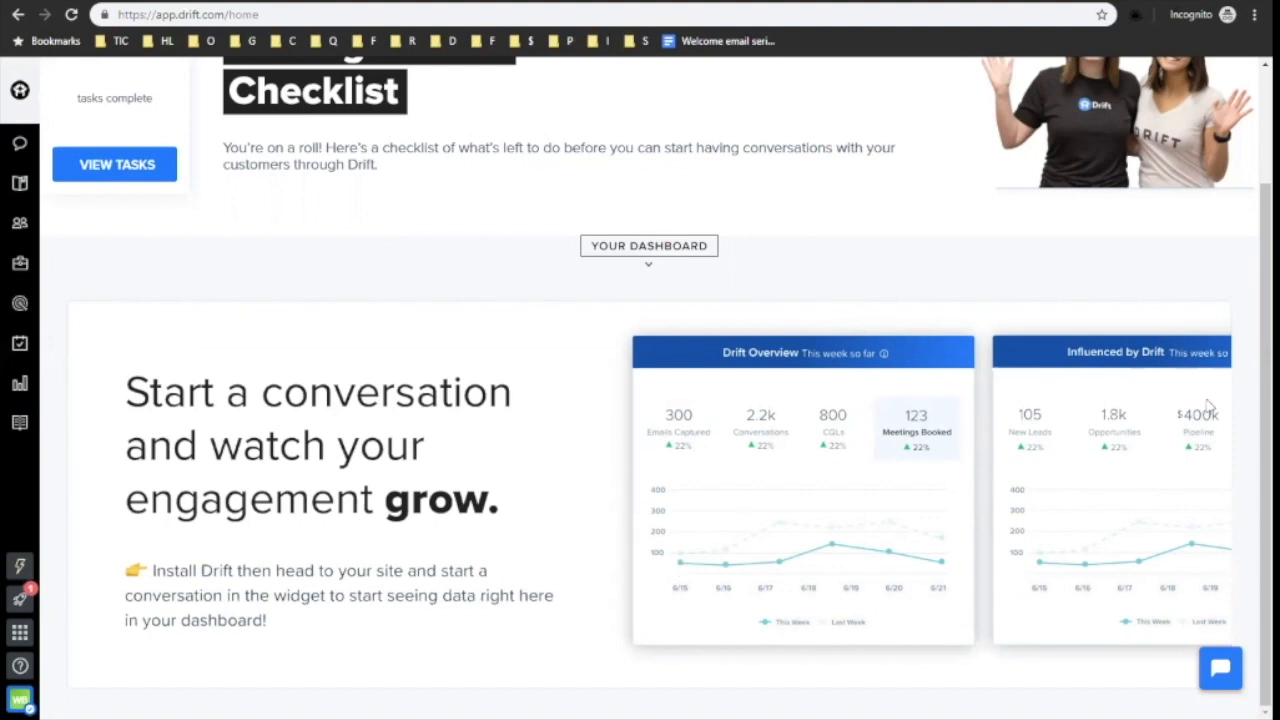
{"action": "mouse_move", "coordinate": [238, 640]}
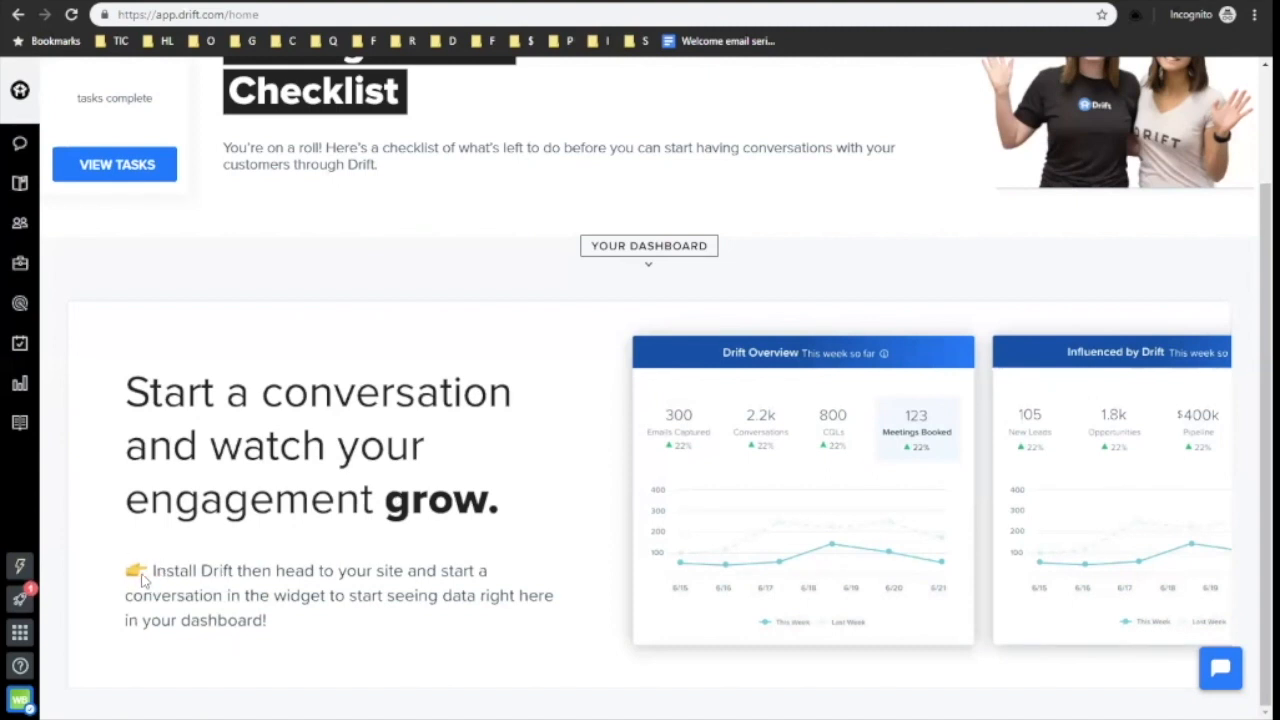
{"action": "mouse_move", "coordinate": [284, 576]}
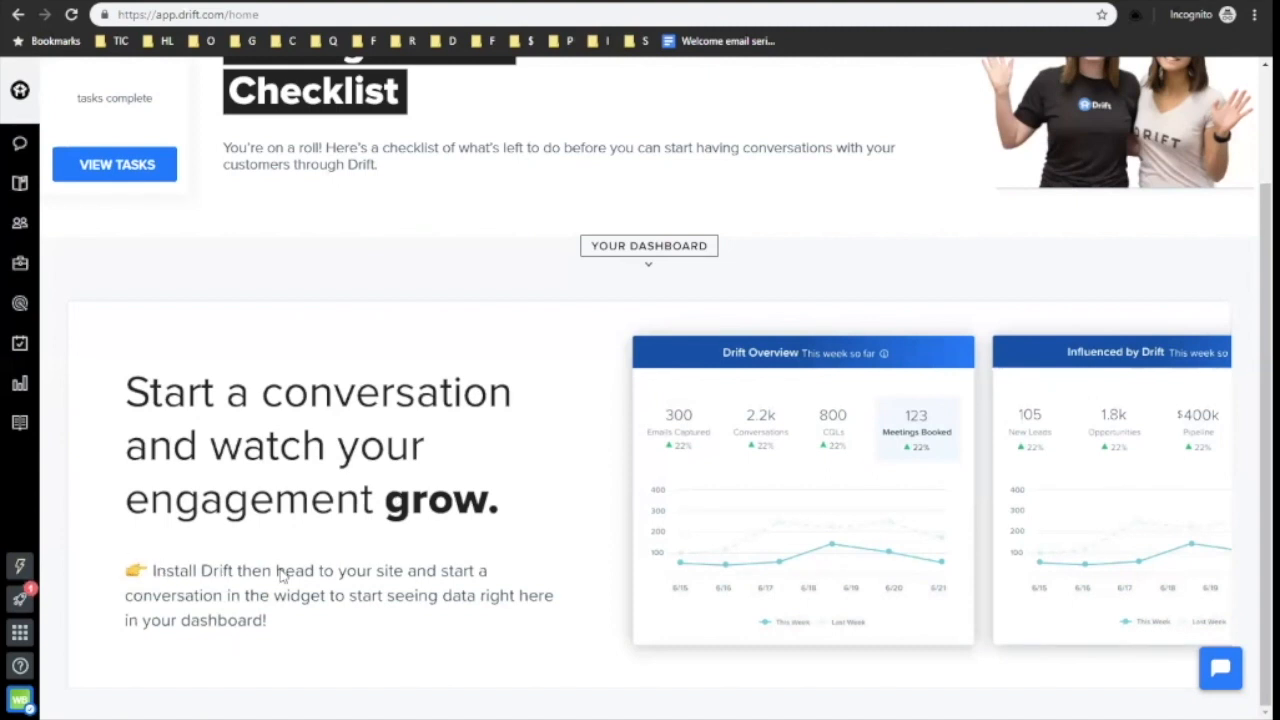
{"action": "mouse_move", "coordinate": [368, 624]}
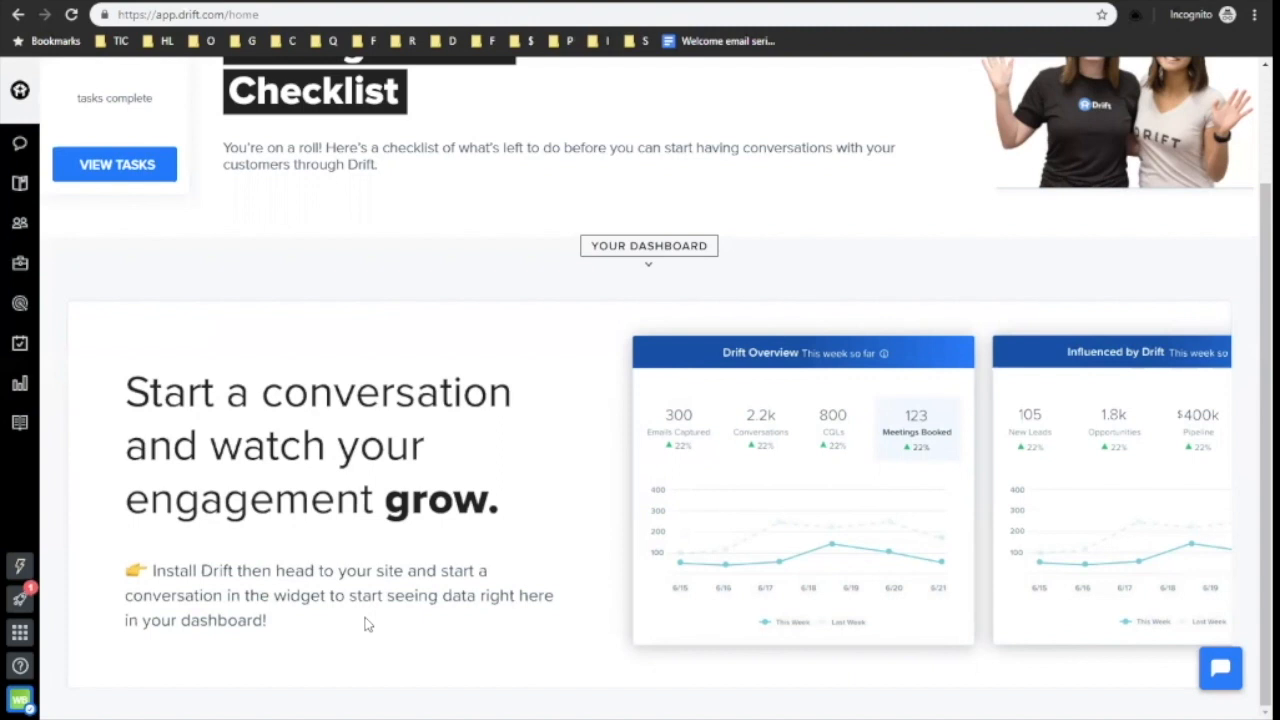
{"action": "mouse_move", "coordinate": [362, 570]}
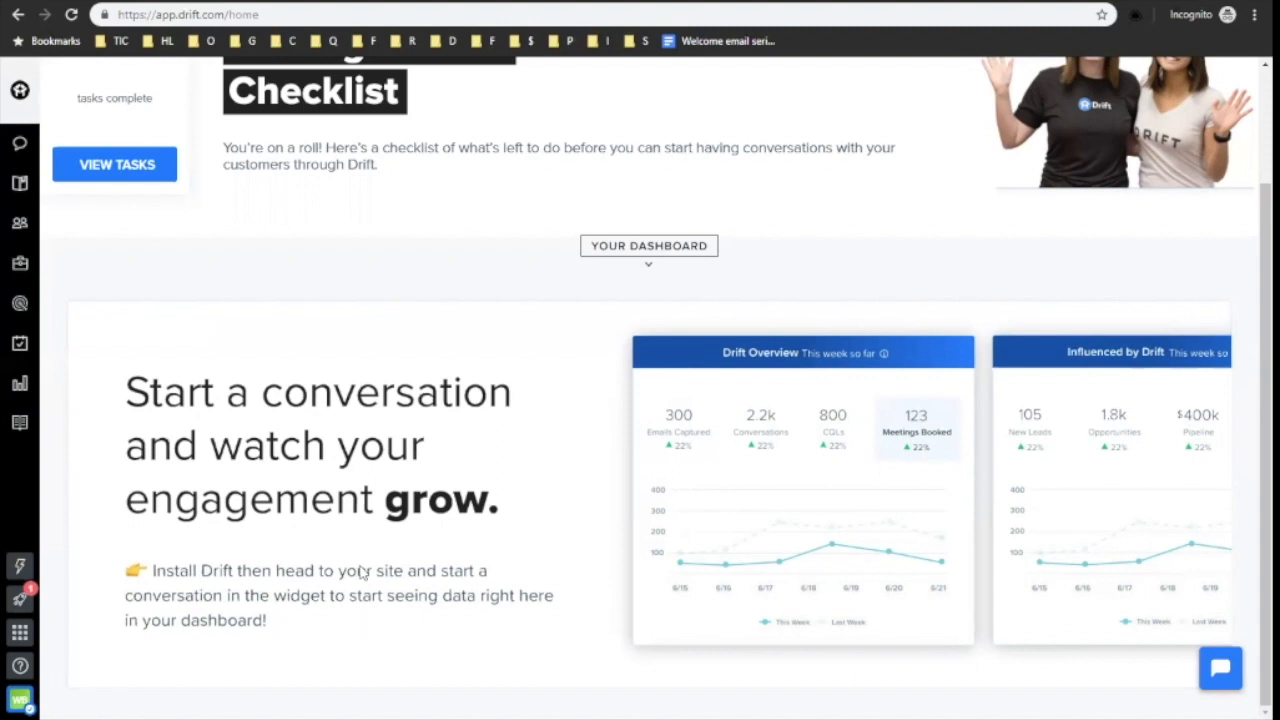
{"action": "mouse_move", "coordinate": [322, 552]}
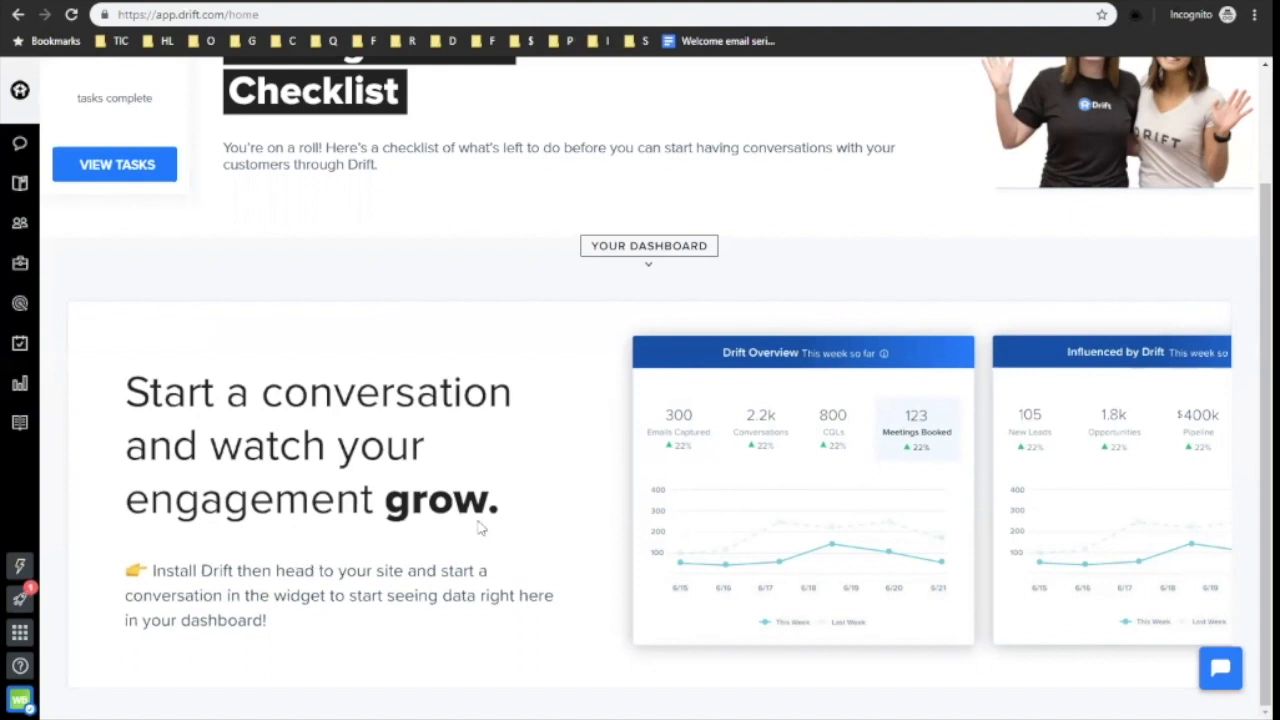
{"action": "mouse_move", "coordinate": [484, 534]}
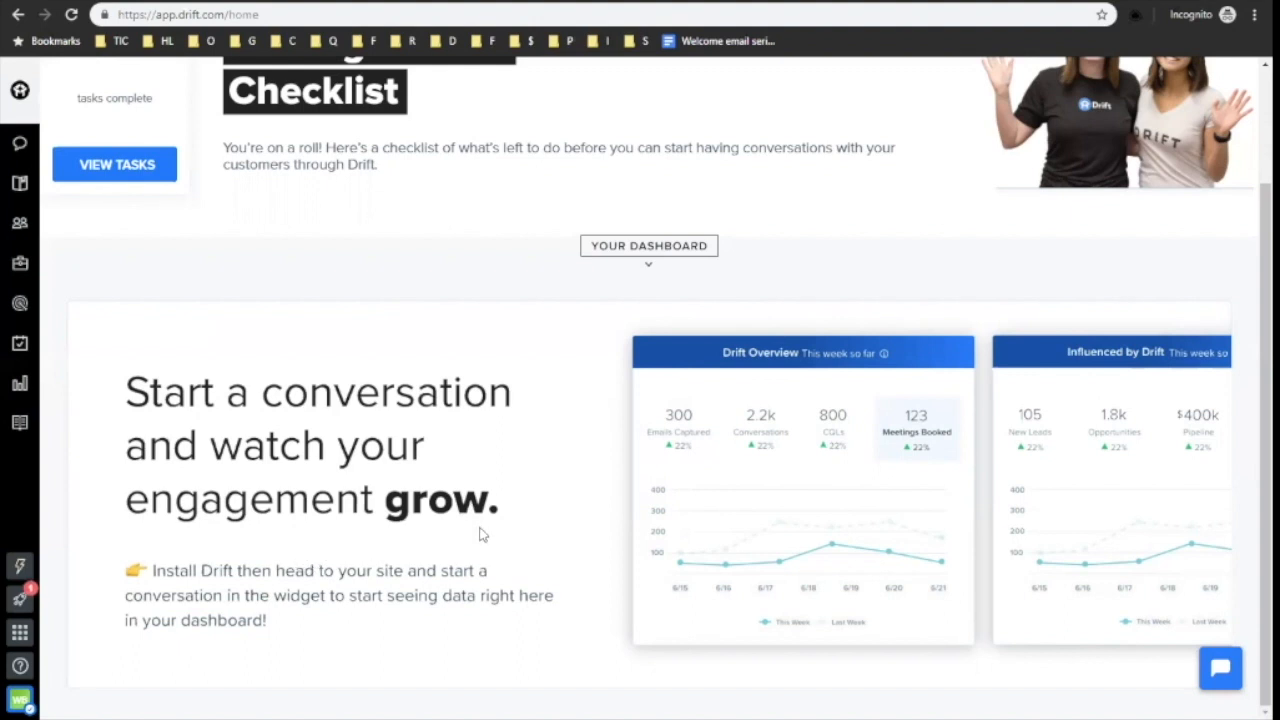
{"action": "mouse_move", "coordinate": [484, 540]}
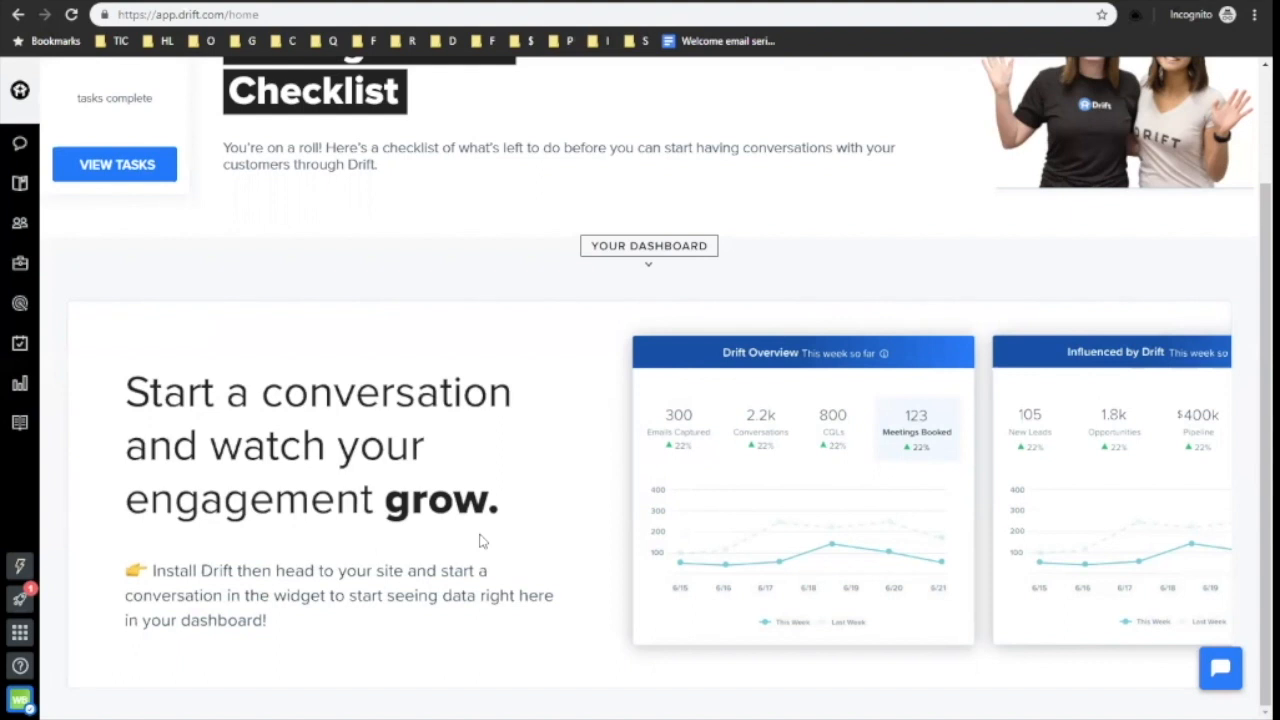
{"action": "mouse_move", "coordinate": [564, 538]}
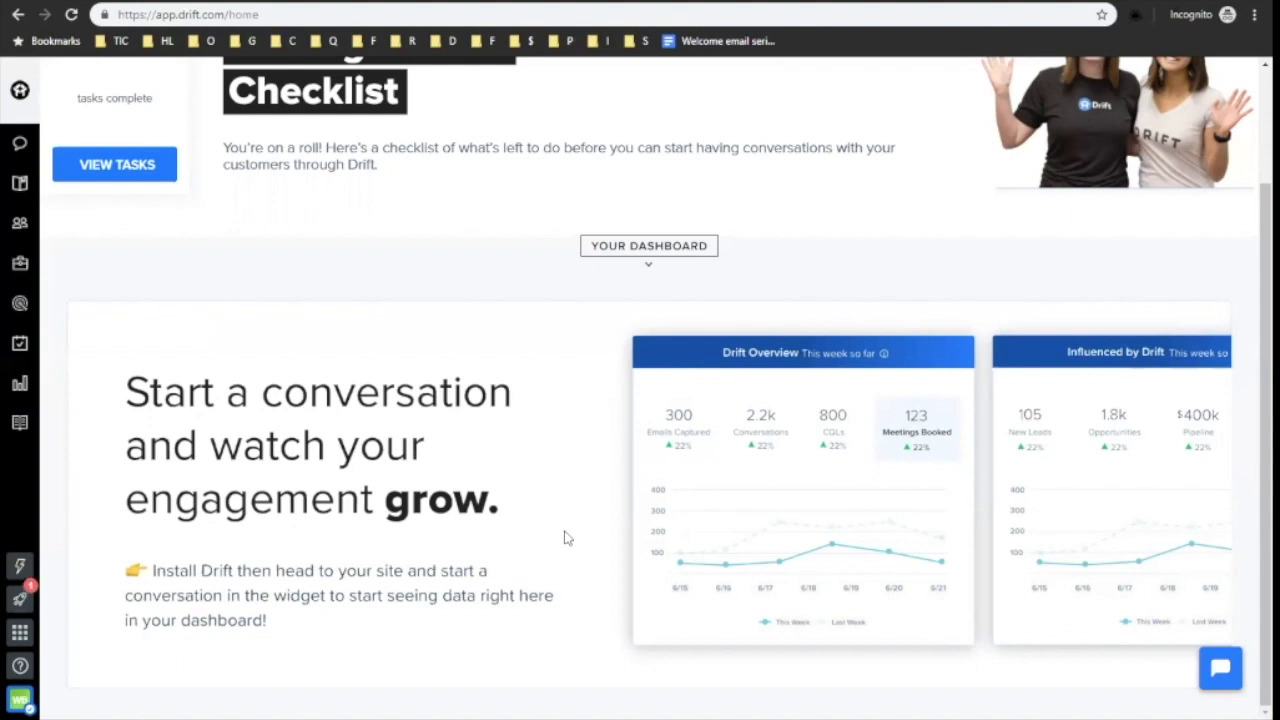
{"action": "mouse_move", "coordinate": [490, 576]}
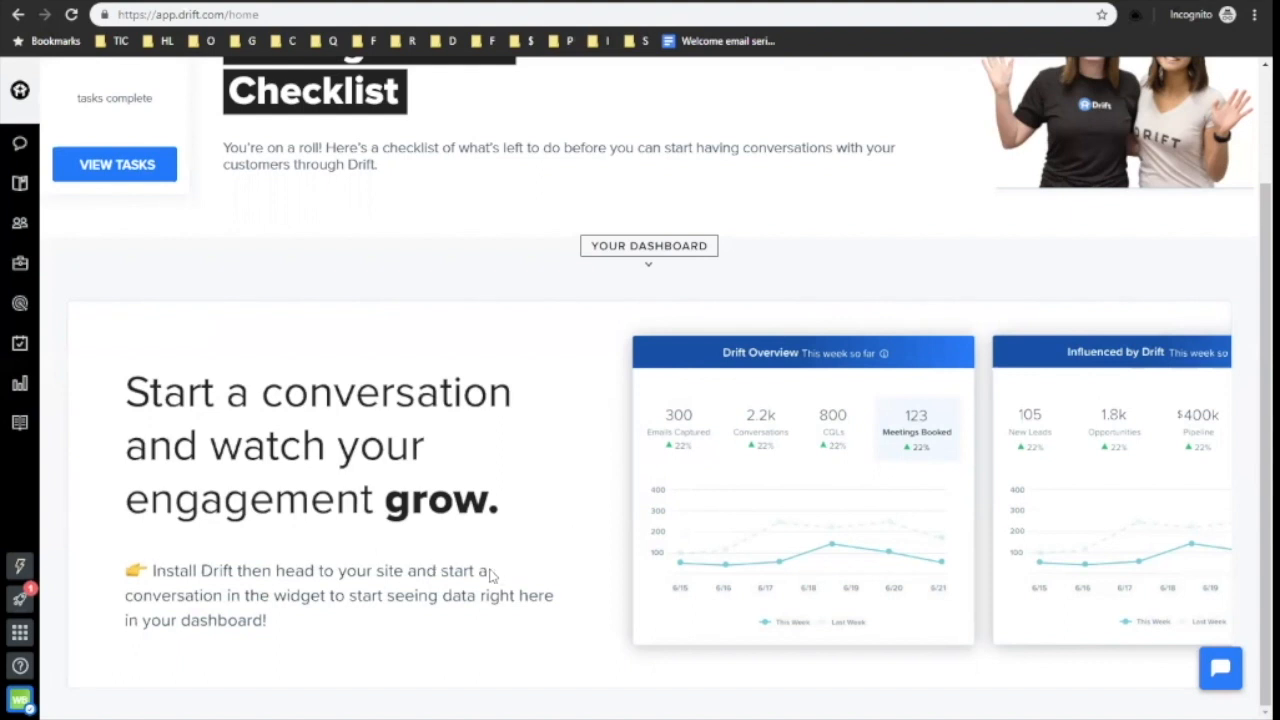
{"action": "mouse_move", "coordinate": [518, 564]}
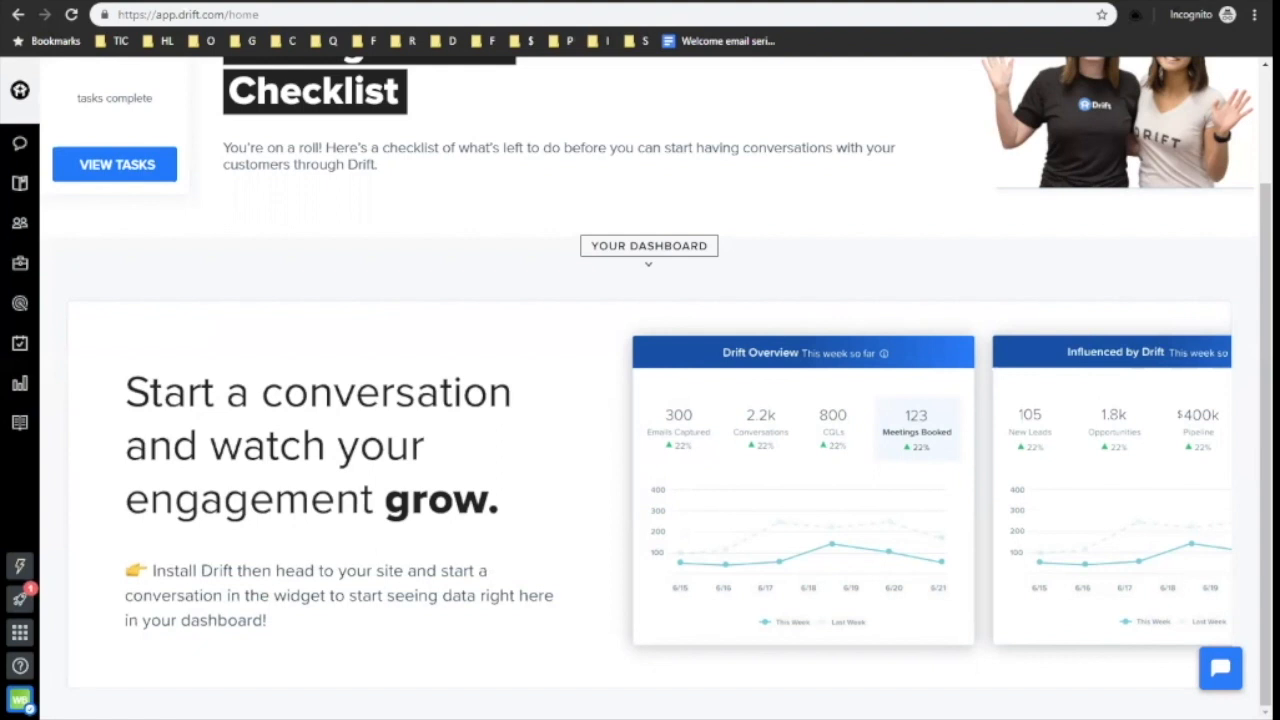
{"action": "mouse_move", "coordinate": [244, 612]}
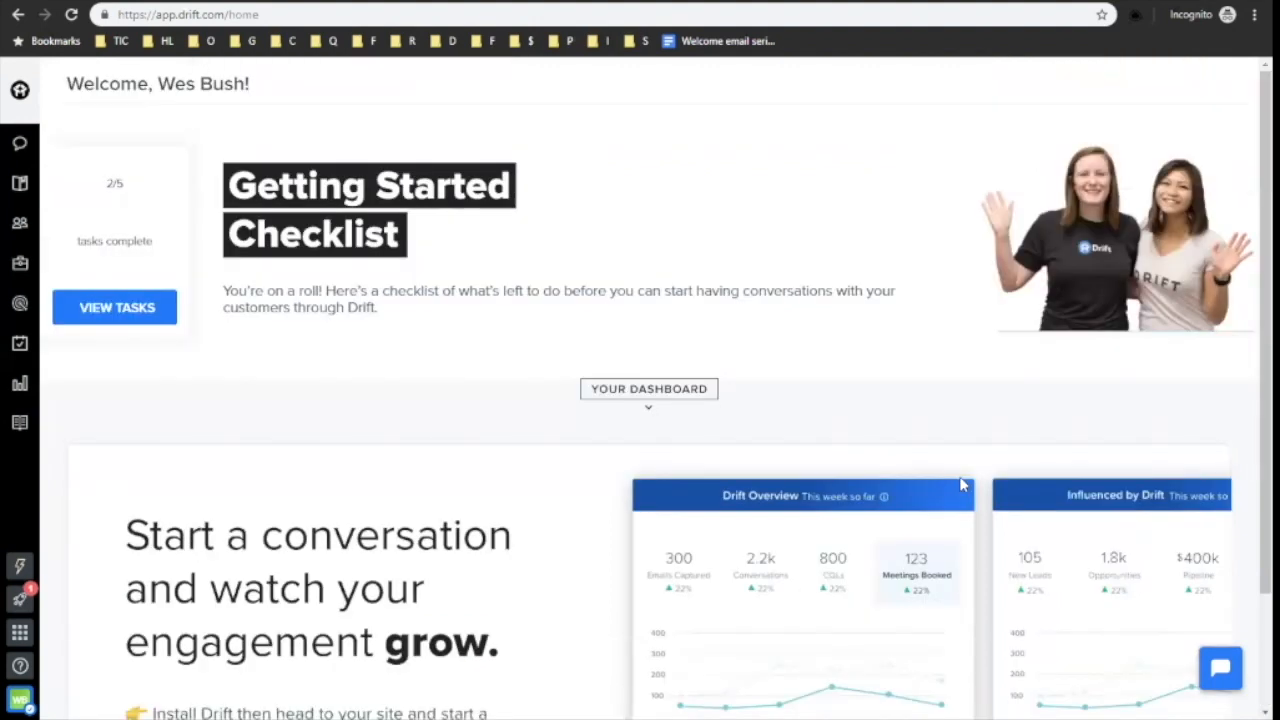
{"action": "mouse_move", "coordinate": [1076, 490]}
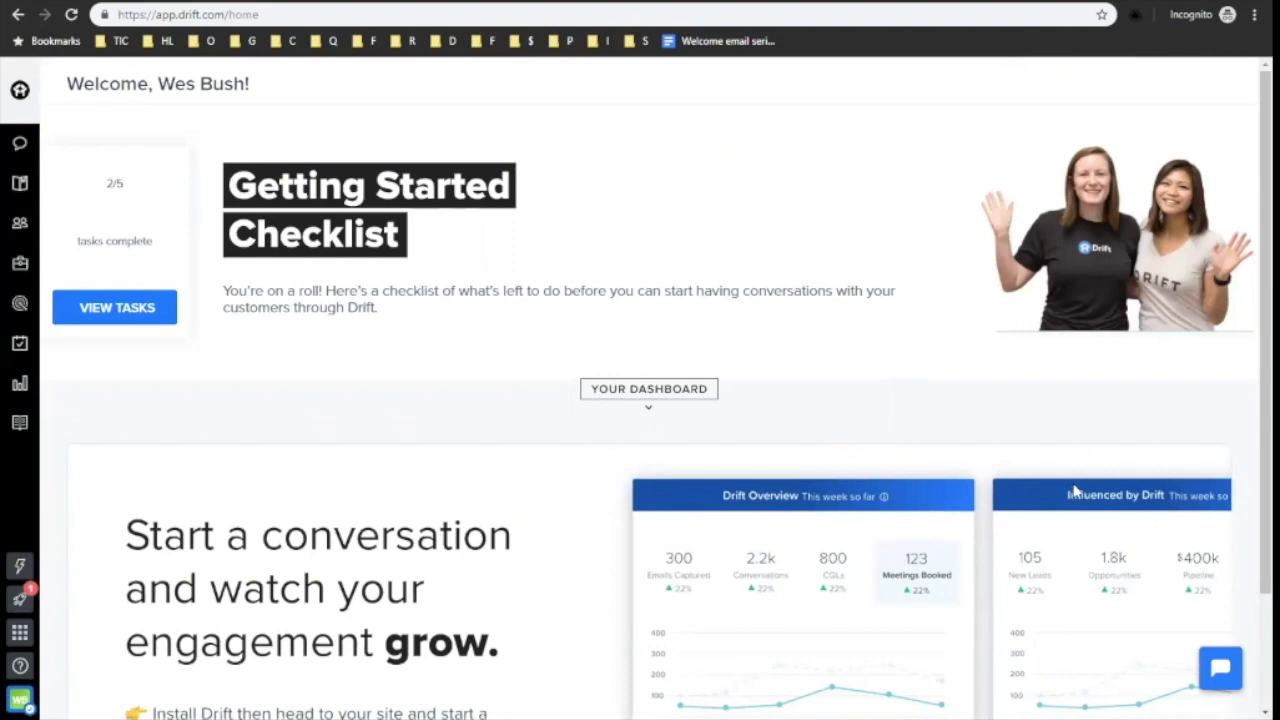
{"action": "mouse_move", "coordinate": [828, 676]}
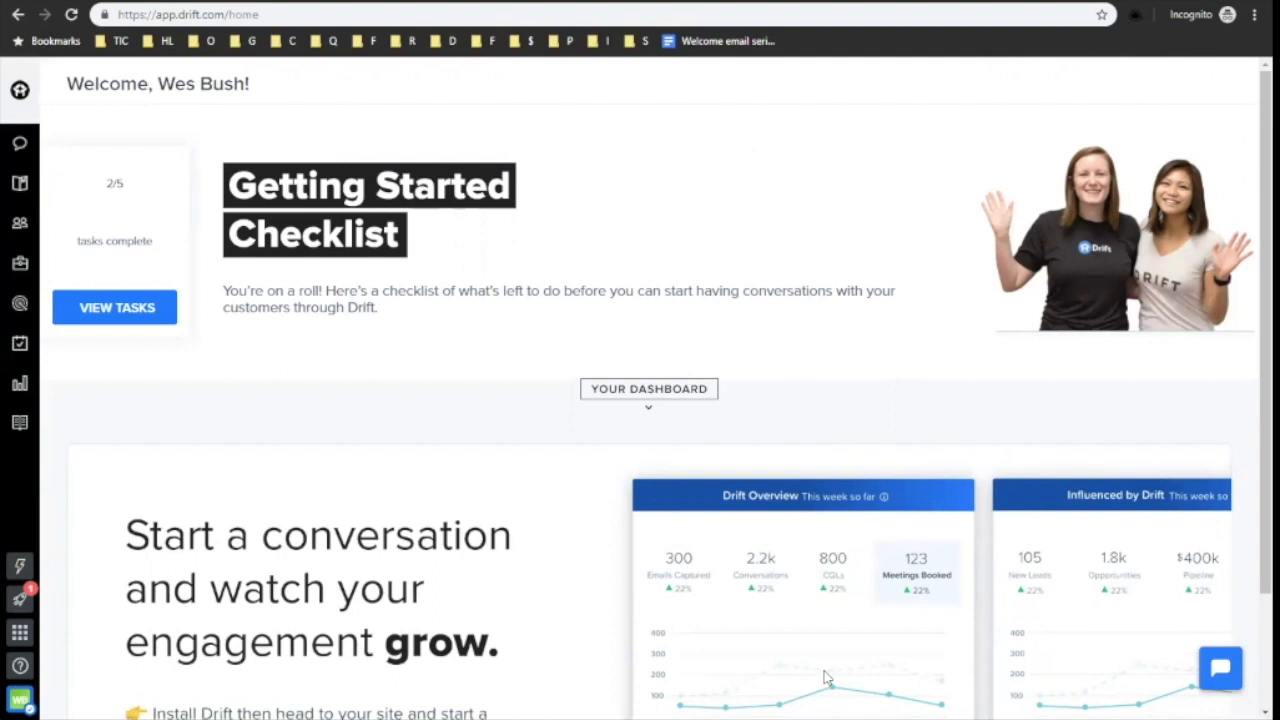
Bring the Getting Started Checklist with 2 of 5 tasks complete into view.
{"action": "scroll", "scroll_direction": "down", "scroll_amount": 3}
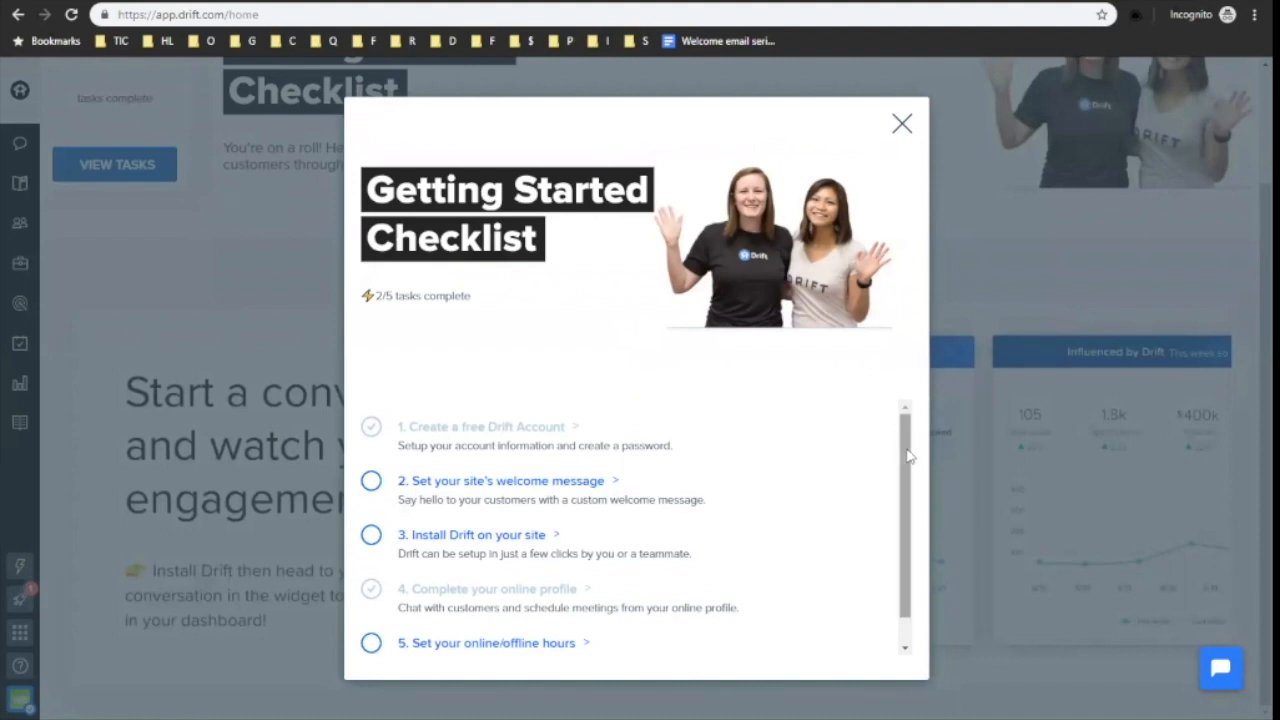
{"action": "scroll", "scroll_direction": "down", "scroll_amount": 3}
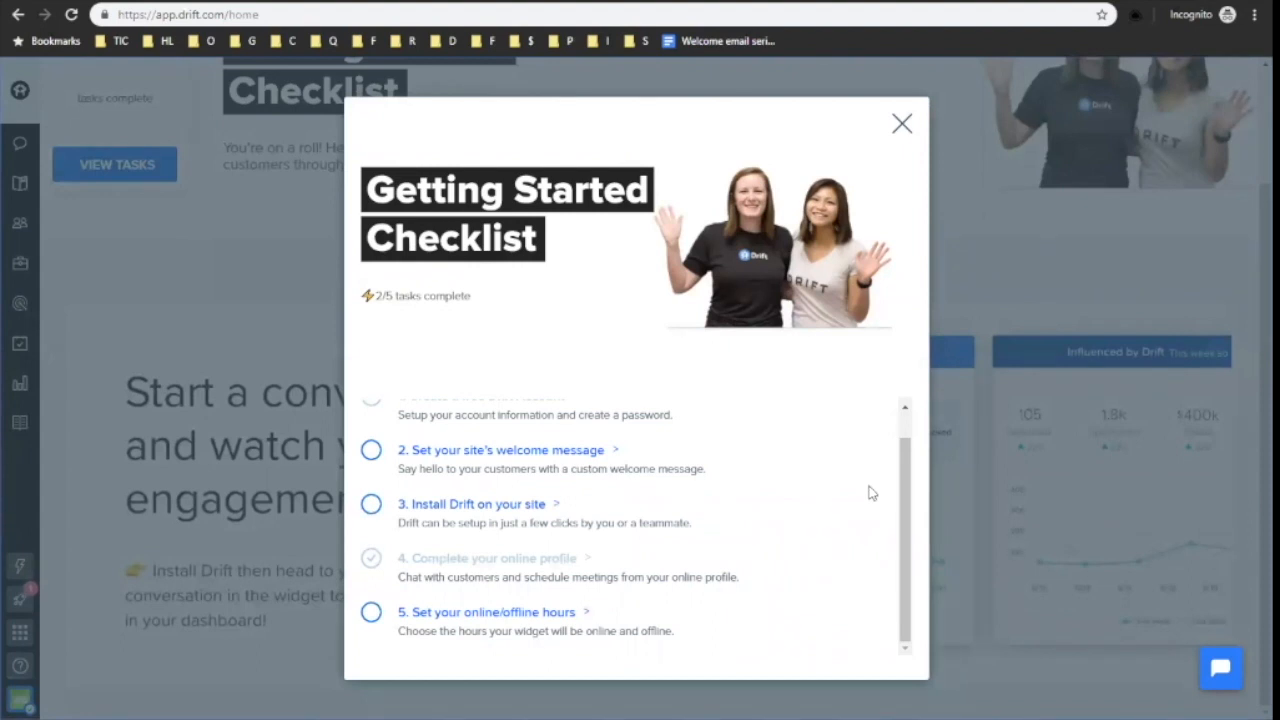
{"action": "mouse_move", "coordinate": [860, 488]}
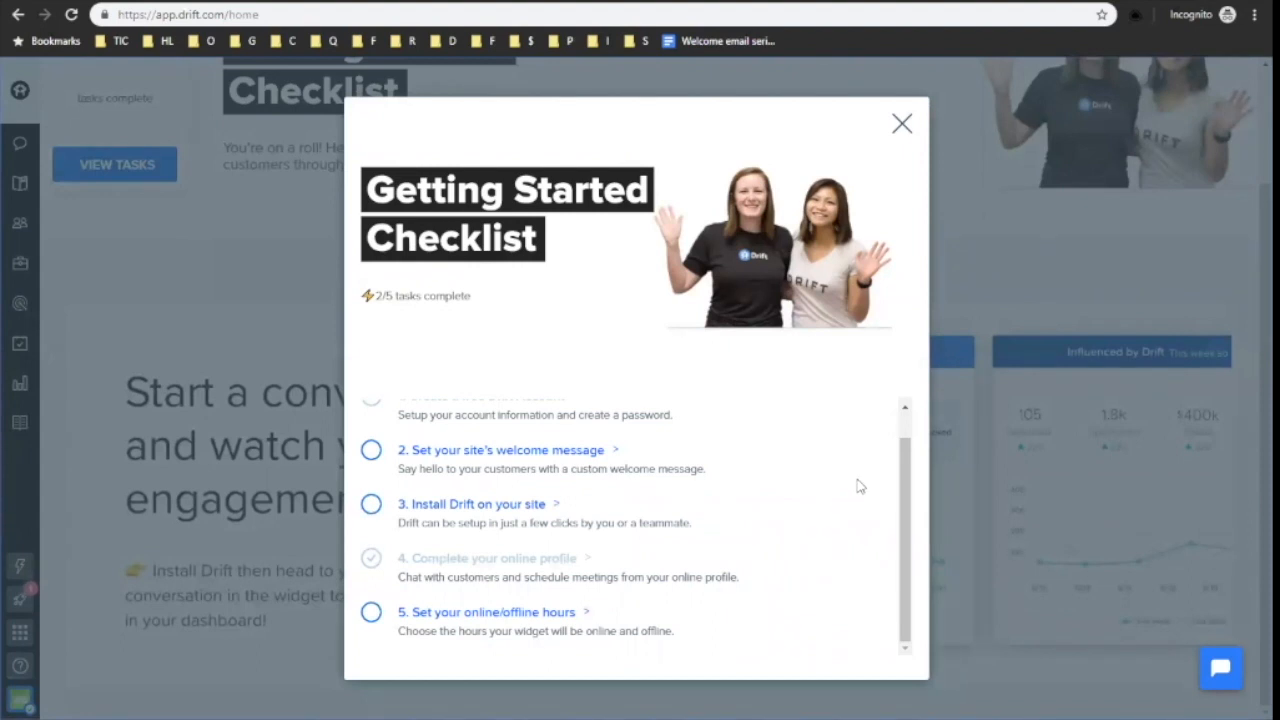
{"action": "mouse_move", "coordinate": [890, 218]}
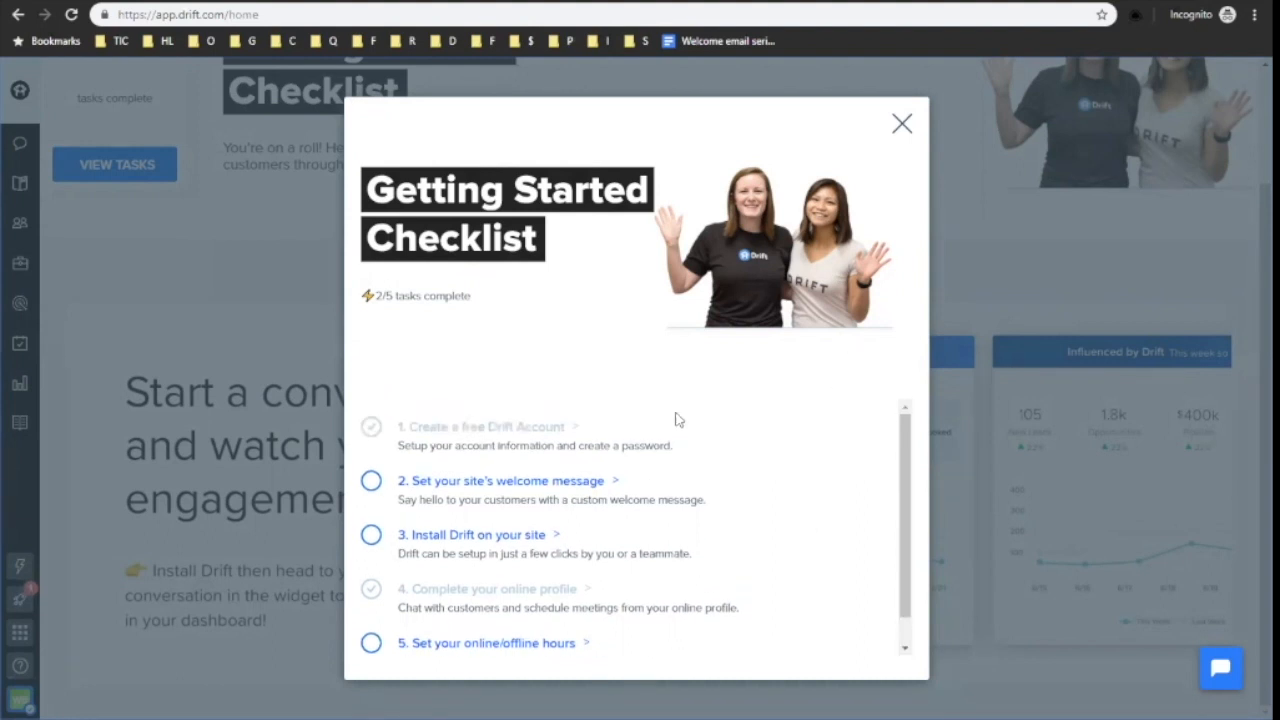
{"action": "mouse_move", "coordinate": [536, 520]}
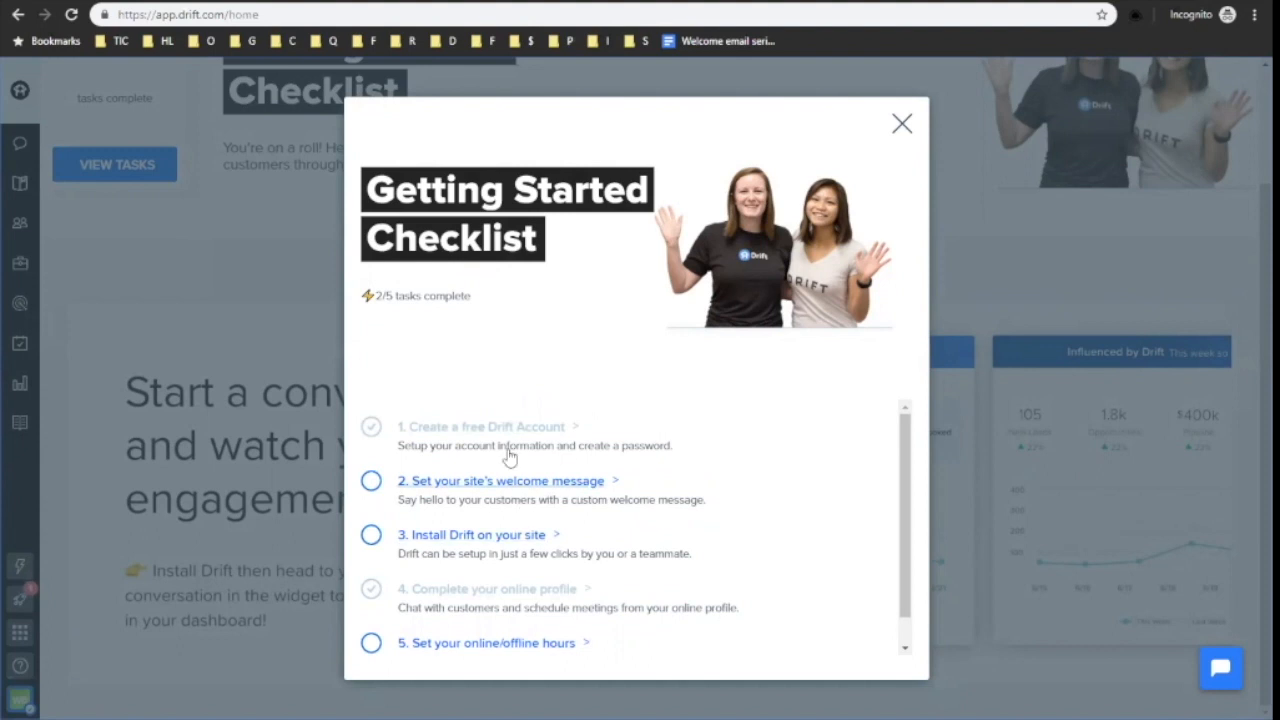
{"action": "mouse_move", "coordinate": [476, 464]}
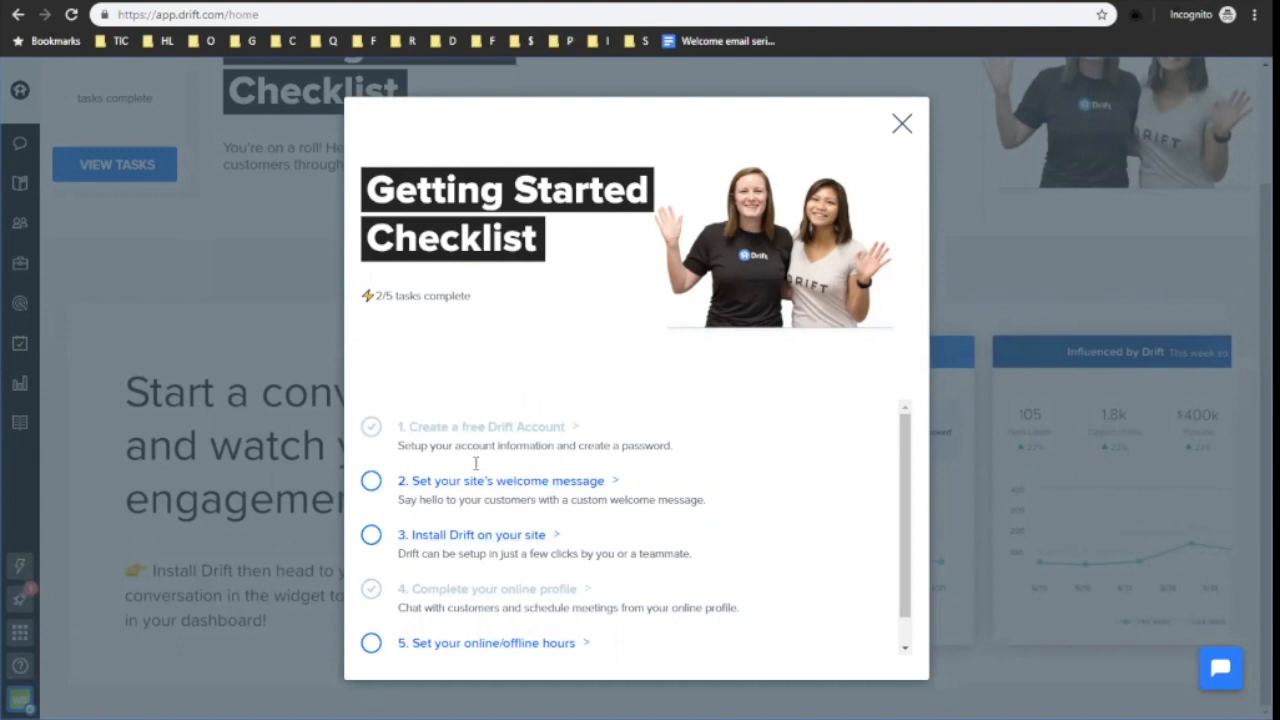
{"action": "scroll", "scroll_direction": "down", "scroll_amount": 3}
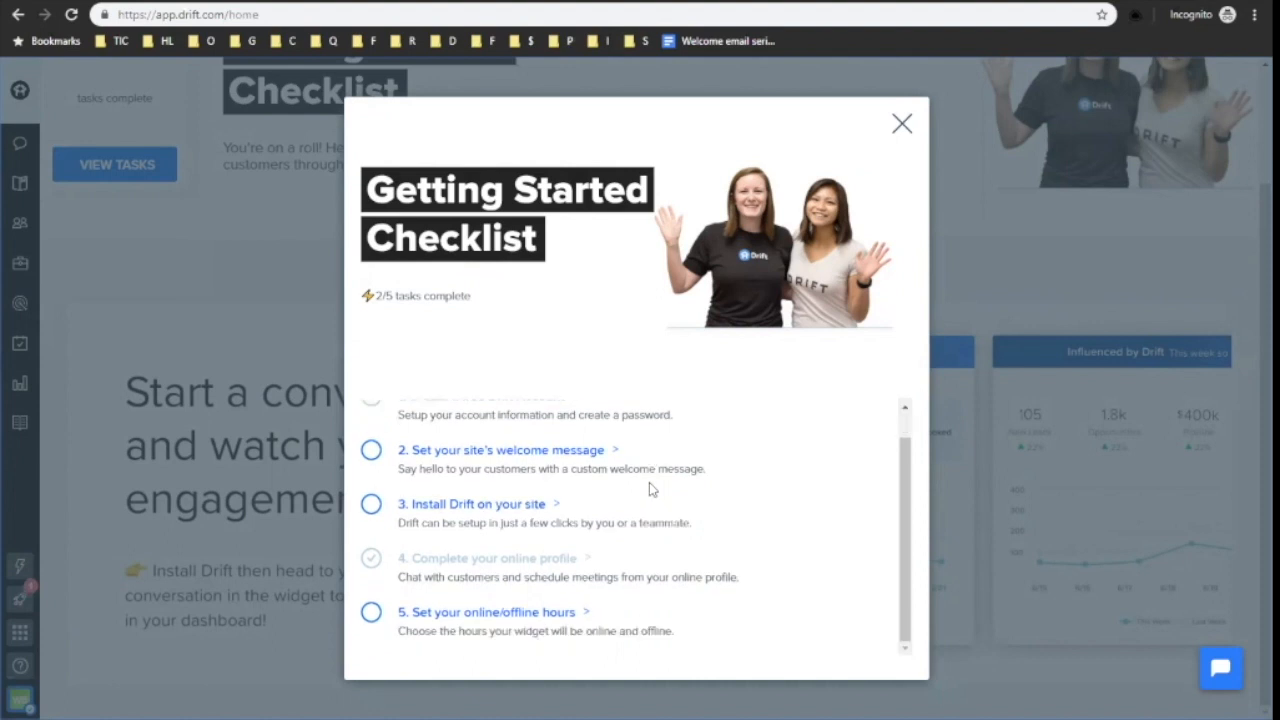
{"action": "mouse_move", "coordinate": [544, 414]}
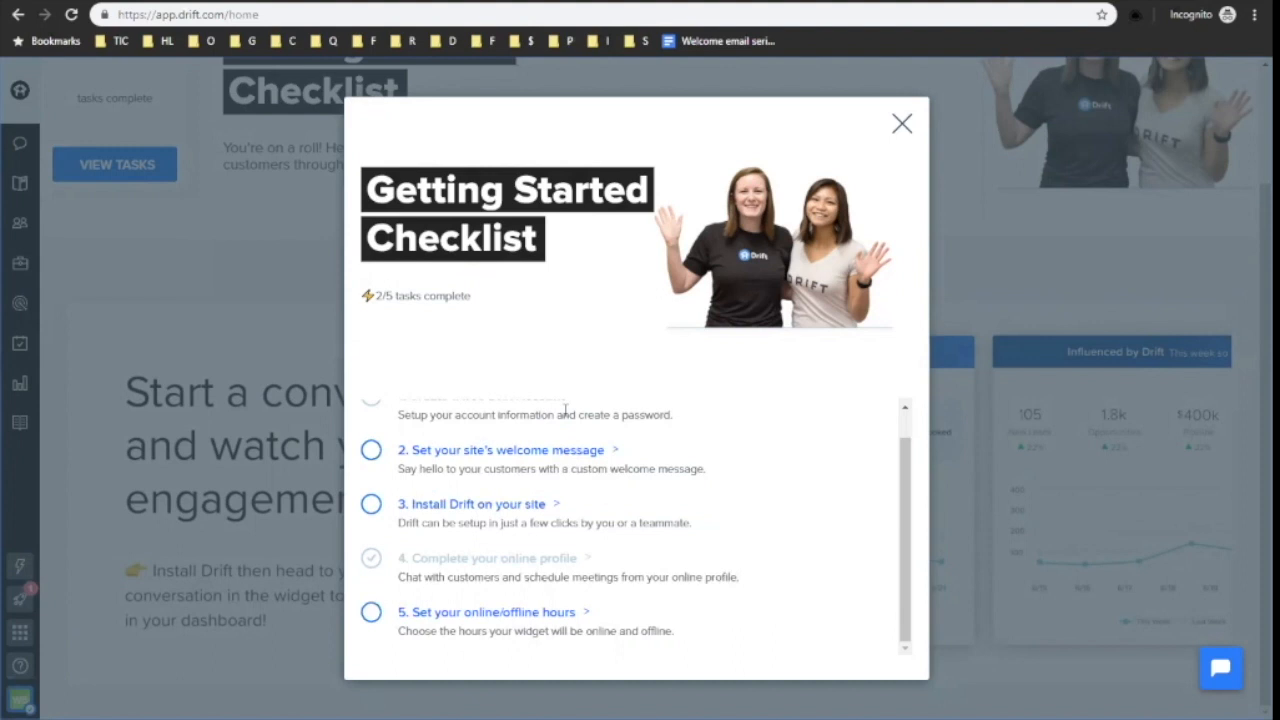
{"action": "mouse_move", "coordinate": [848, 388]}
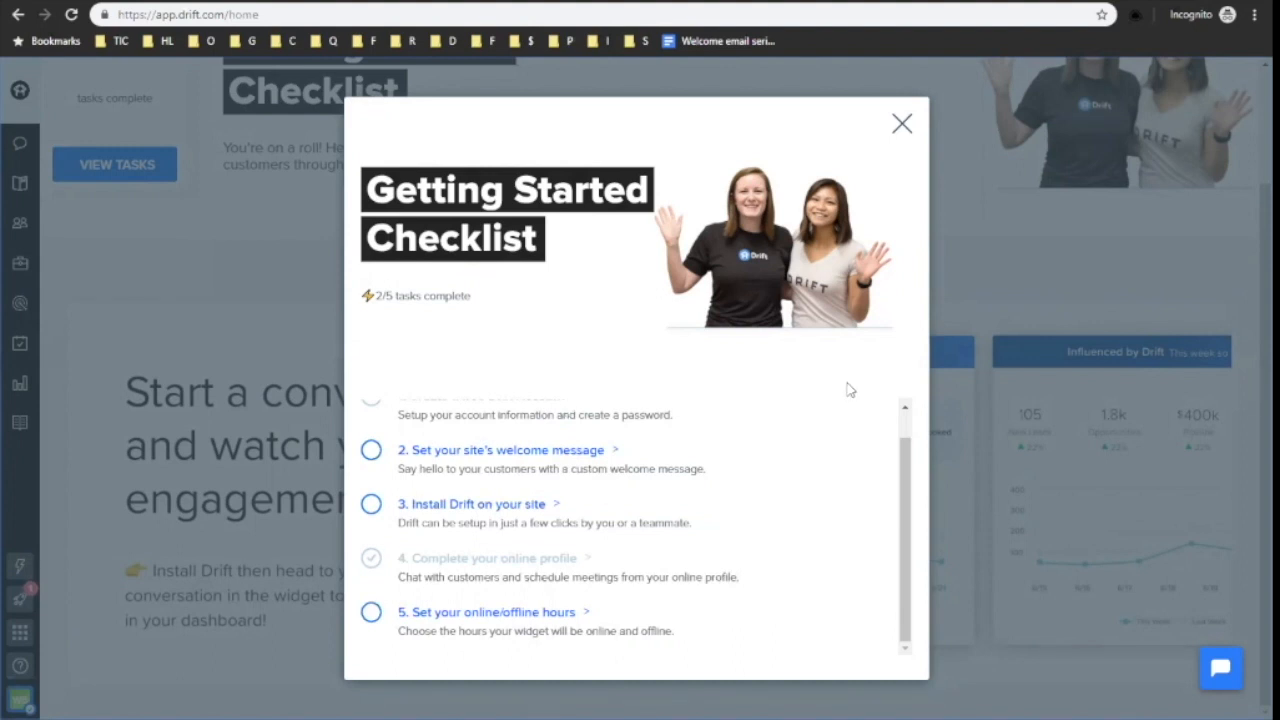
{"action": "mouse_move", "coordinate": [924, 148]}
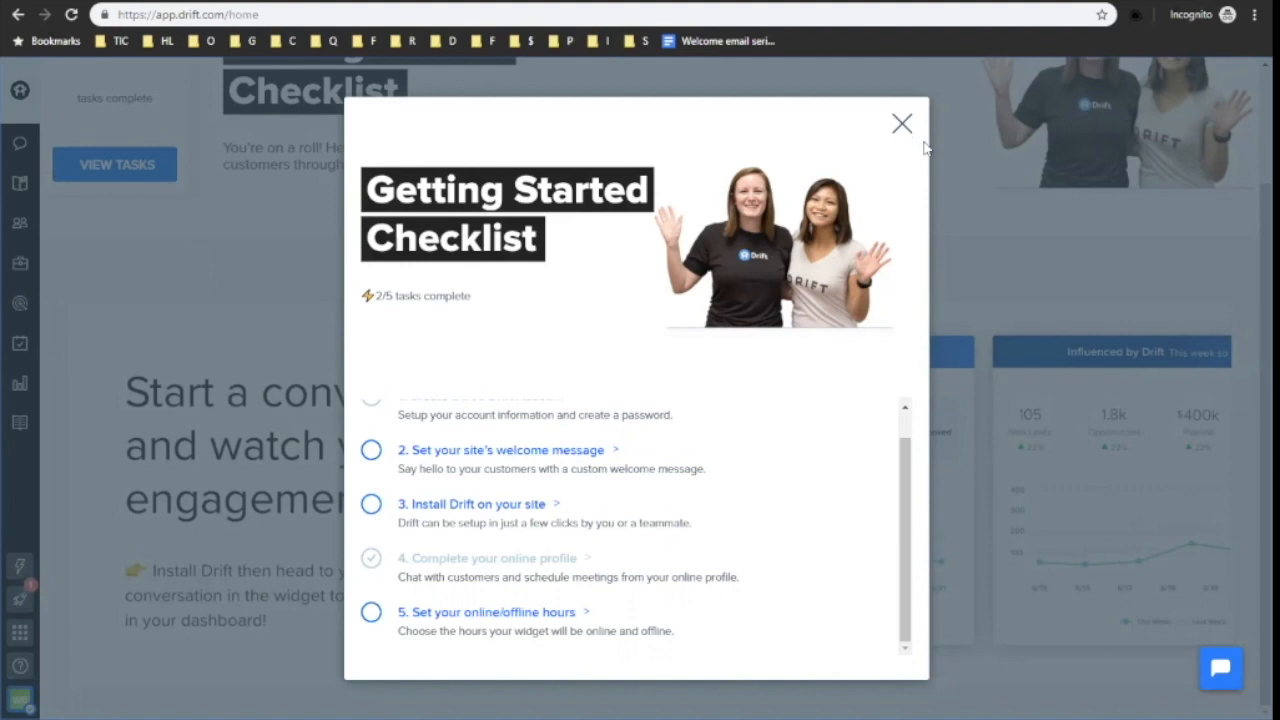
{"action": "mouse_move", "coordinate": [900, 124]}
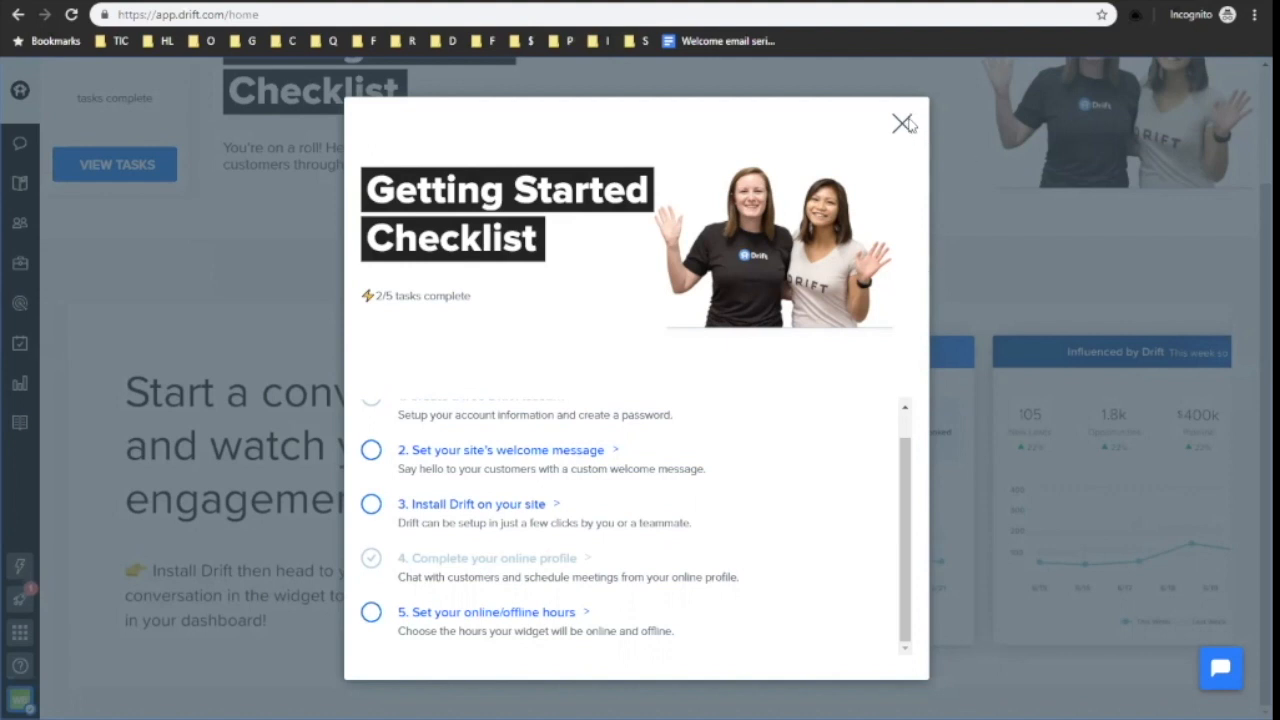
{"action": "left_click", "coordinate": [896, 124]}
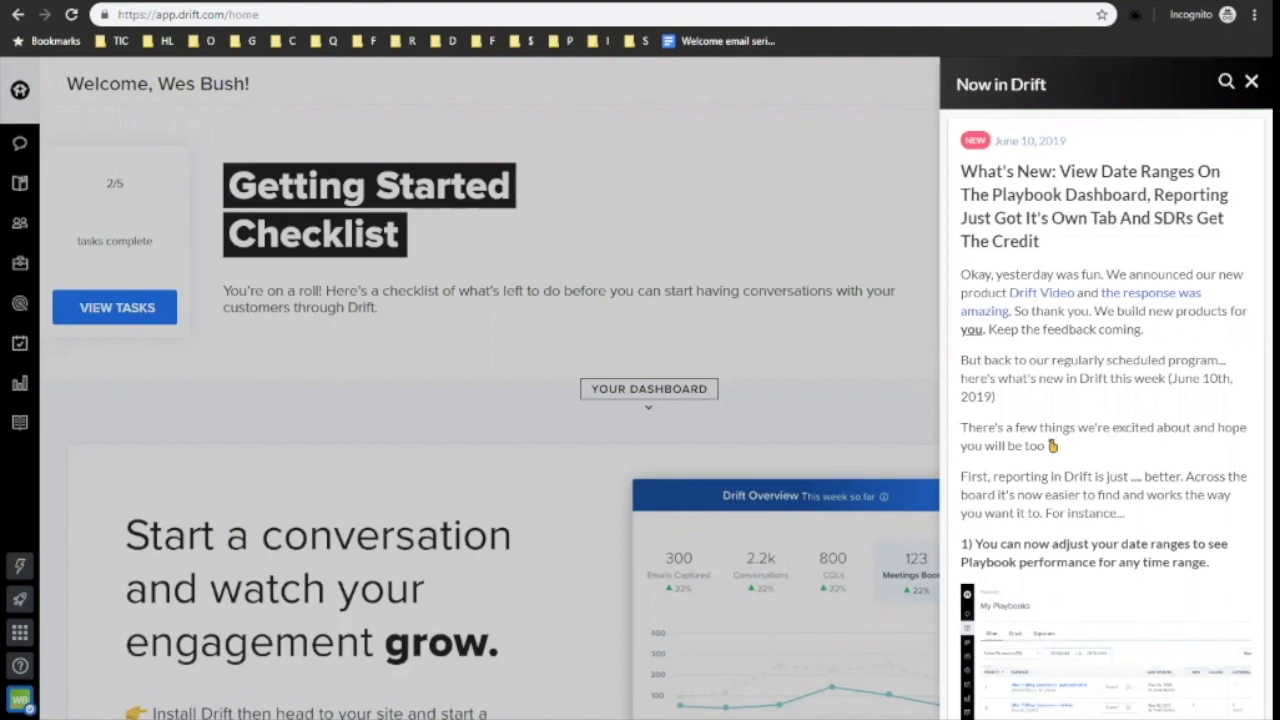
{"action": "mouse_move", "coordinate": [1180, 424]}
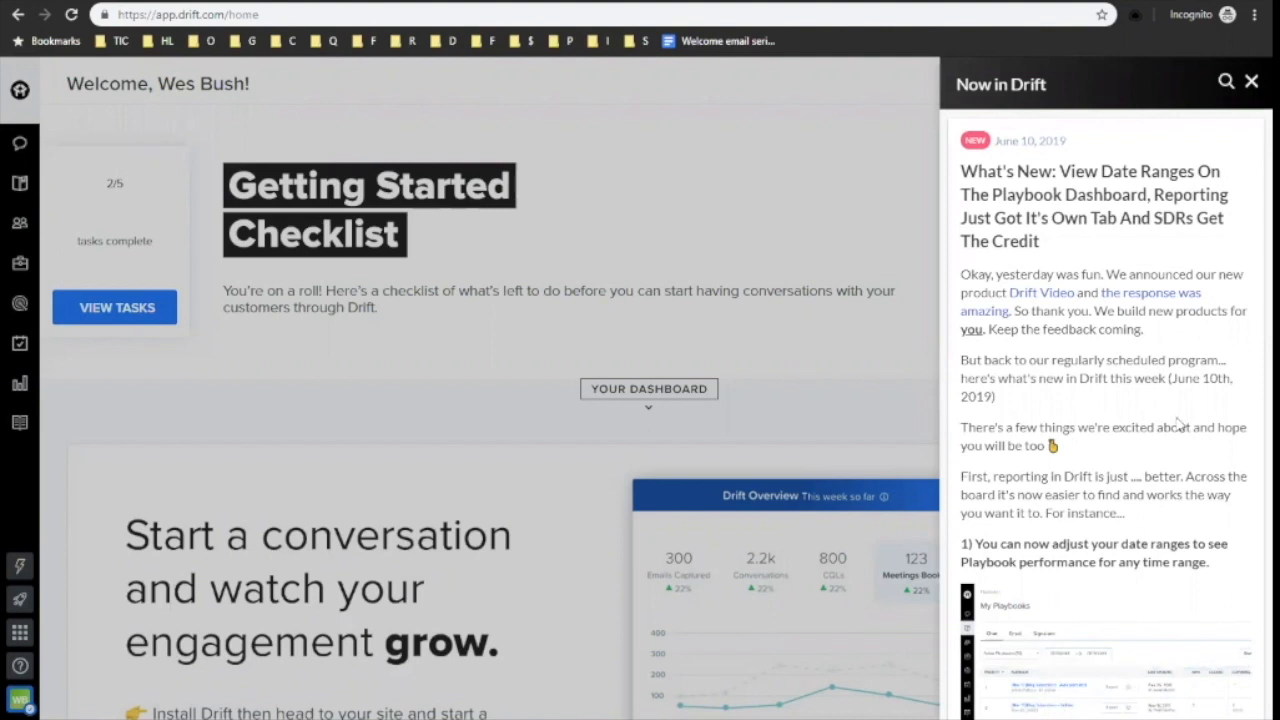
{"action": "scroll", "scroll_direction": "down", "scroll_amount": 3}
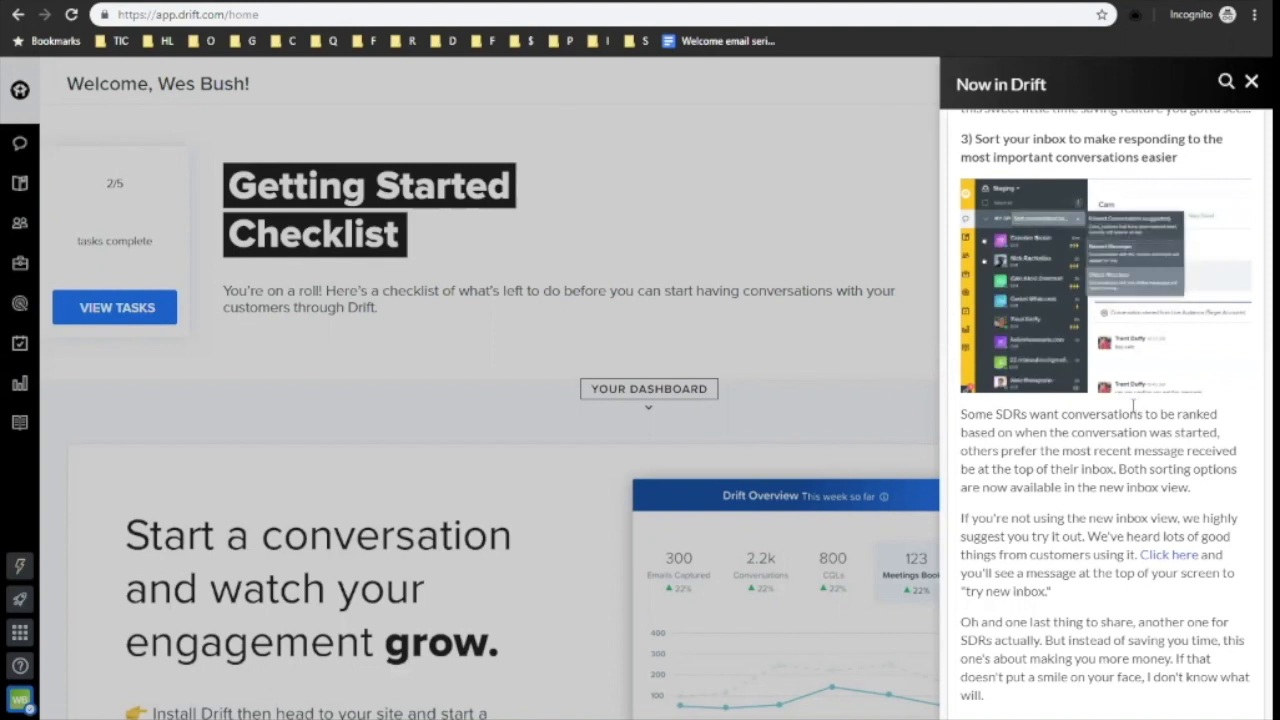
{"action": "scroll", "scroll_direction": "down", "scroll_amount": 3}
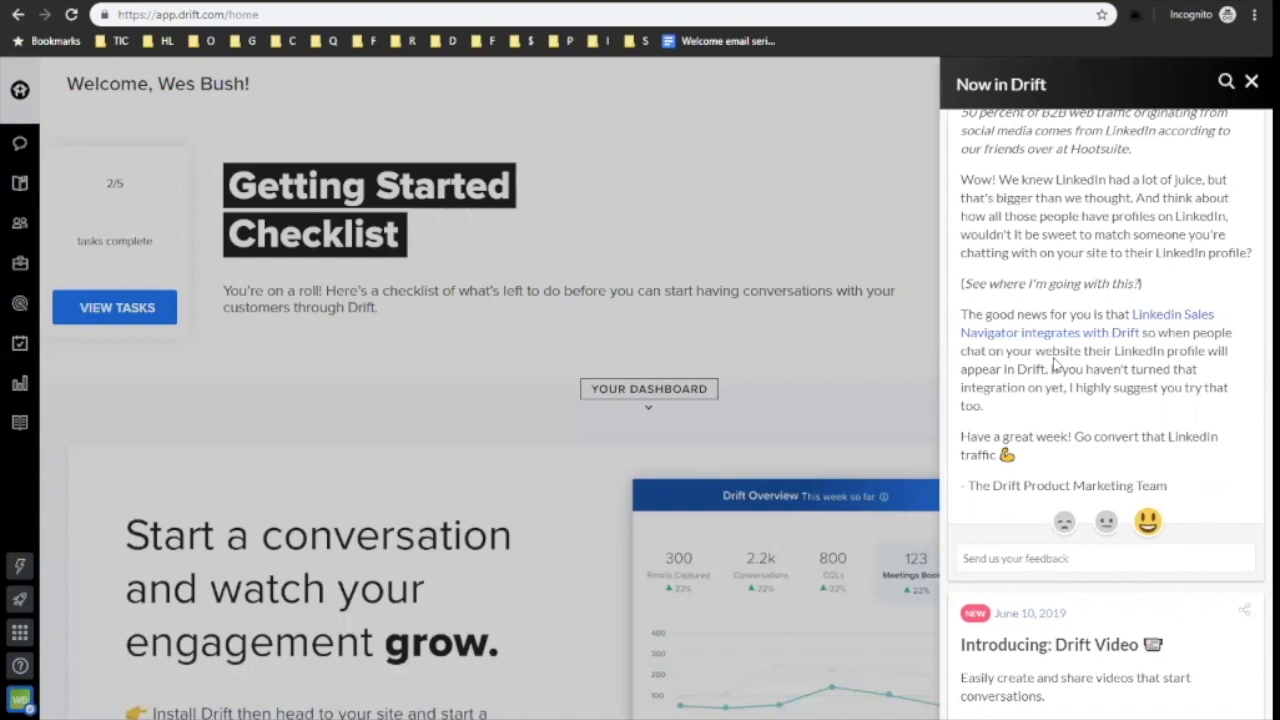
{"action": "scroll", "scroll_direction": "down", "scroll_amount": 3}
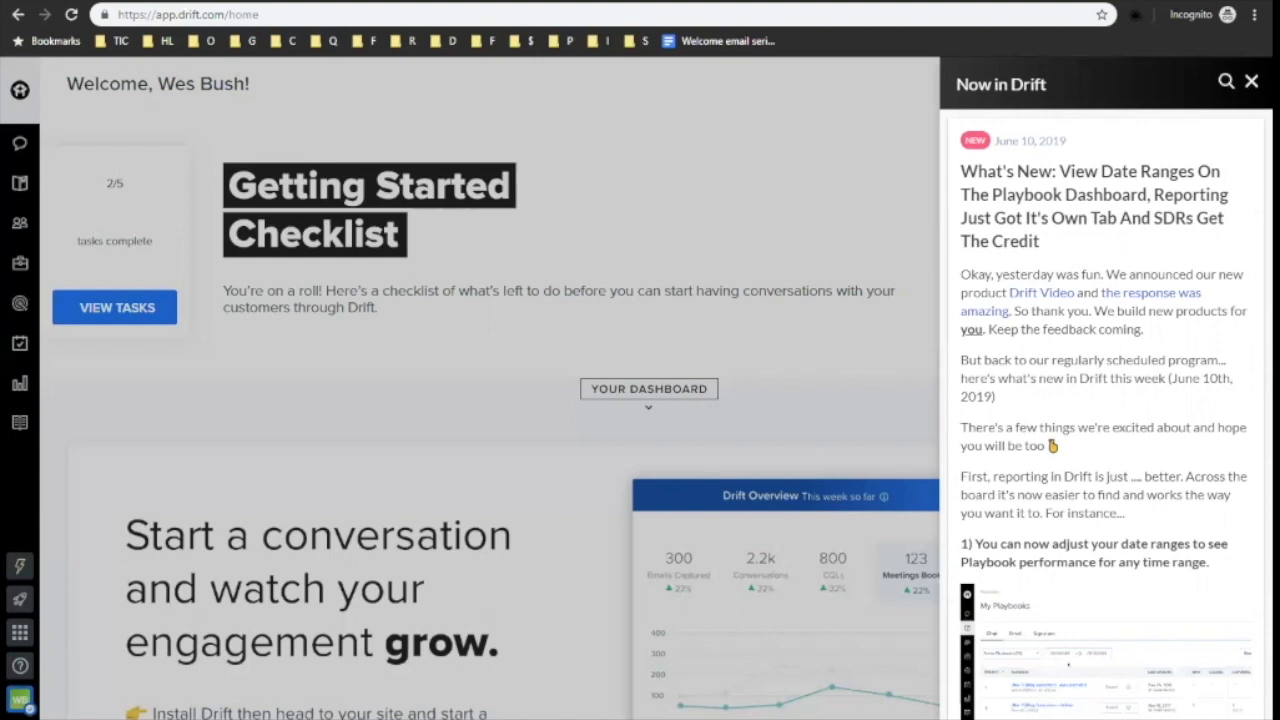
{"action": "left_click", "coordinate": [1252, 80]}
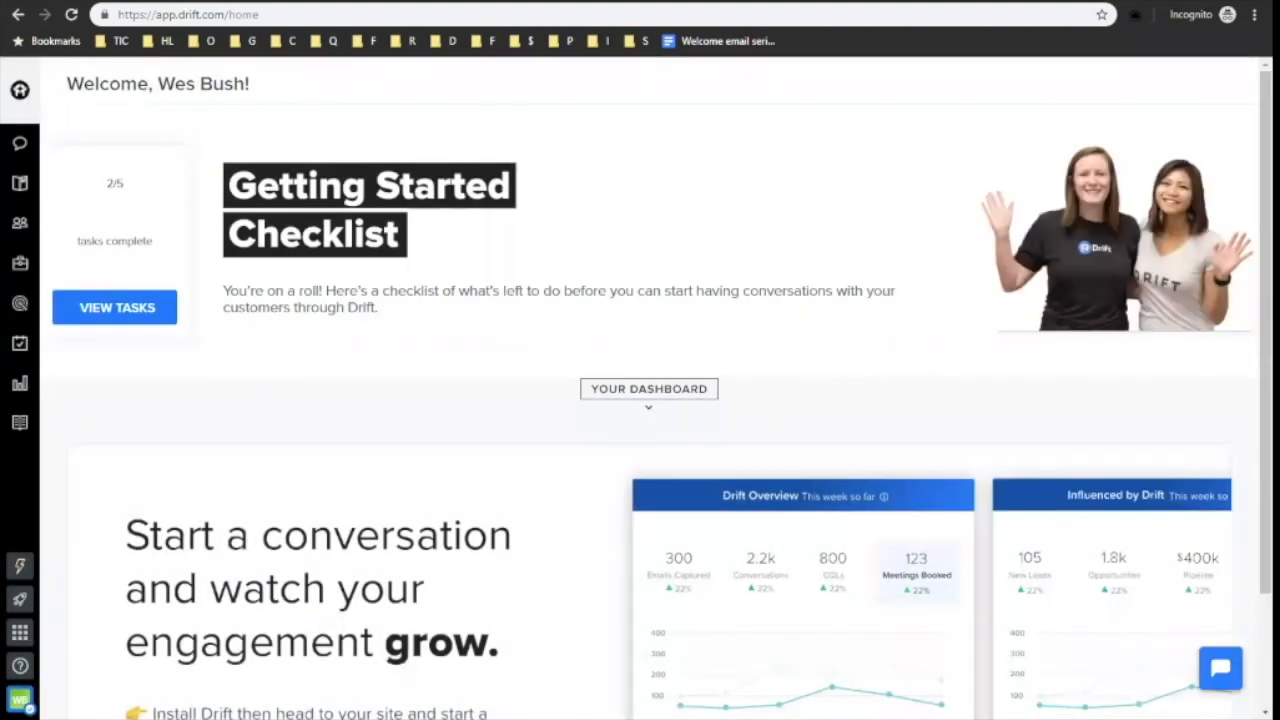
{"action": "mouse_move", "coordinate": [836, 104]}
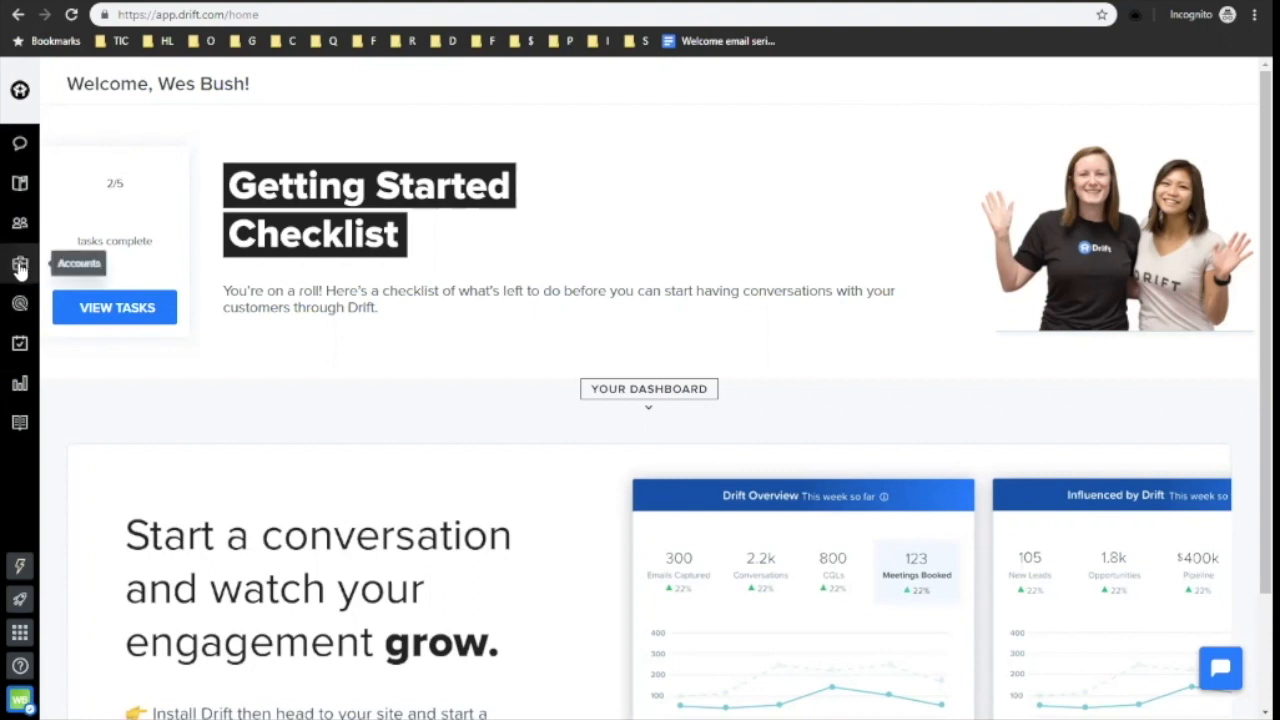
{"action": "mouse_move", "coordinate": [20, 344]}
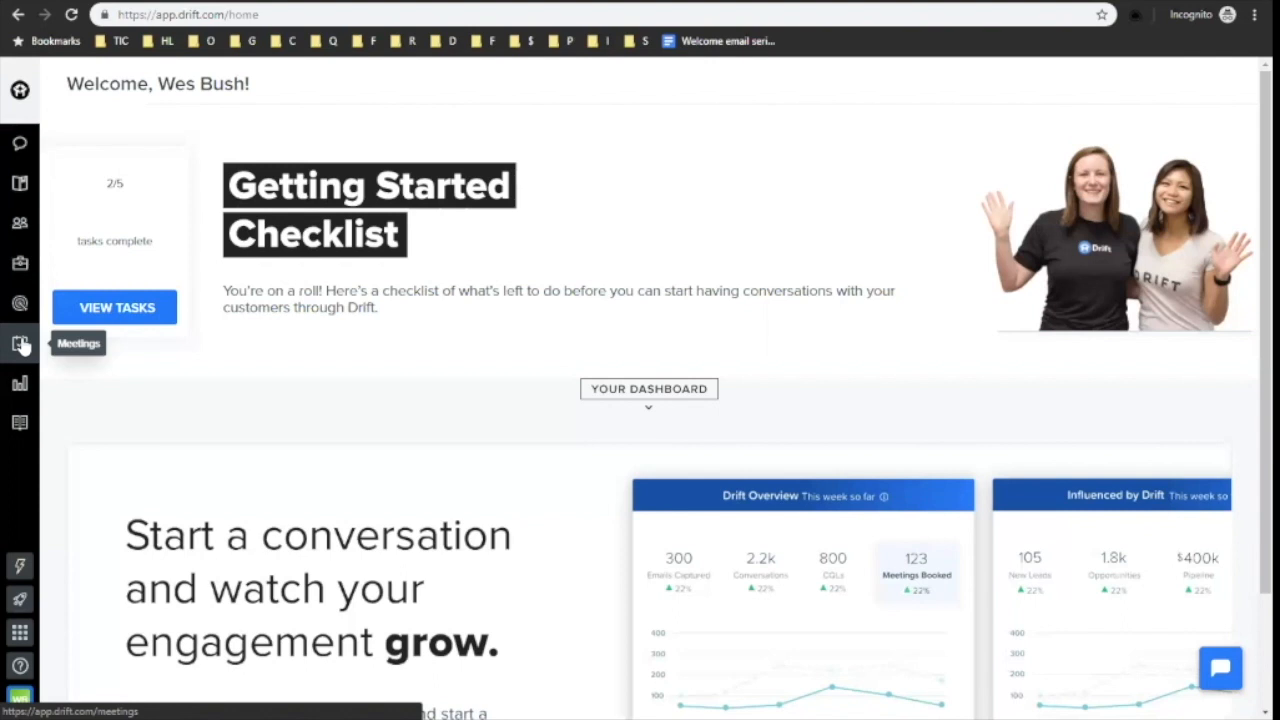
{"action": "mouse_move", "coordinate": [260, 440]}
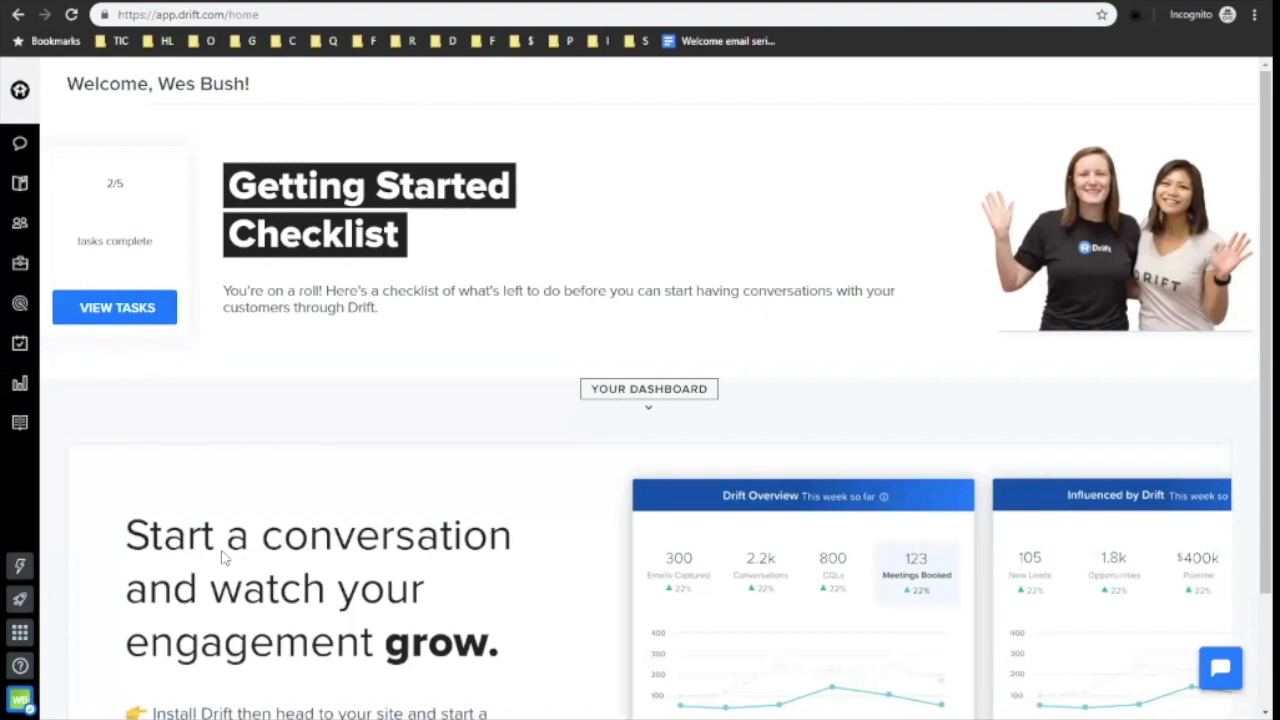
{"action": "mouse_move", "coordinate": [220, 558]}
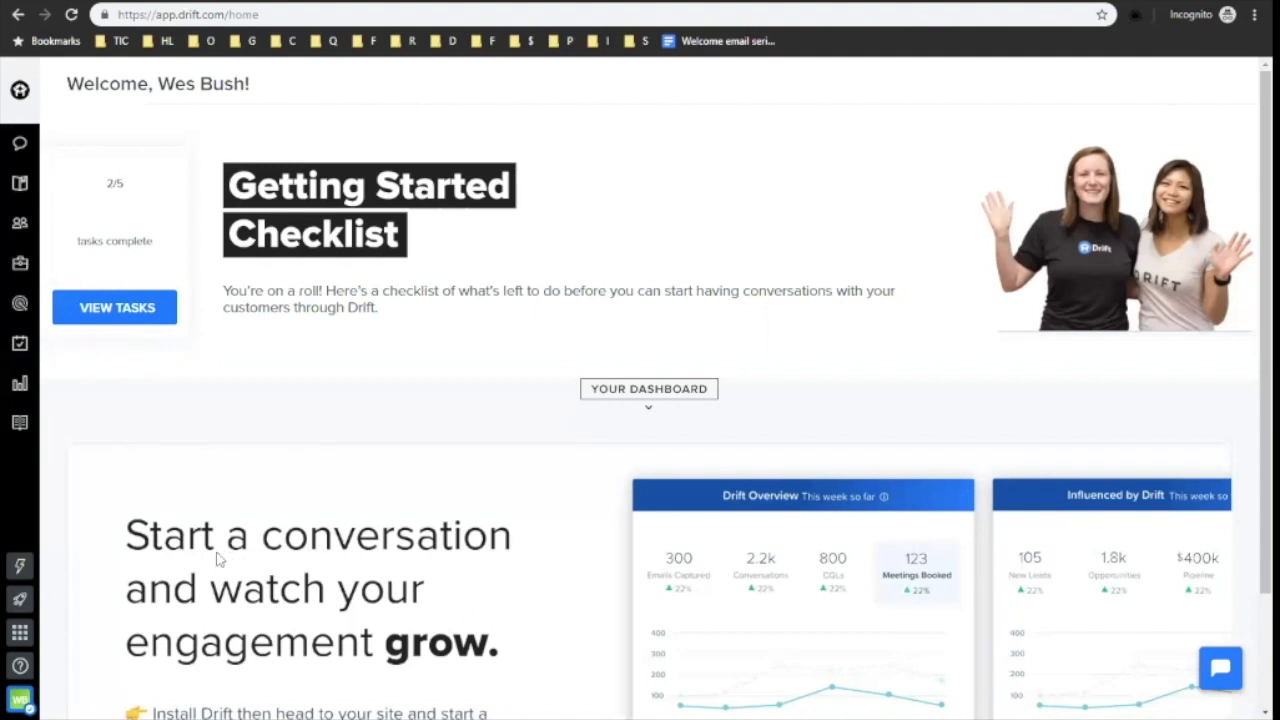
{"action": "mouse_move", "coordinate": [212, 568]}
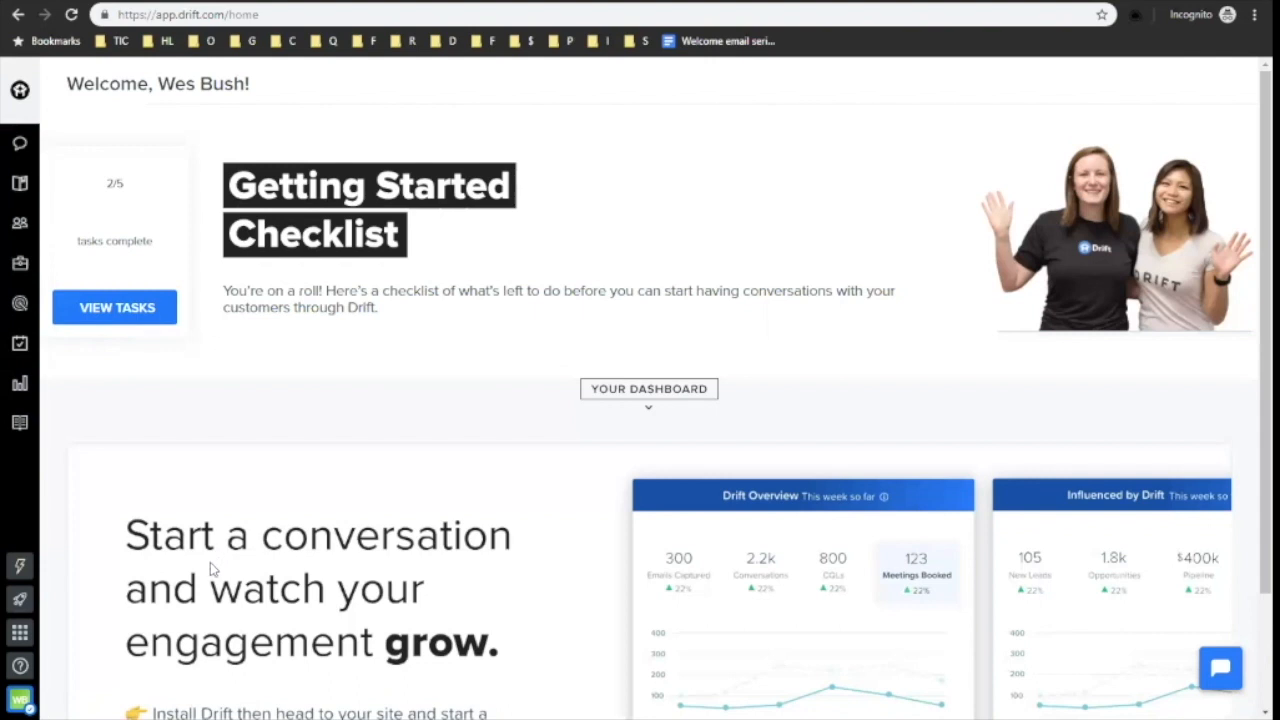
{"action": "mouse_move", "coordinate": [252, 592]}
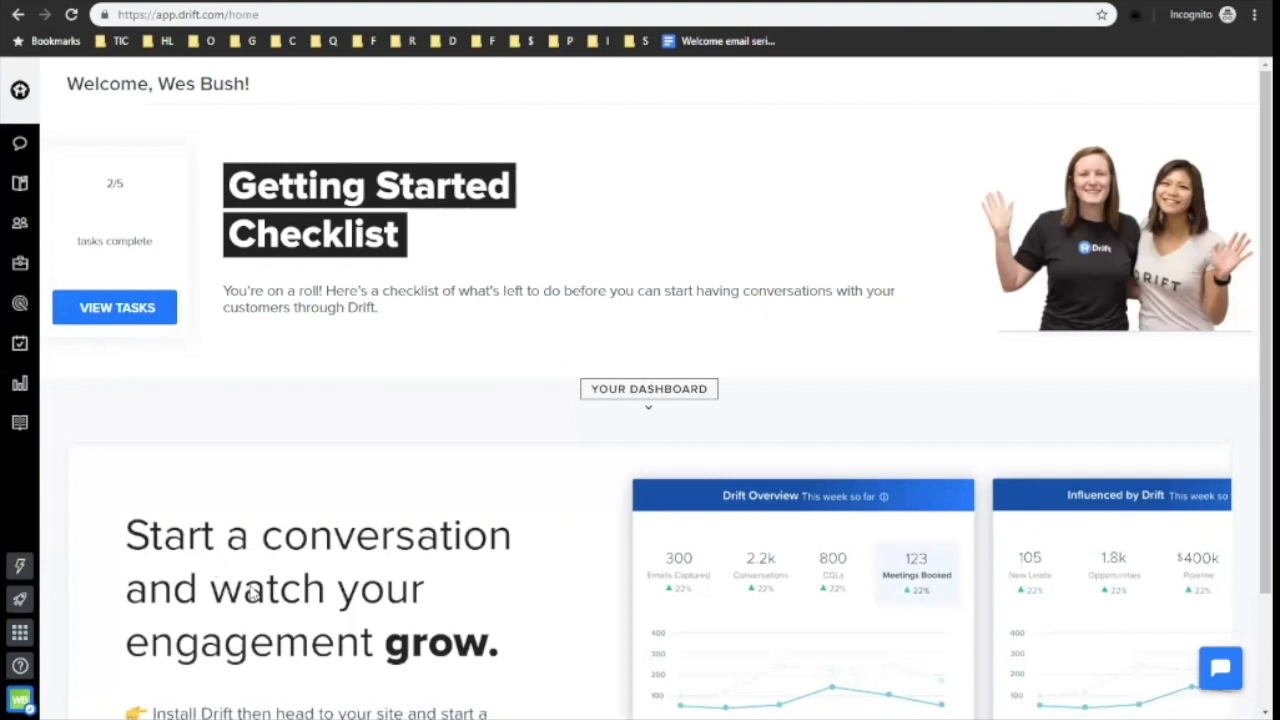
{"action": "mouse_move", "coordinate": [798, 648]}
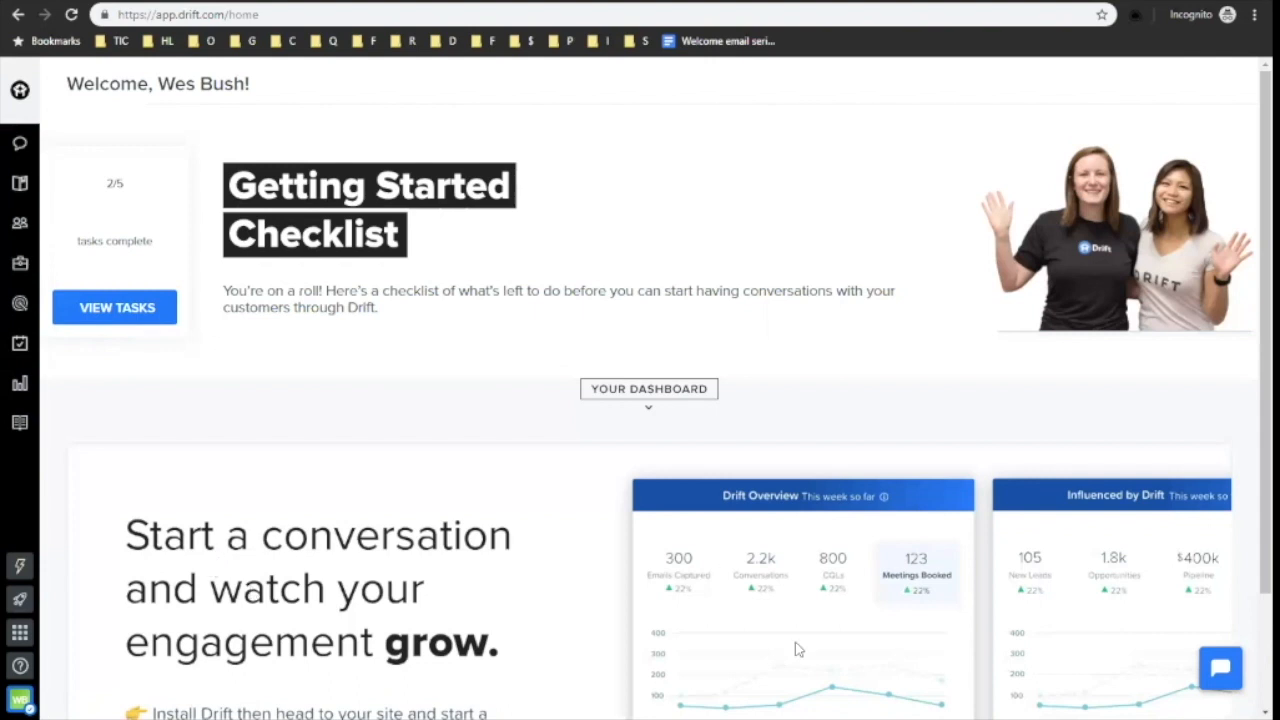